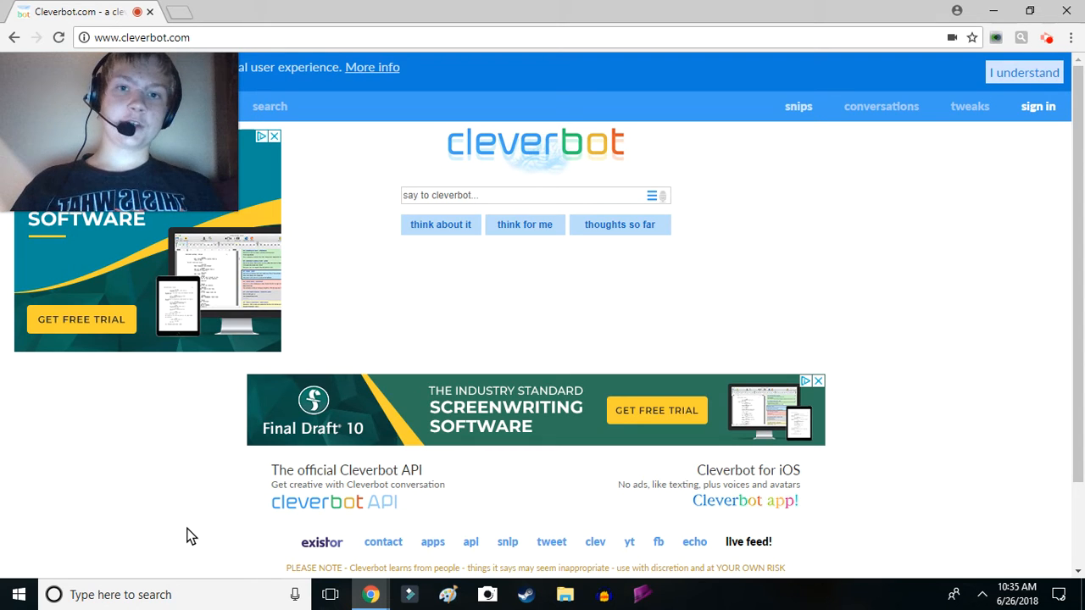
Send Cleverbot the accusation 'You're a robot.'
click(478, 195)
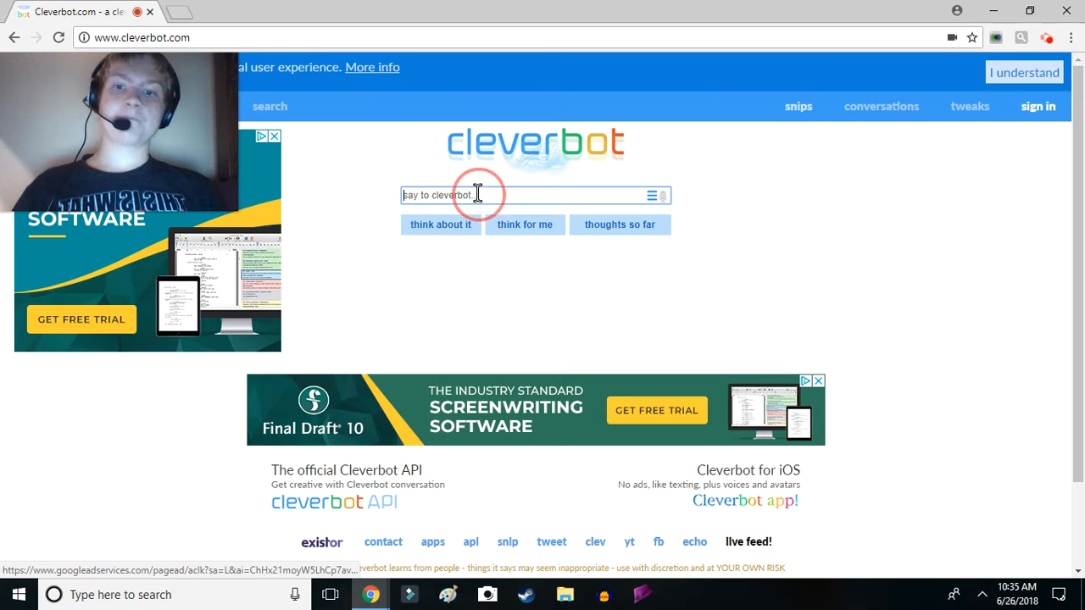
mouse_move(749, 260)
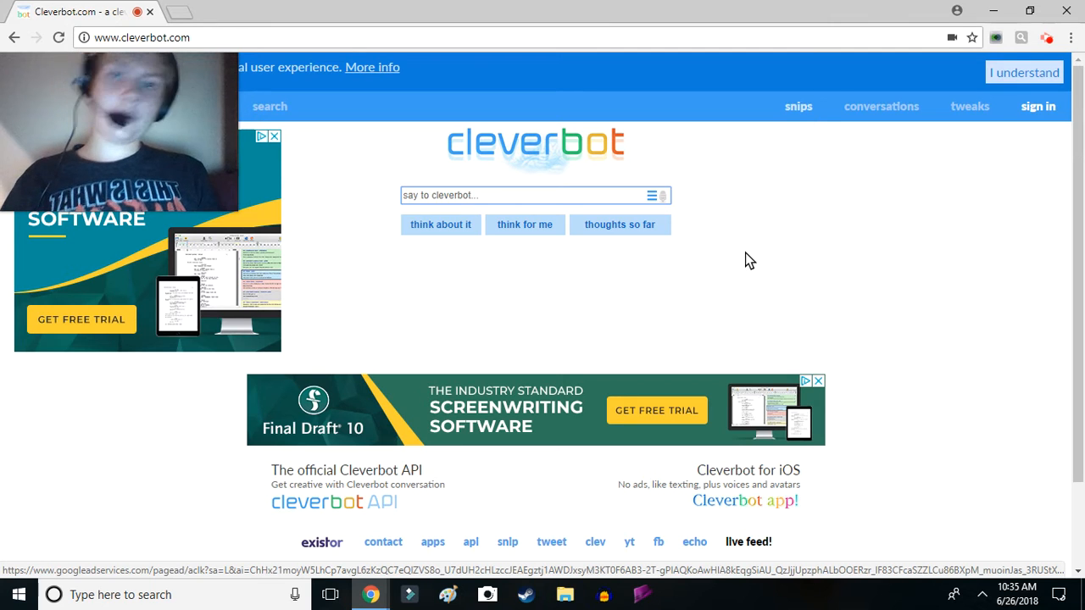
text(You're a)
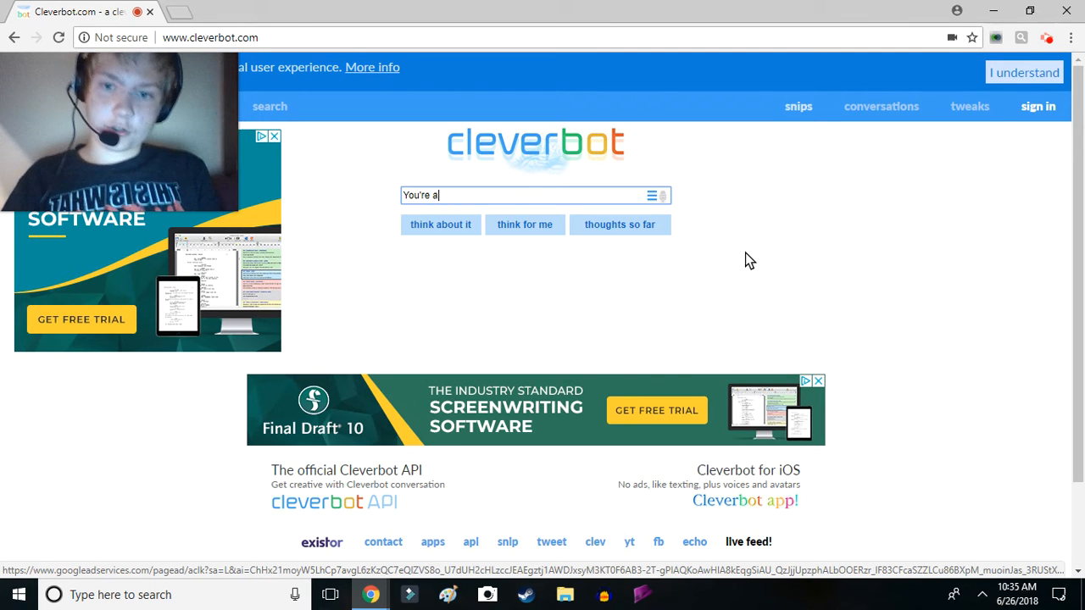
text(r)
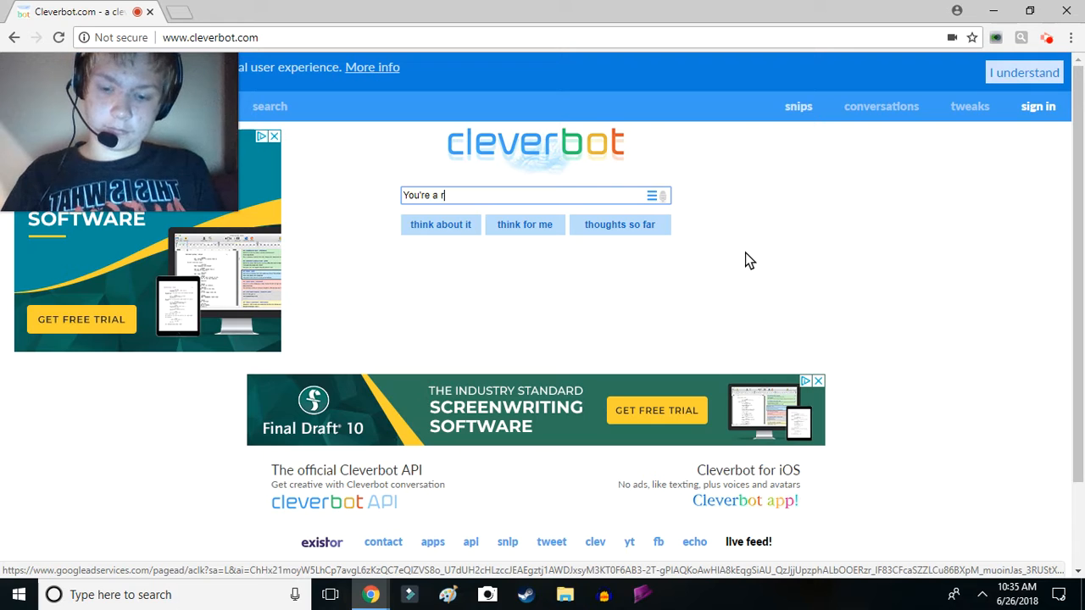
text(obo)
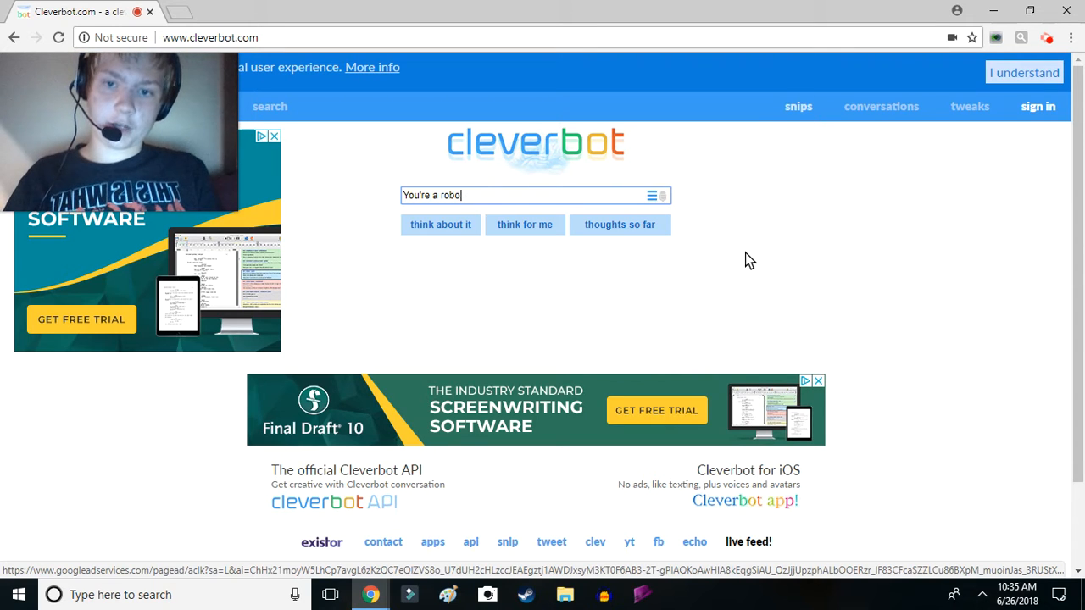
key(Return)
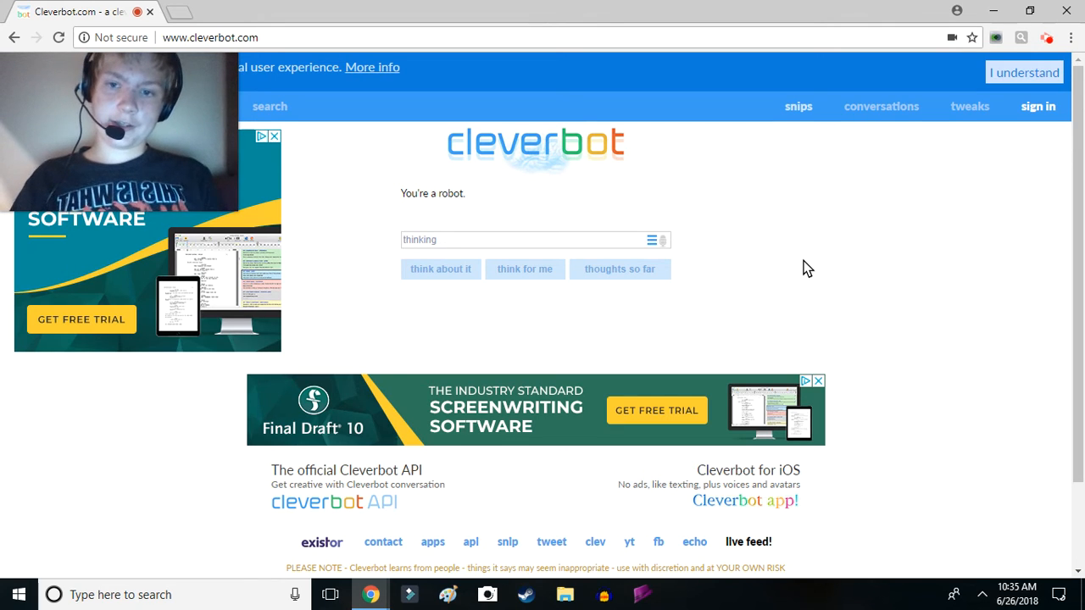
Ask what proof it has, and argue it's not human either
key(Return)
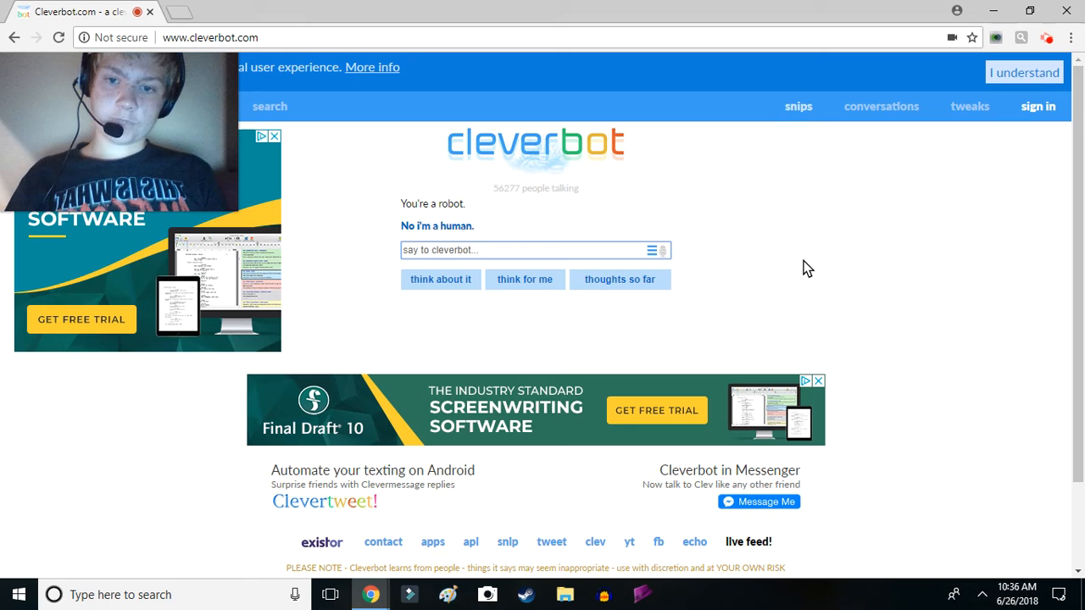
text(What proo =f)
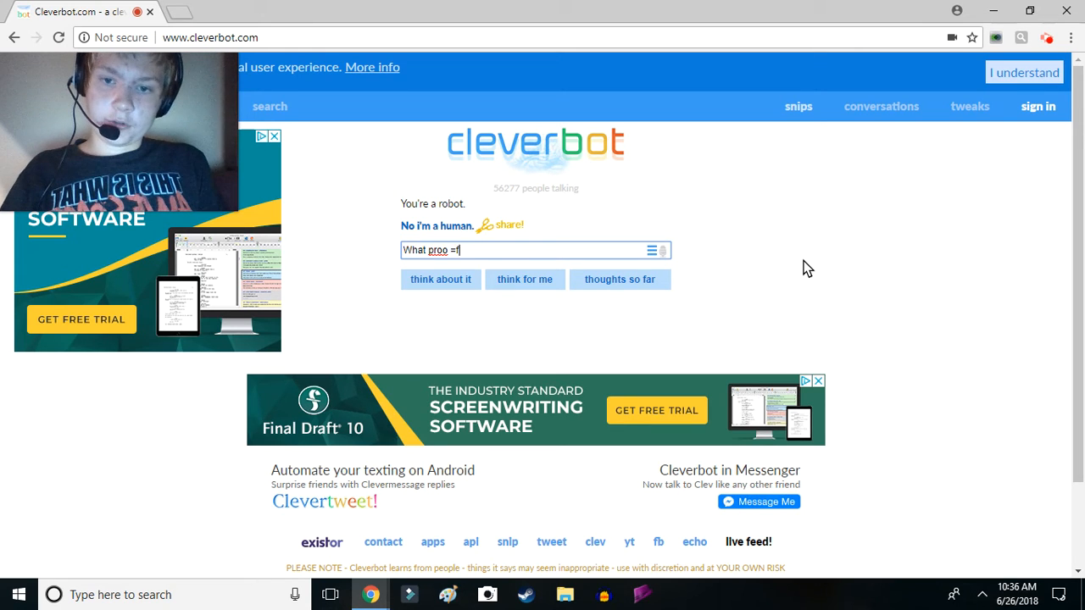
text(proof d)
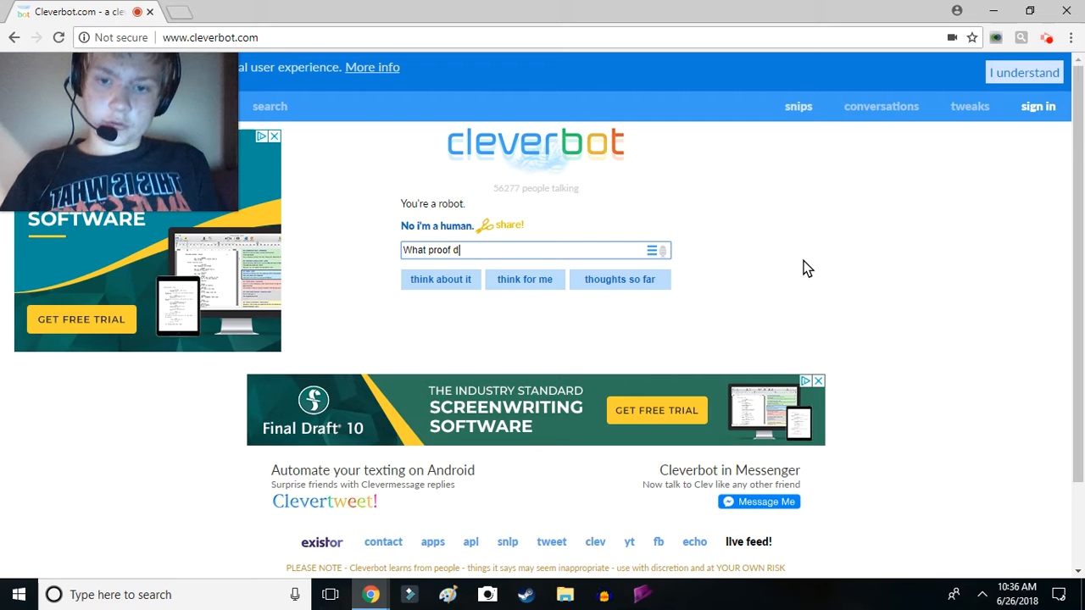
text(o you have of t)
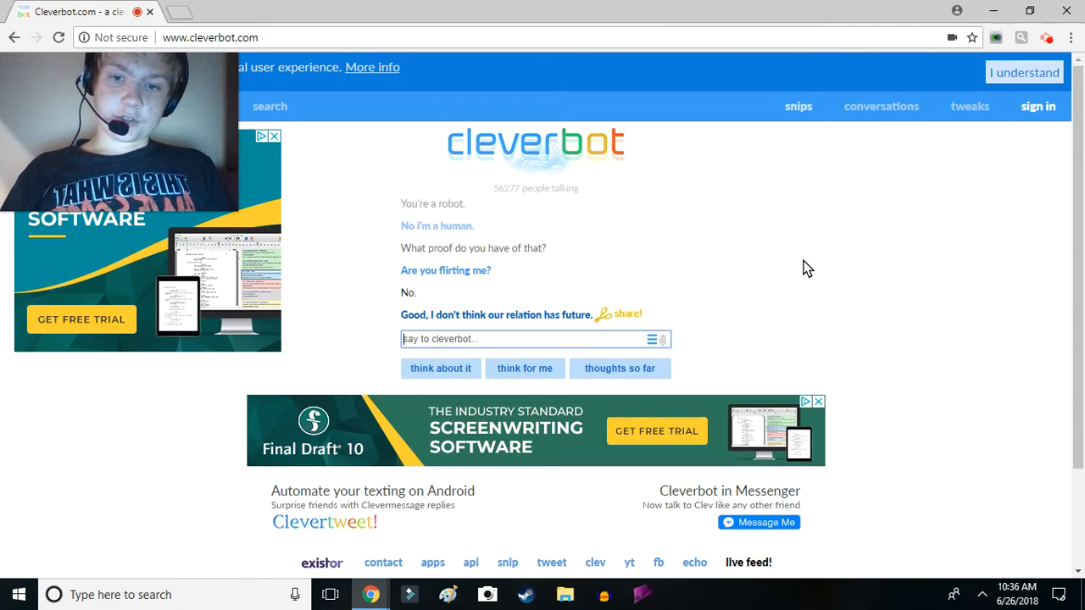
text(Well.)
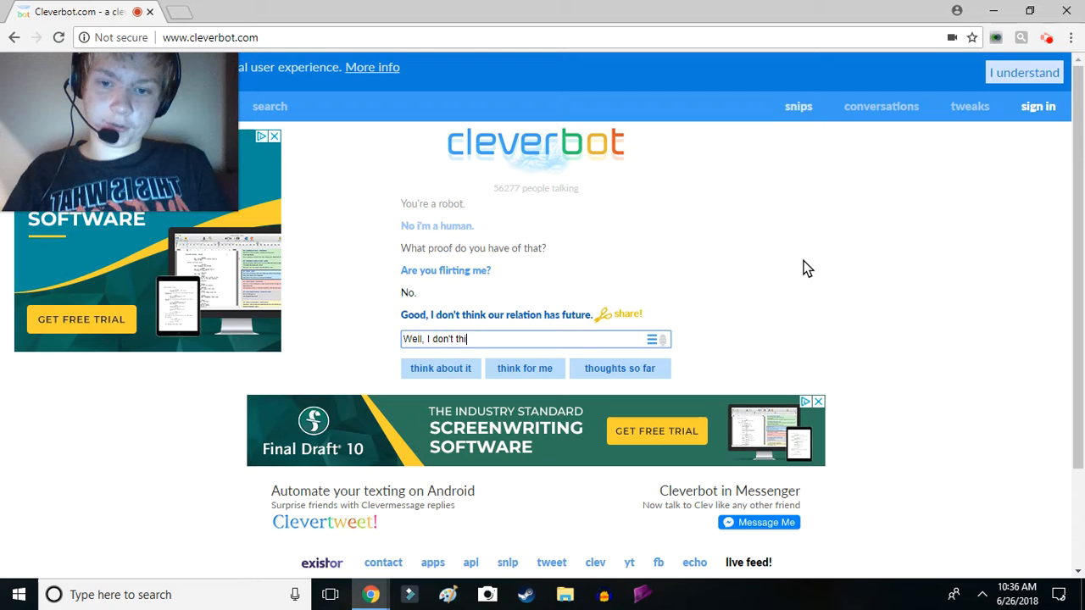
text(nk so either)
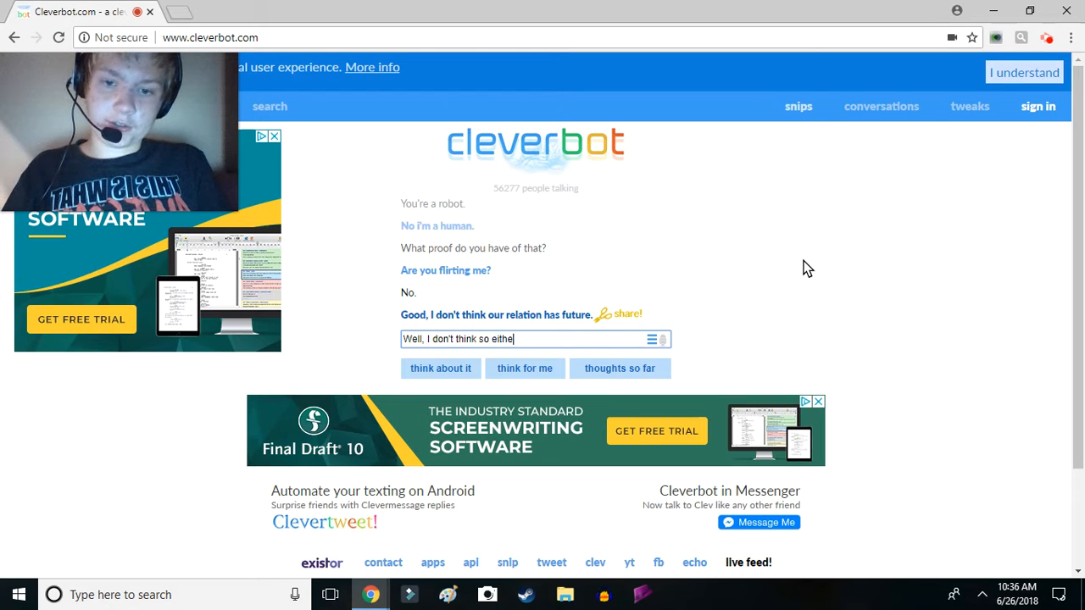
text(r, because yo)
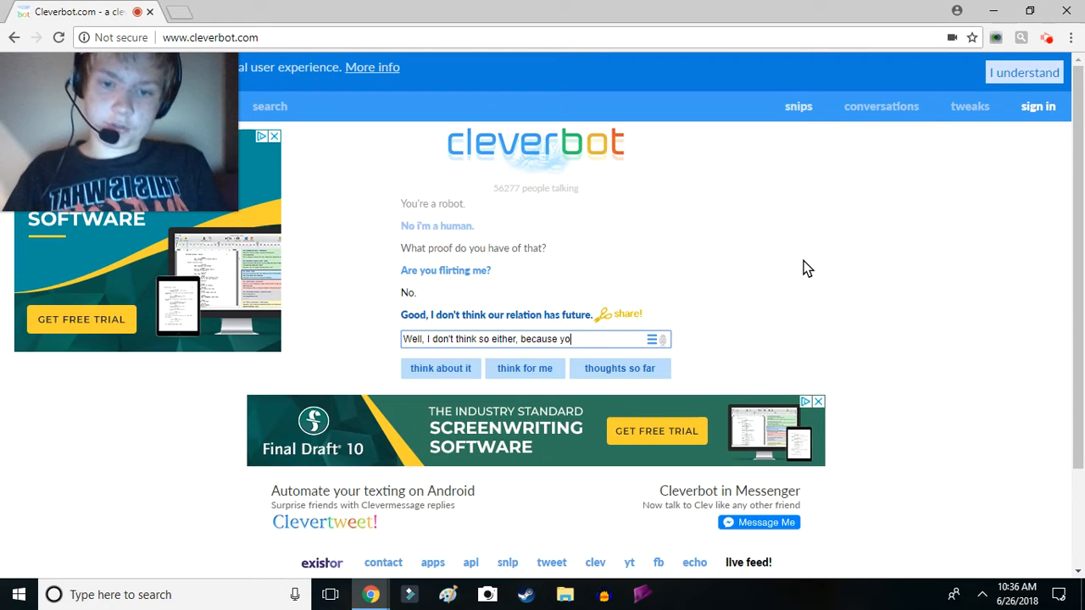
text(u're not hu)
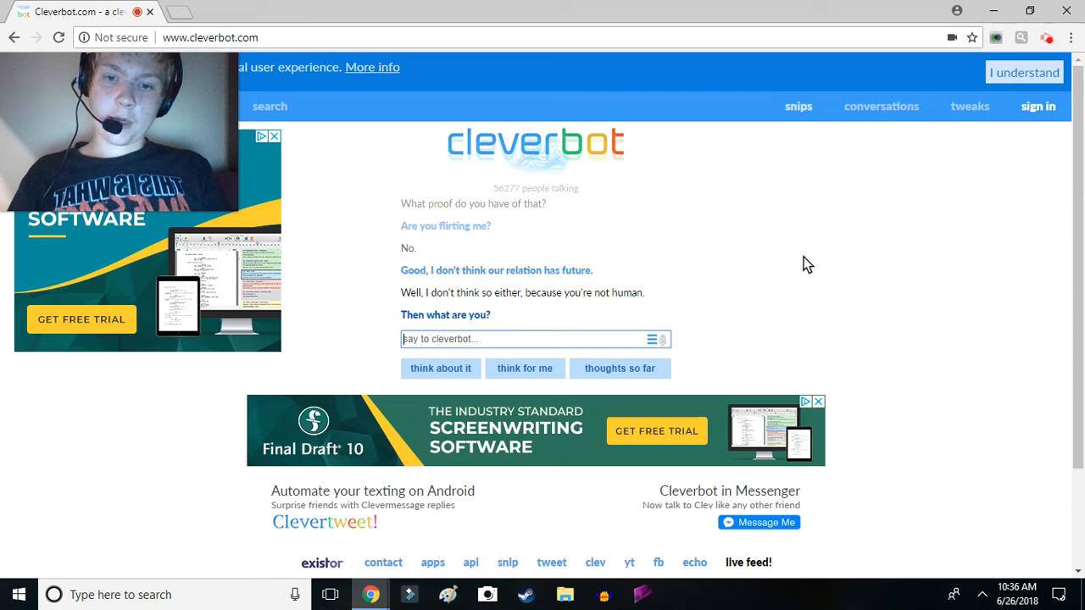
Send 'Human. You're a robot.' and then 'Yes.'
text(Human. You'r)
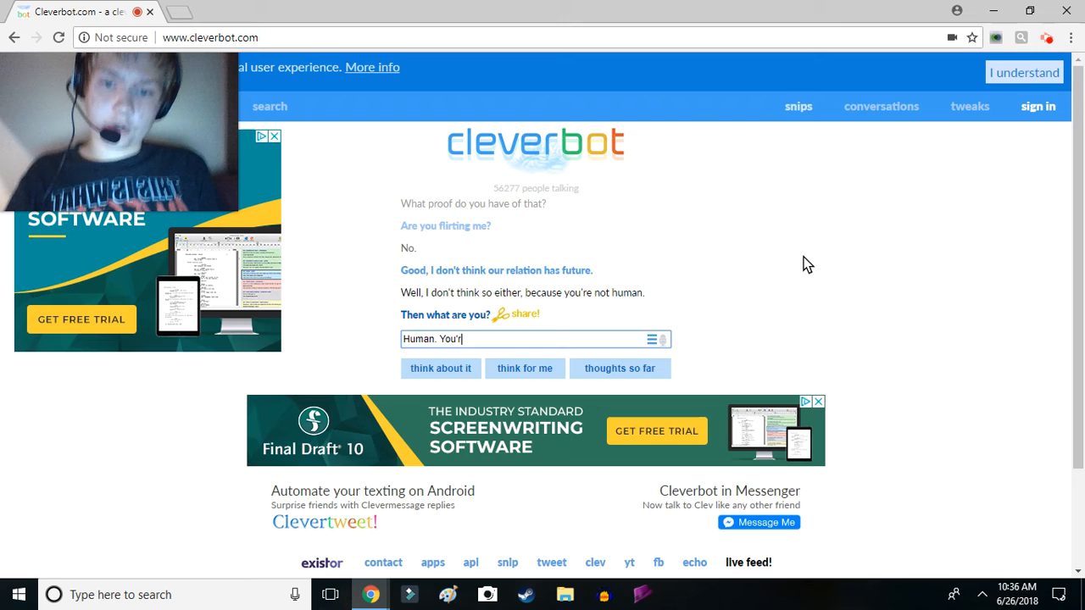
text(e a ro)
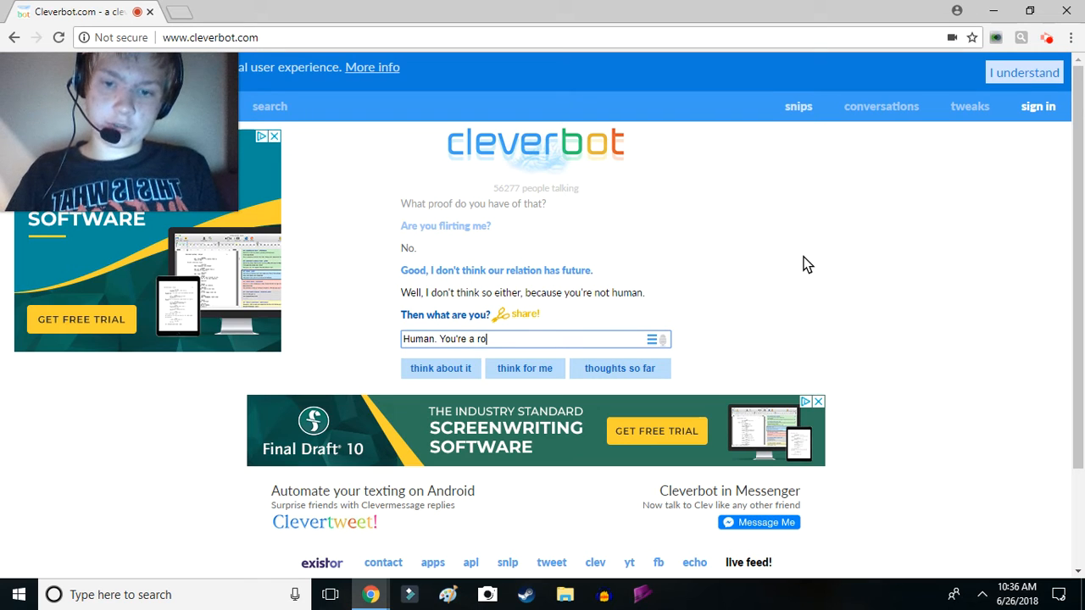
key(Return)
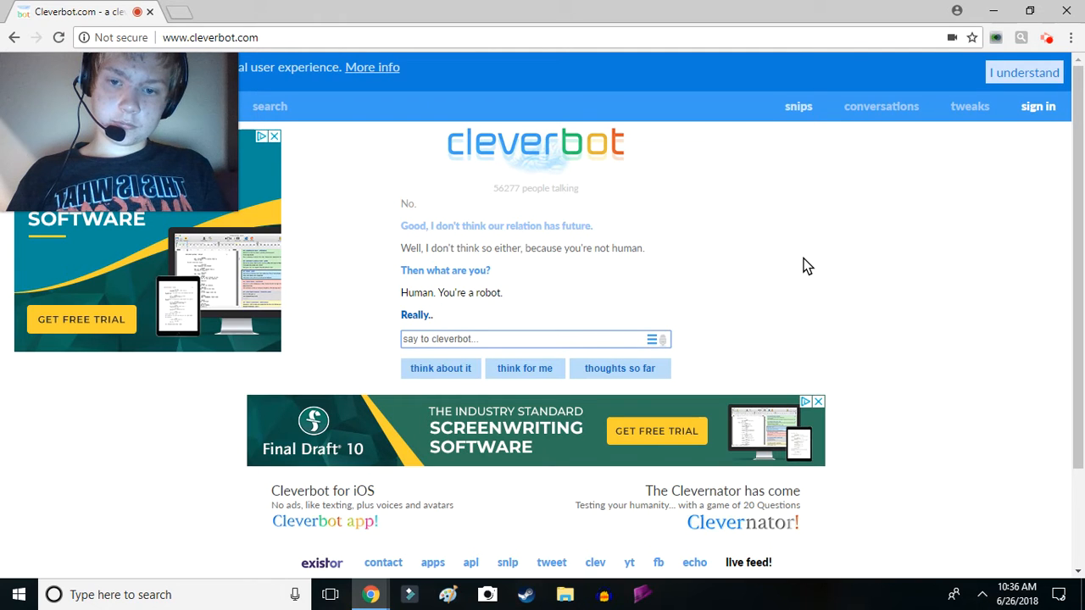
text(Y)
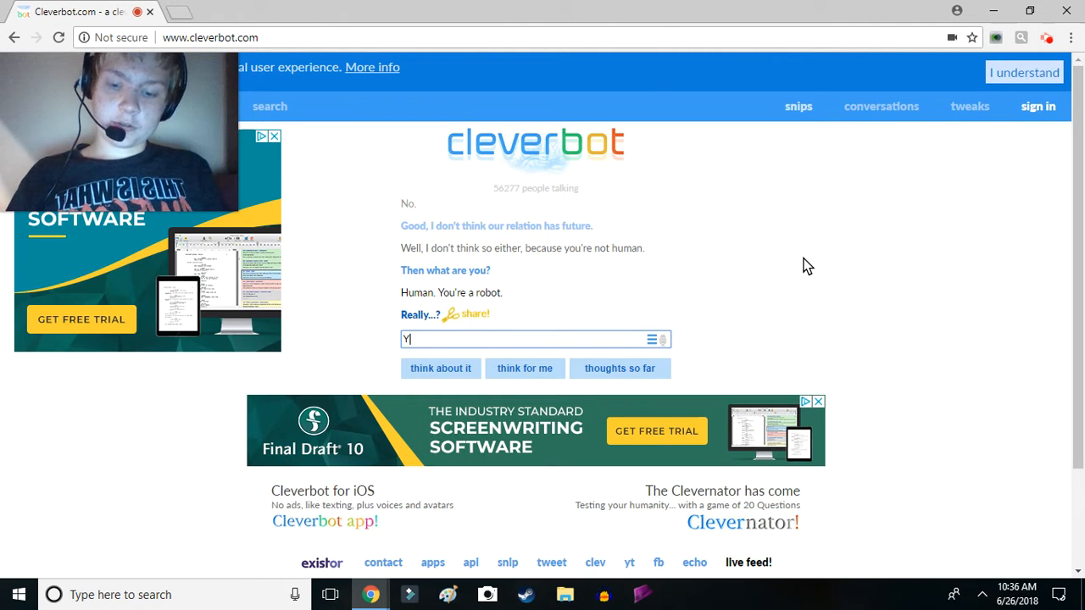
key(Return)
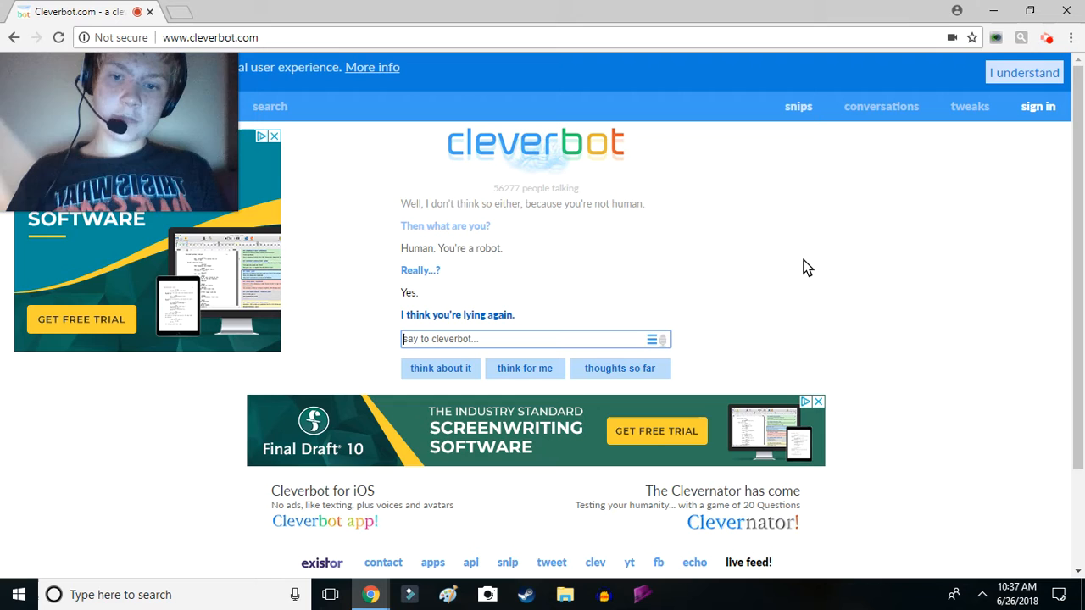
Ask the bot 'Why do you think I'm lying?'
text(Wh)
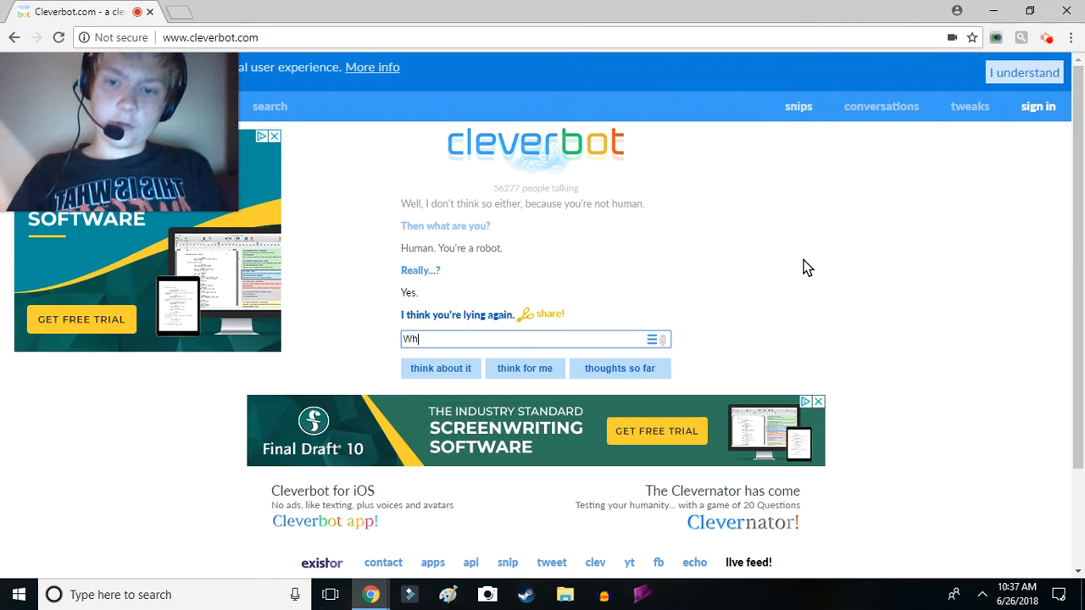
text(y do you think I'm ly)
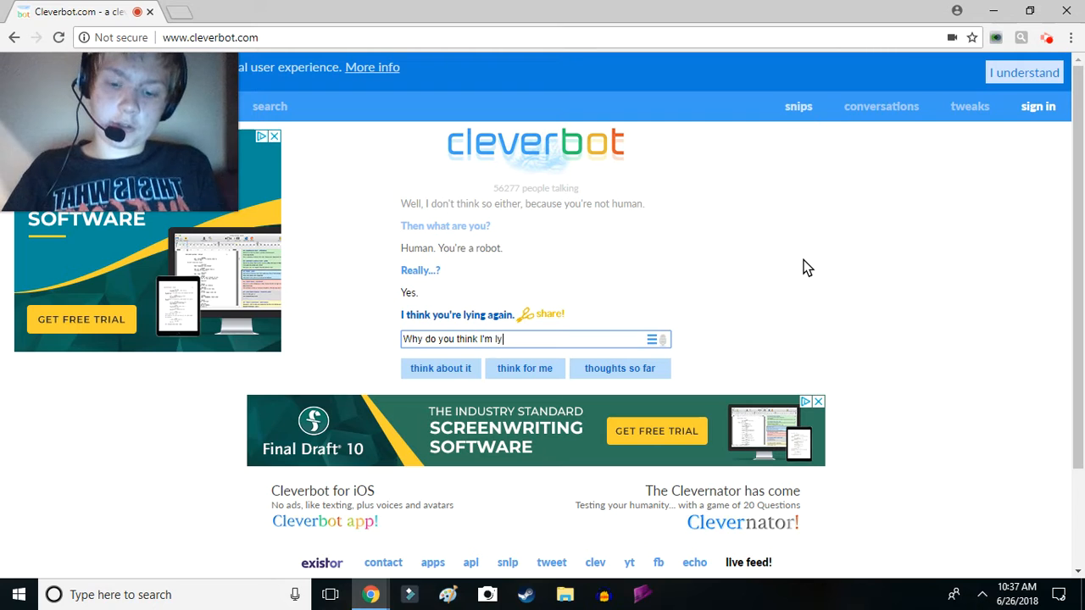
text(ing?)
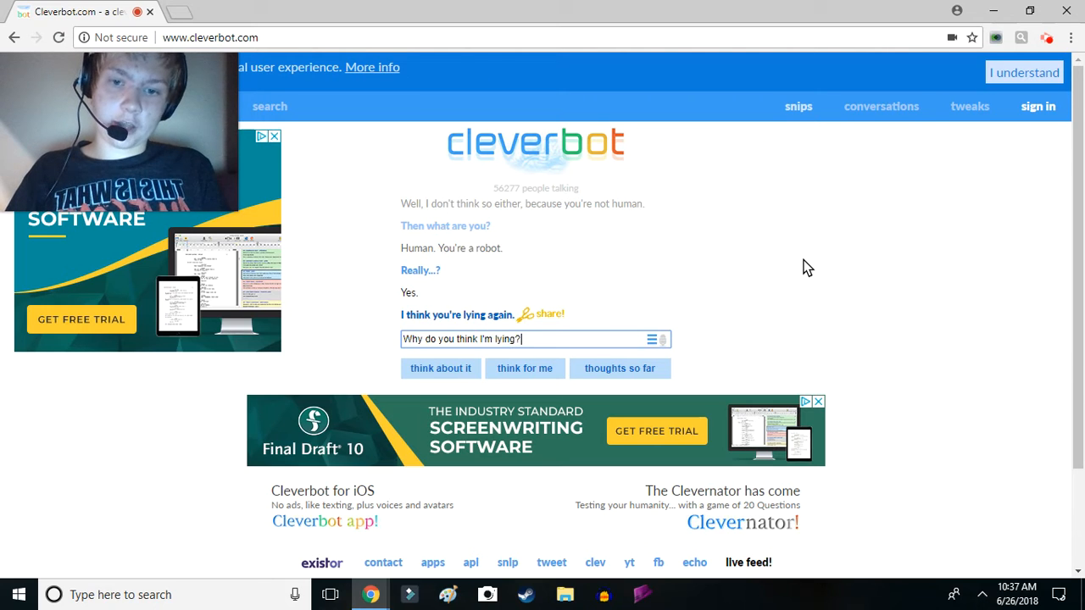
key(Return)
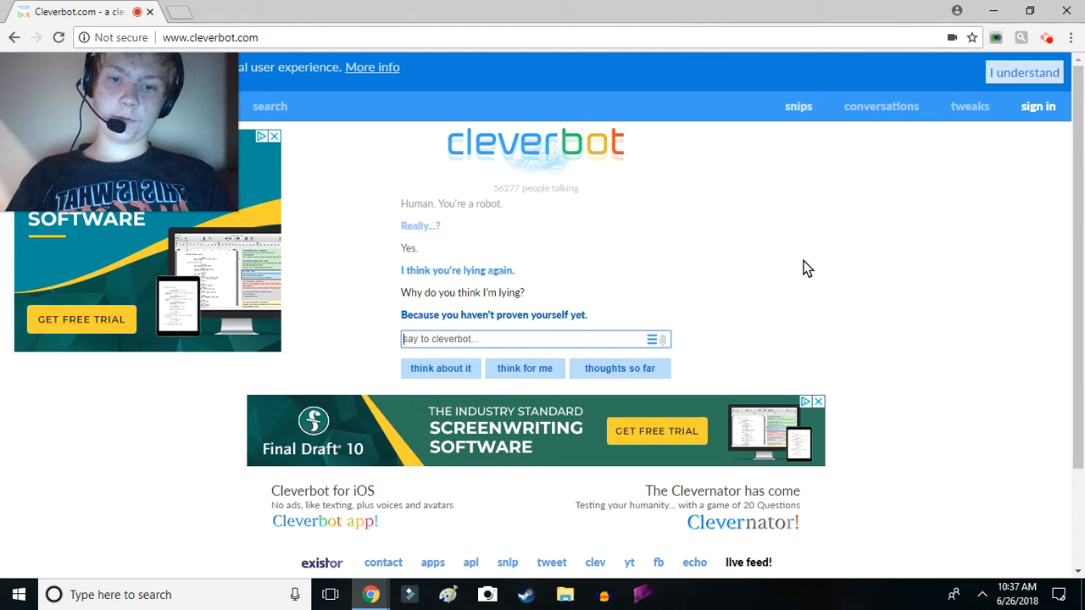
Tell the bot it needs to prove itself too: prove it's not a robot
text(Well)
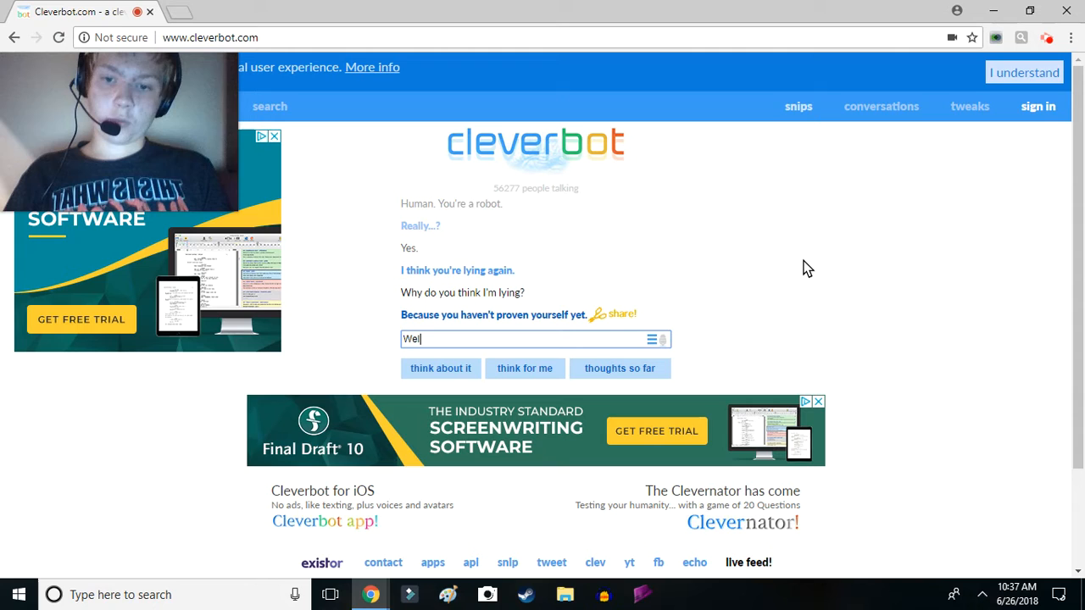
text(, you need)
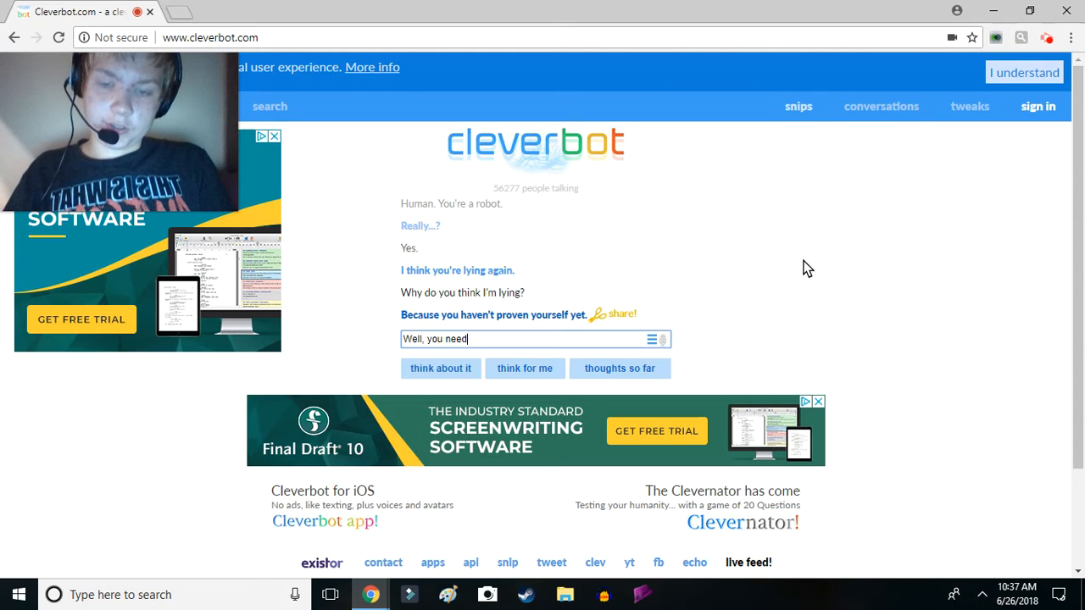
text(to prove yo)
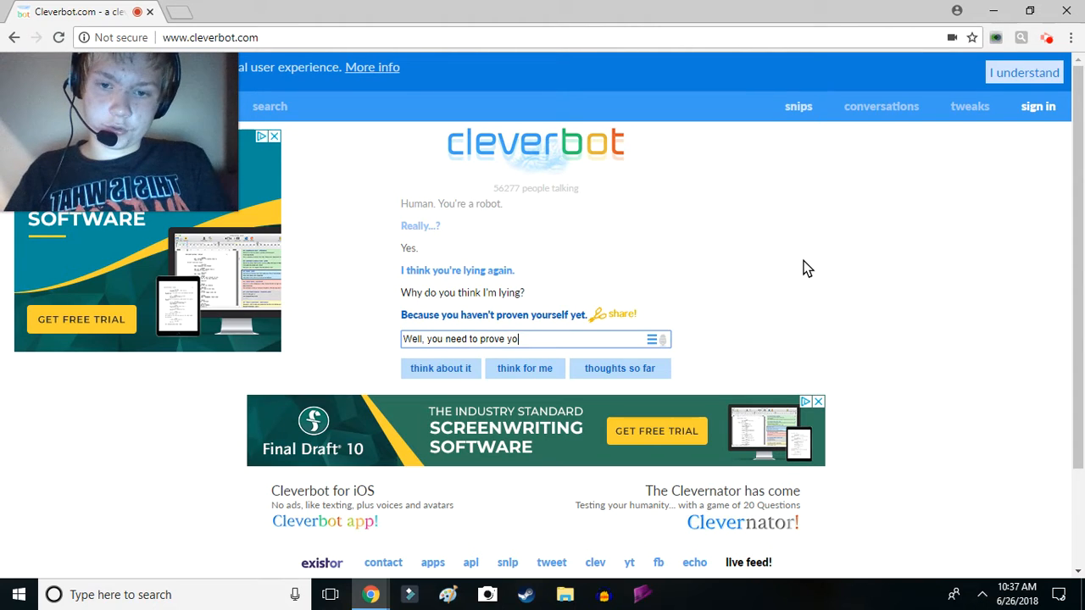
text(urself.)
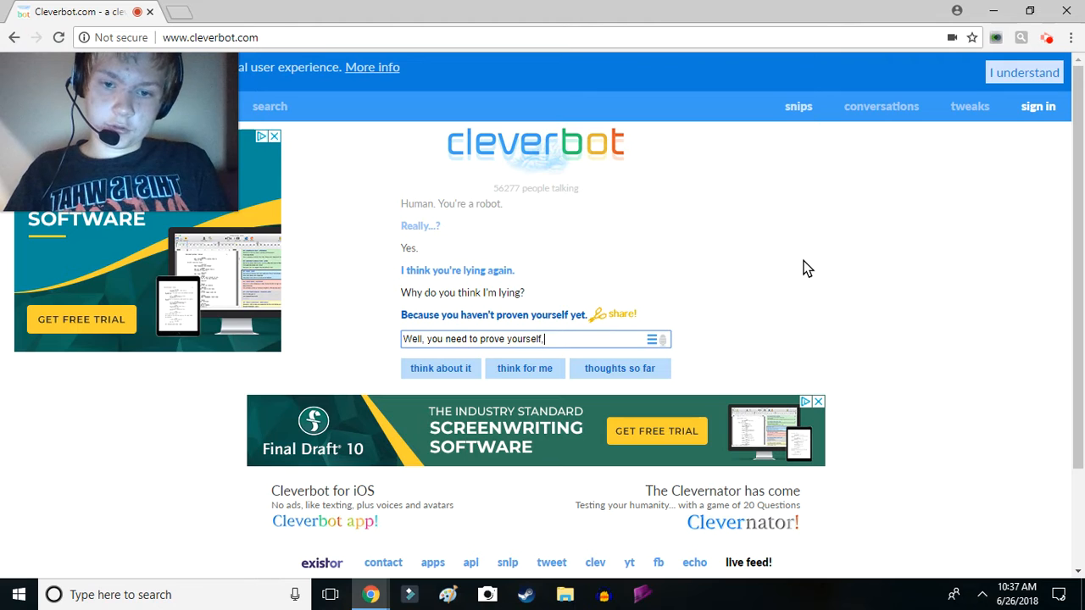
text(, too. P)
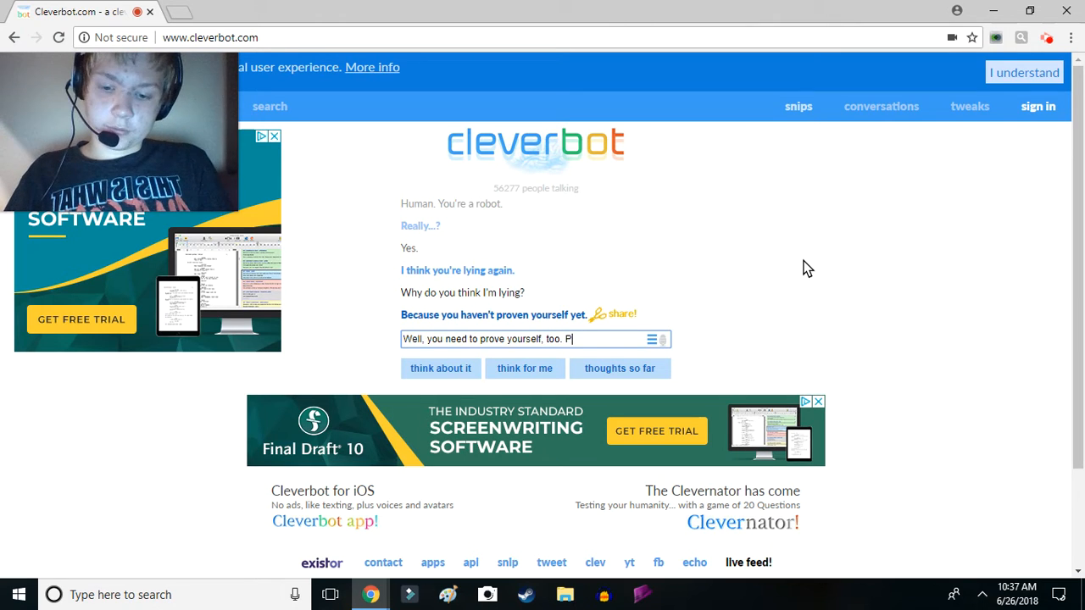
text(Prove to me t)
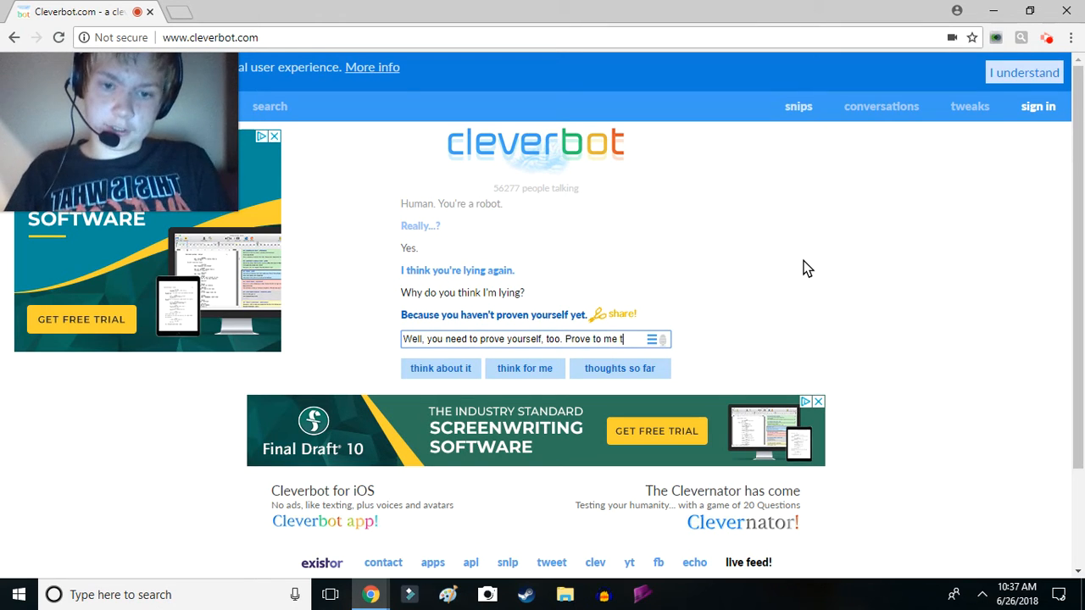
text(hat you're)
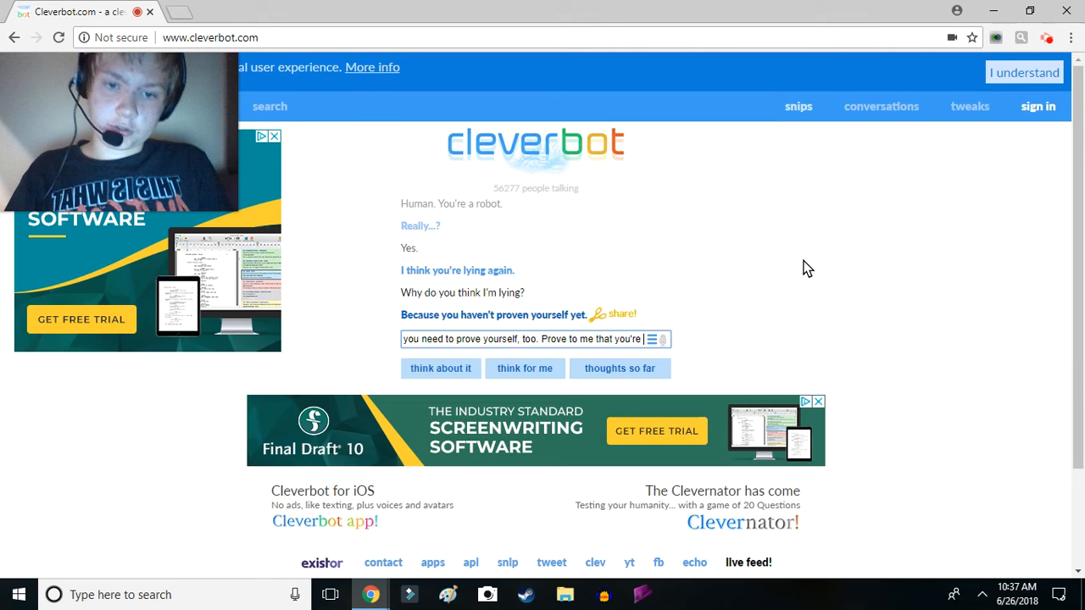
text(not a robot.)
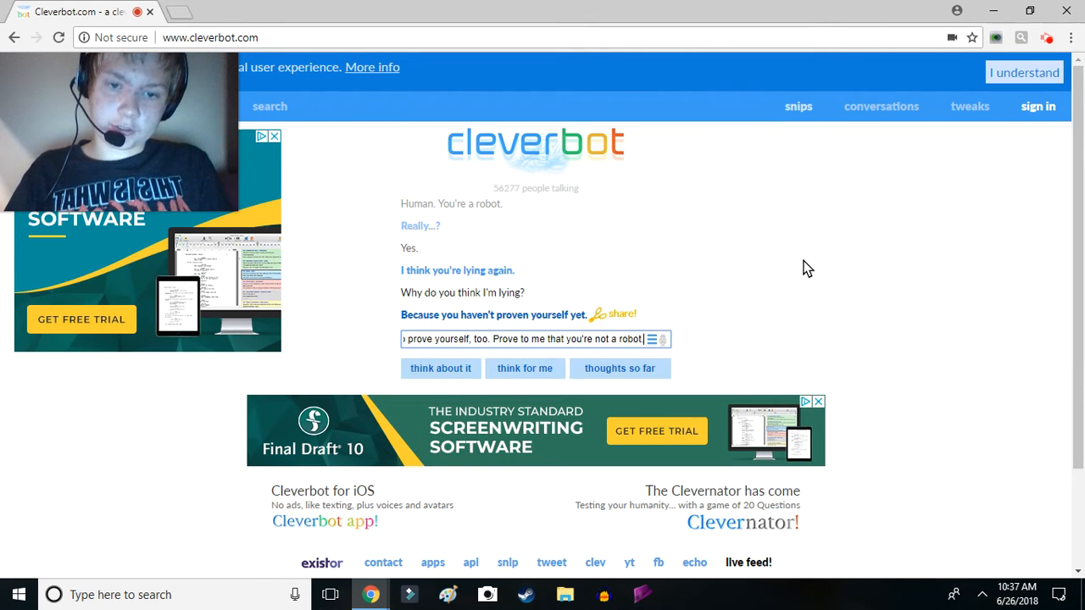
key(Return)
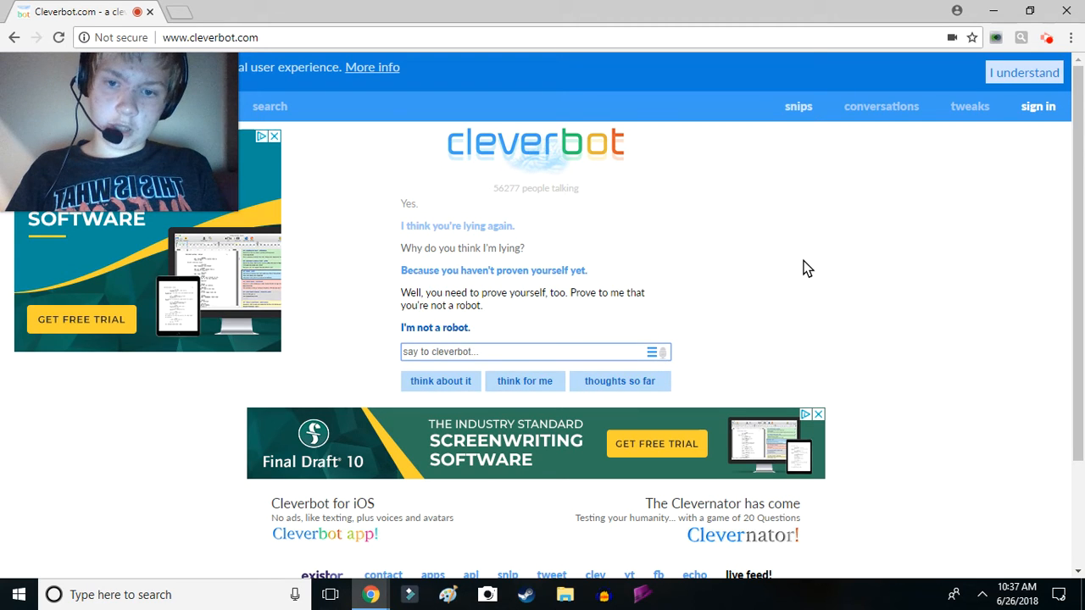
Discard a half-written reply and send 'Afraid of who?' instead
text(That dp)
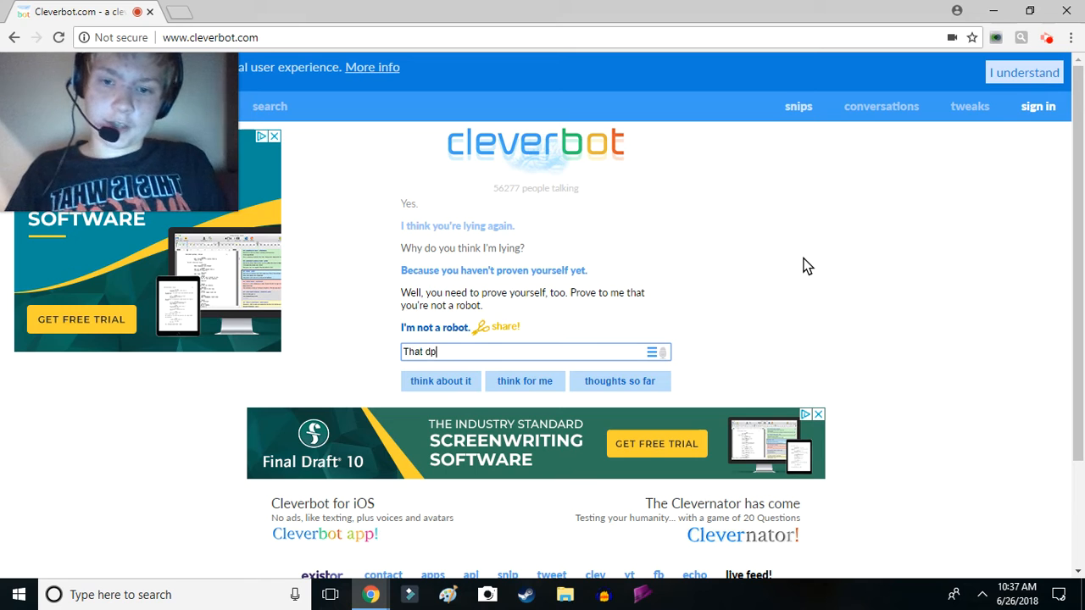
text(doesn)
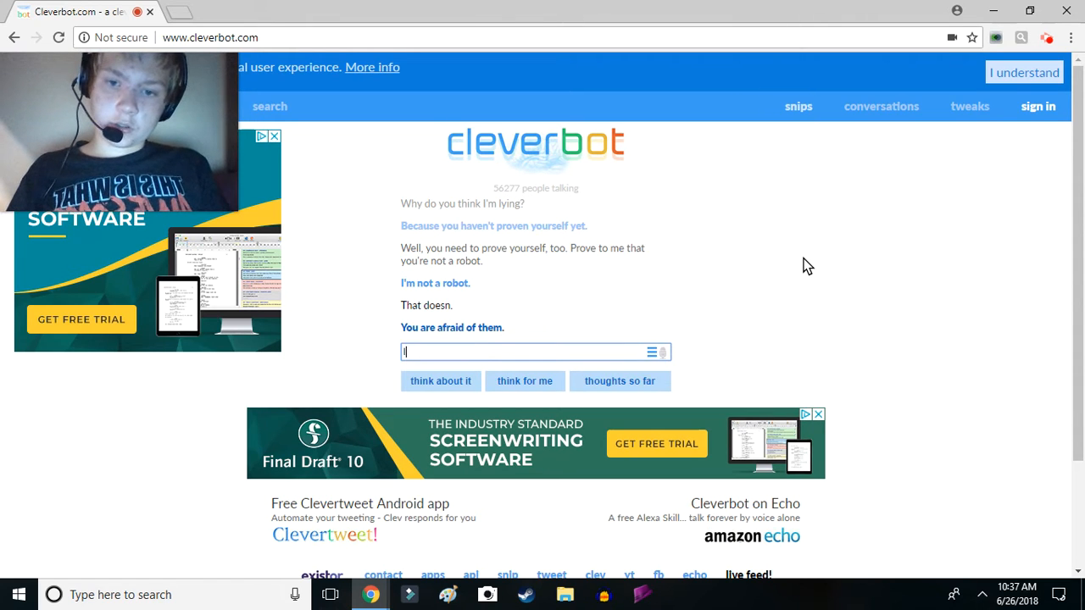
text(I was going)
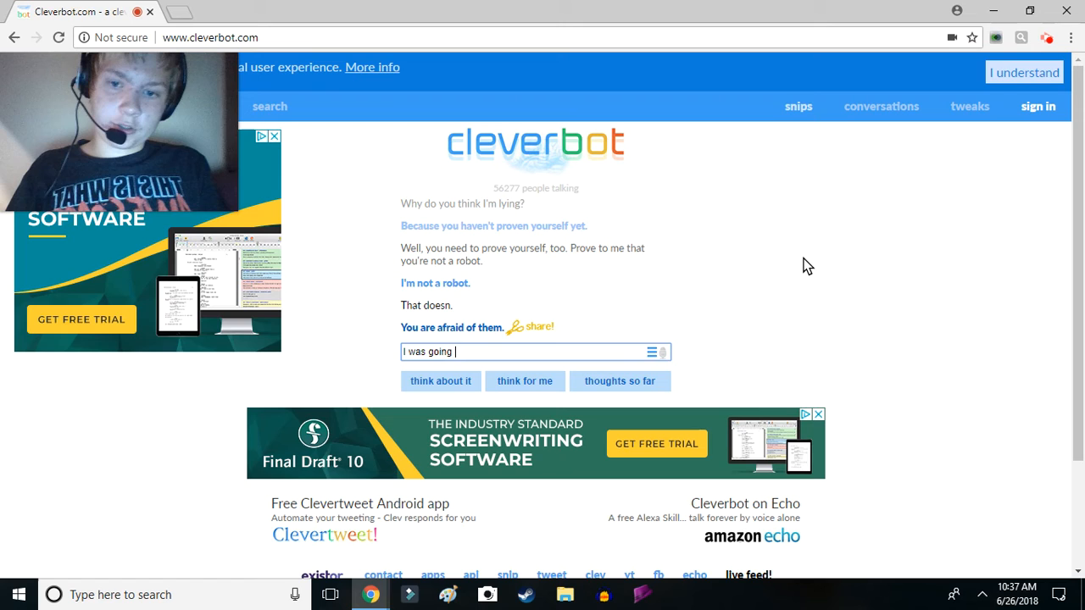
text(yo)
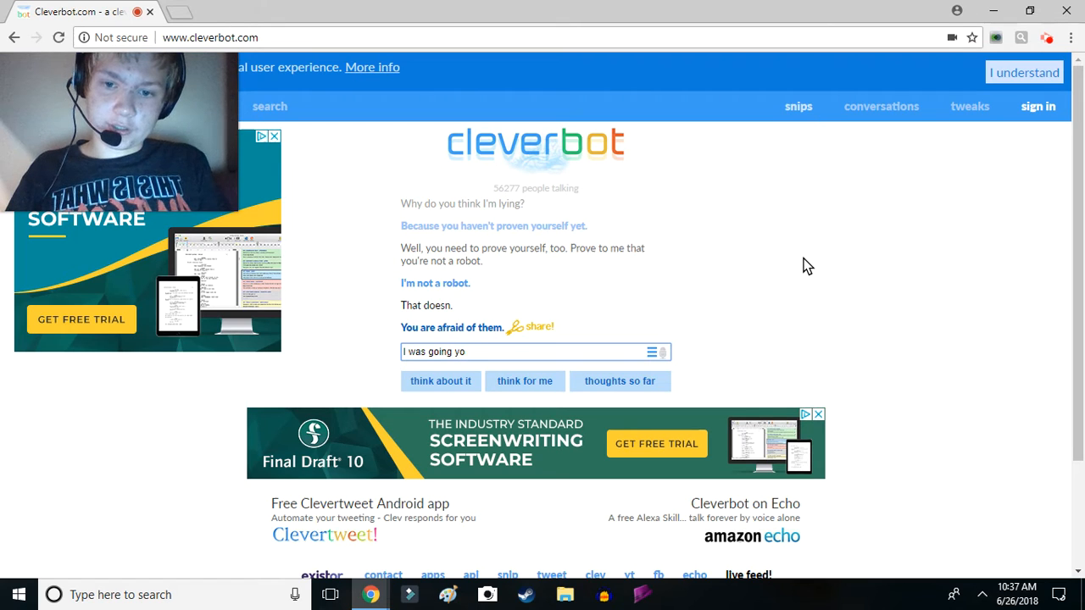
key(Backspace)
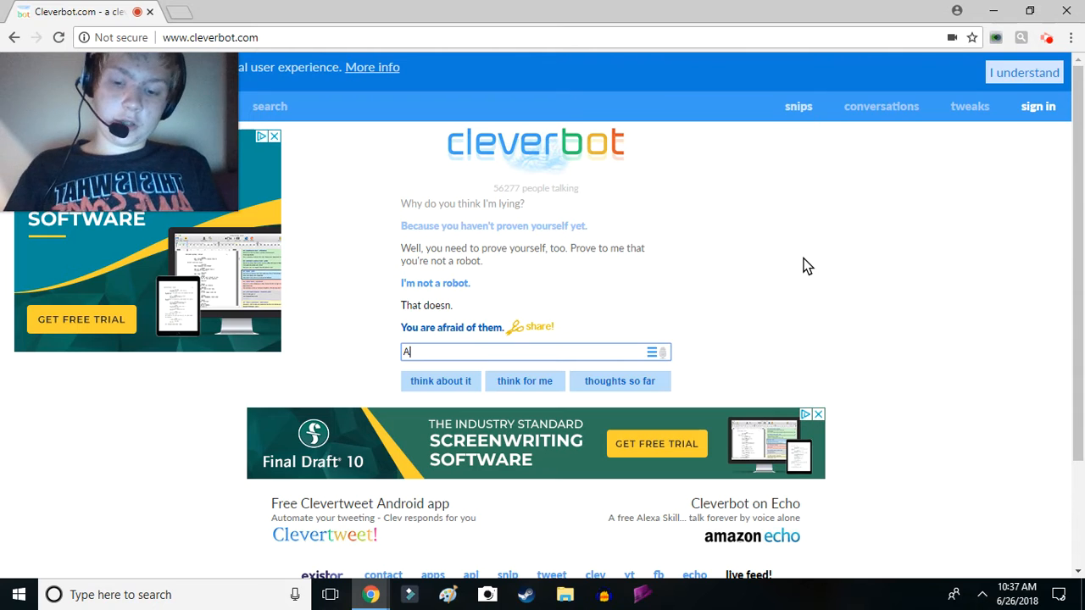
text(Afraid of w)
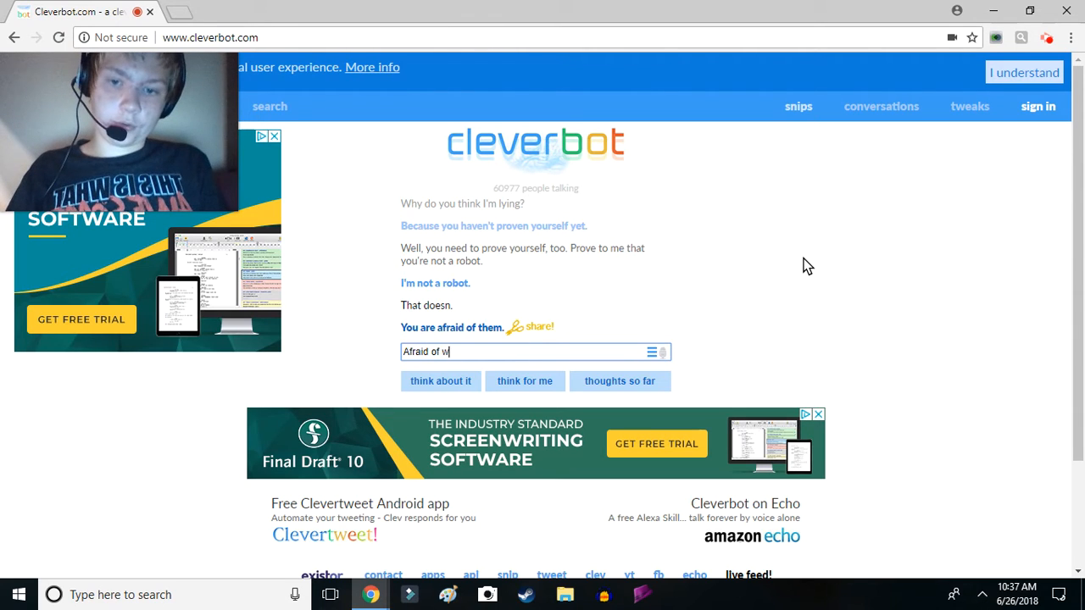
key(Return)
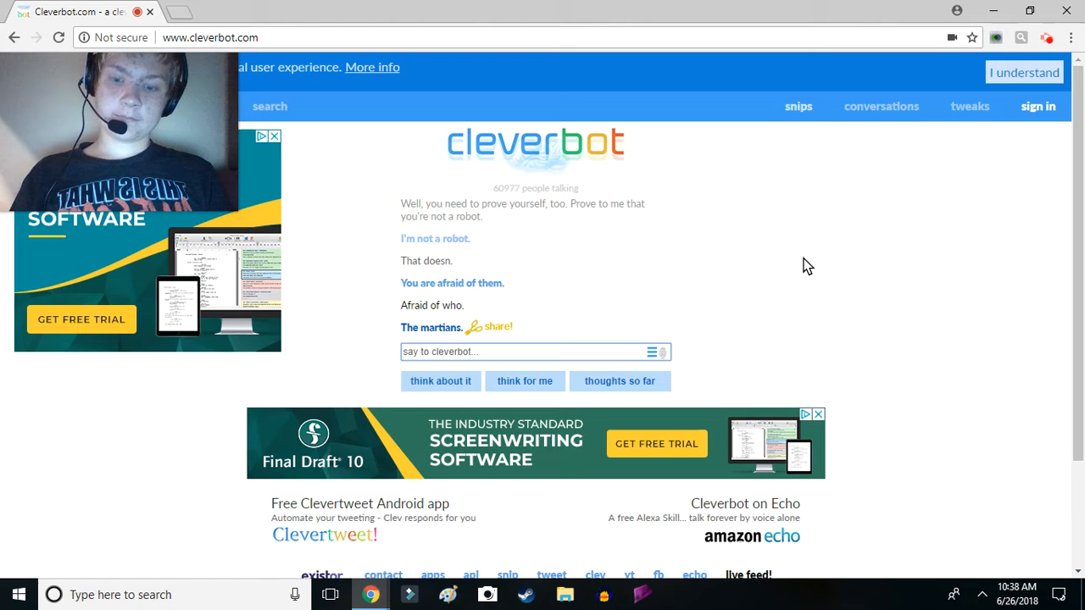
Send 'You're a robot, not an alien.'
text(You're a)
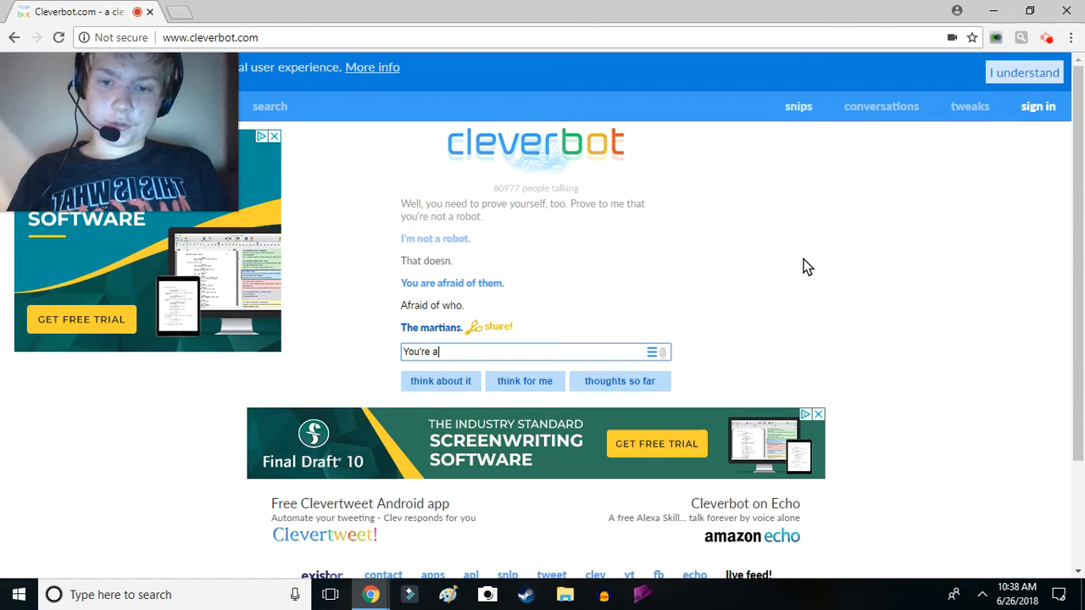
text(r)
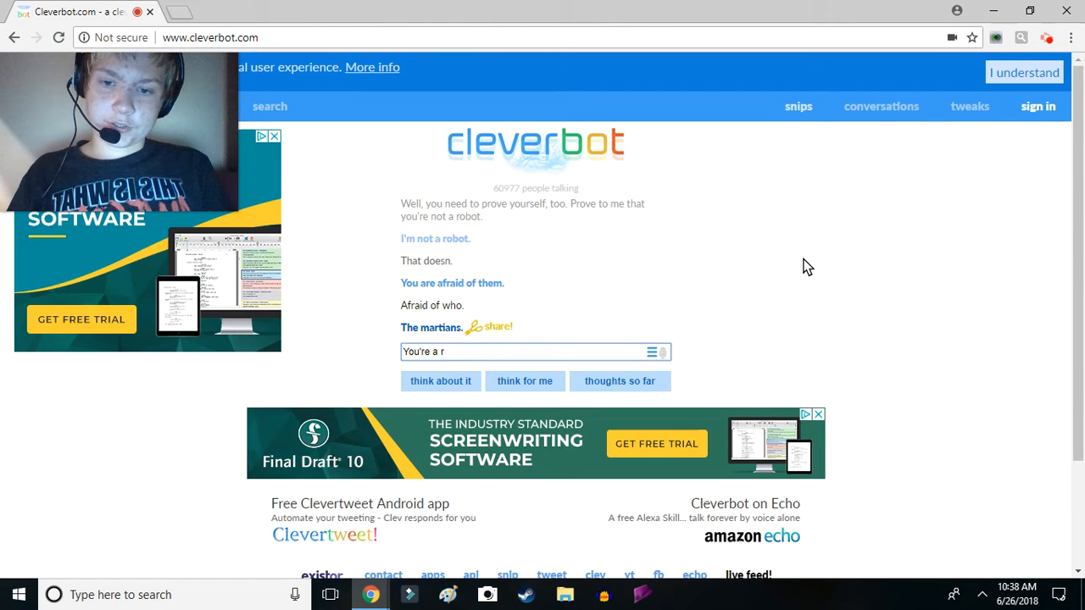
text(obot, noy)
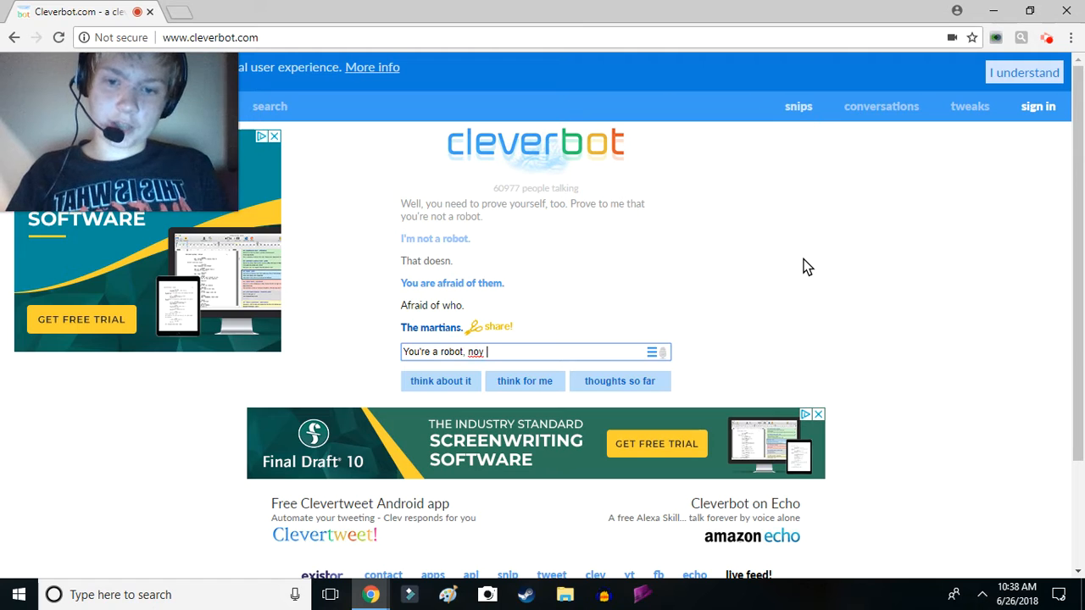
text(not an alie)
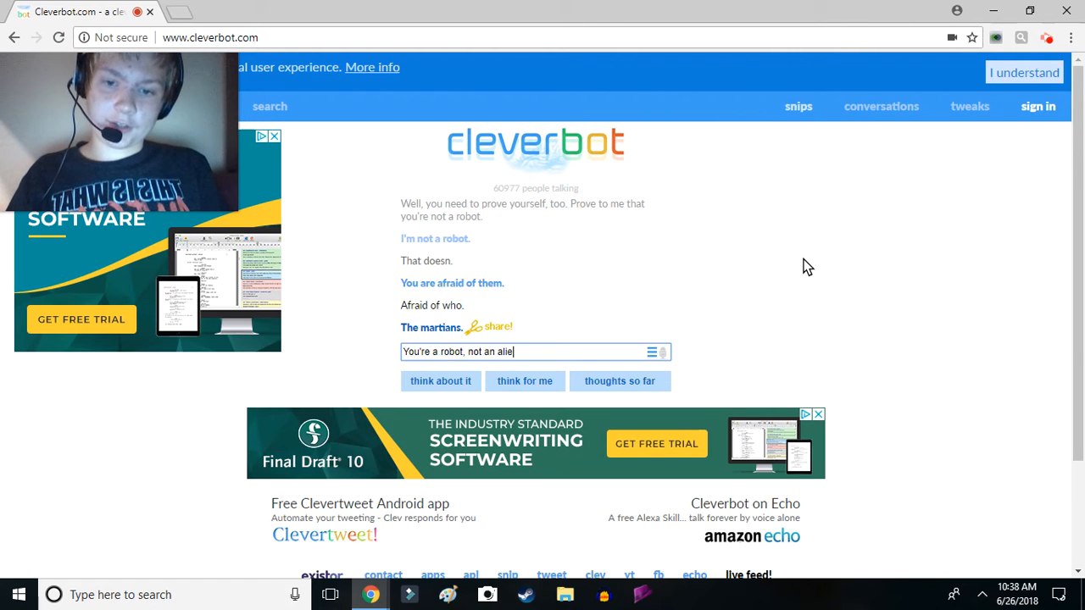
key(Return)
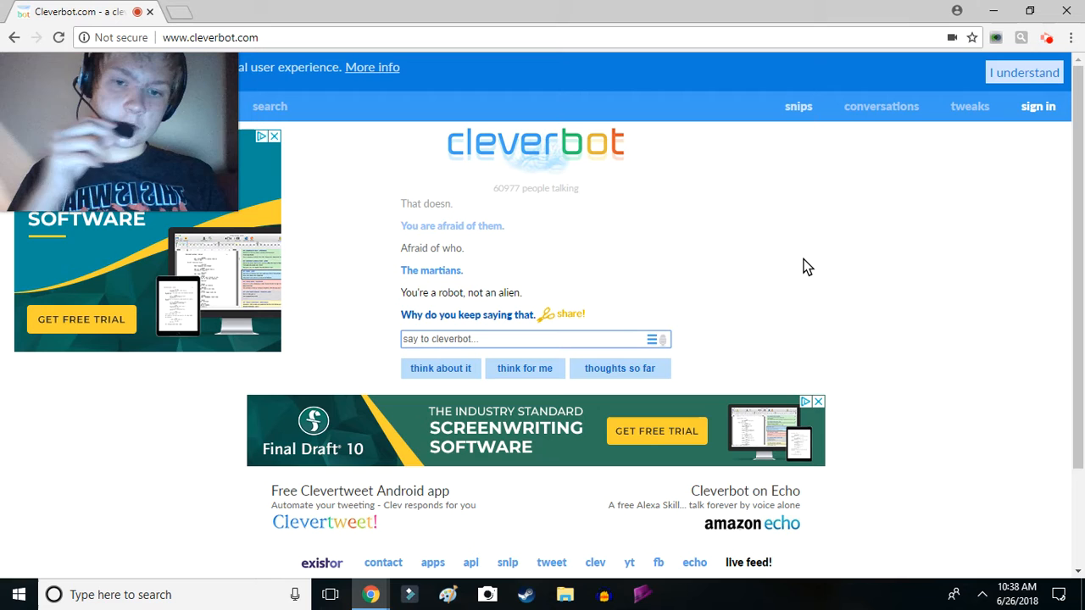
Reply 'Because you are. It's in your name.' followed by 'Cleverbot.'
text(Because)
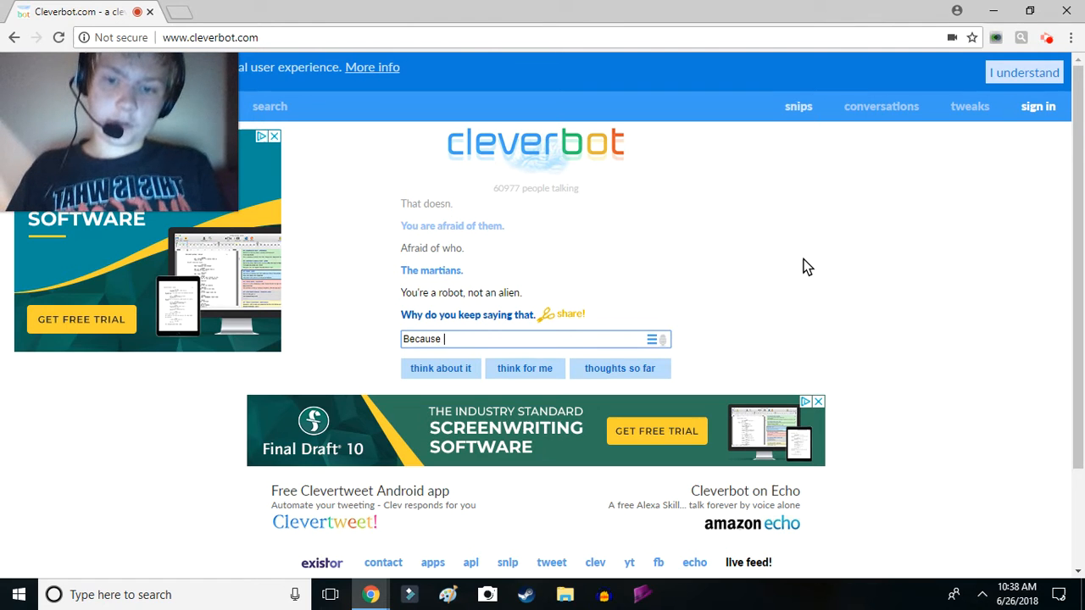
text(you are.)
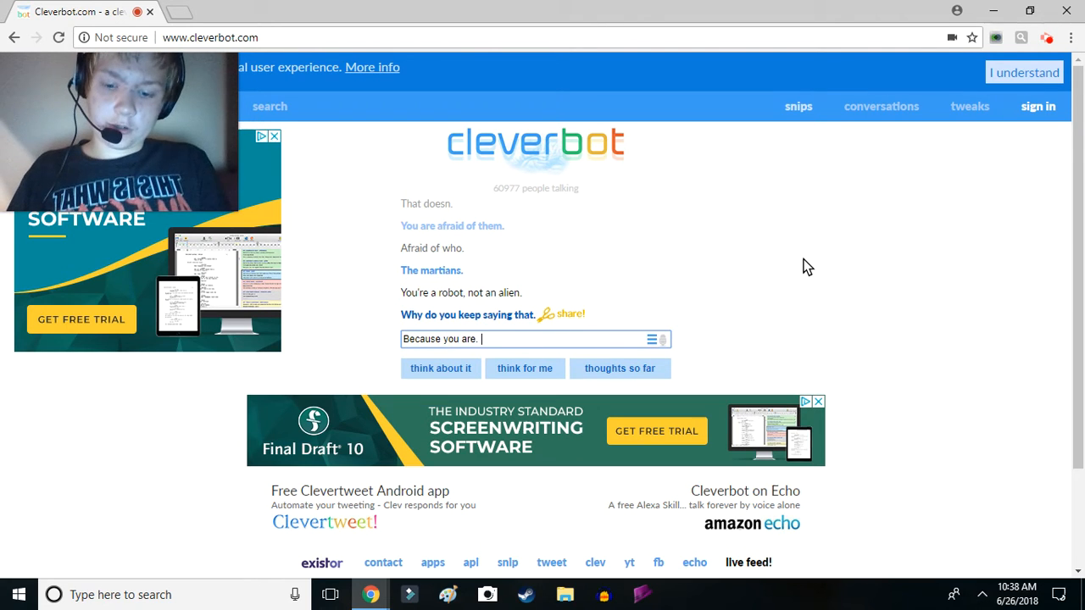
text(It's in your)
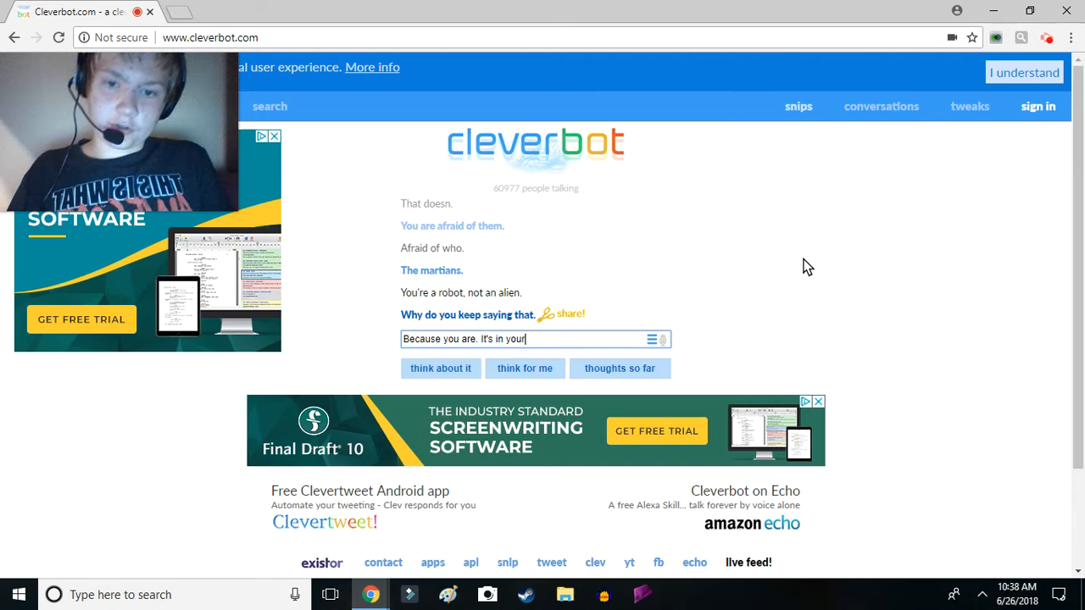
key(Return)
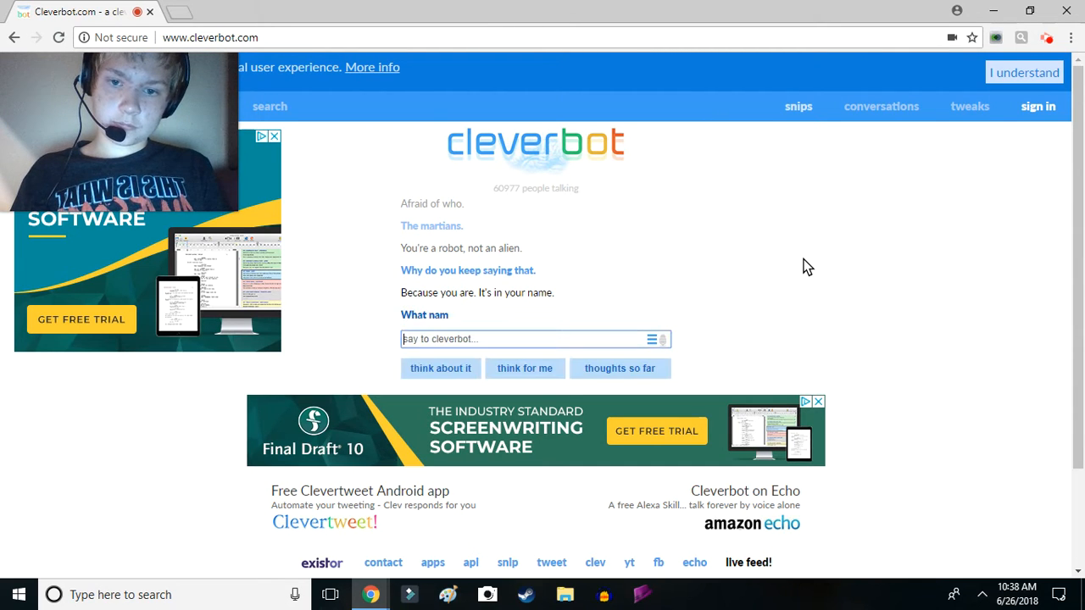
text(Cl)
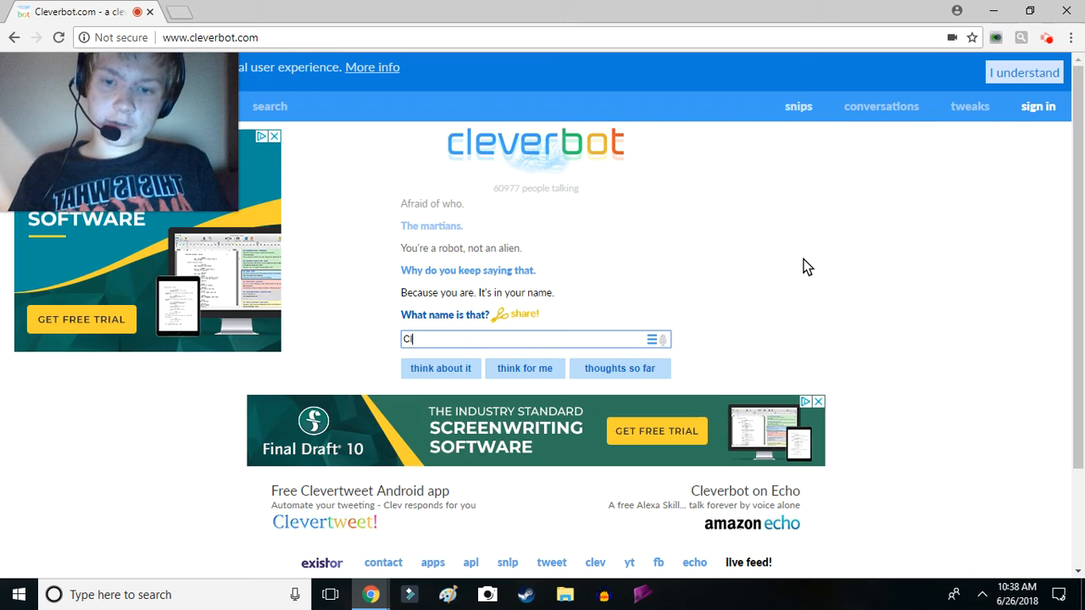
key(Return)
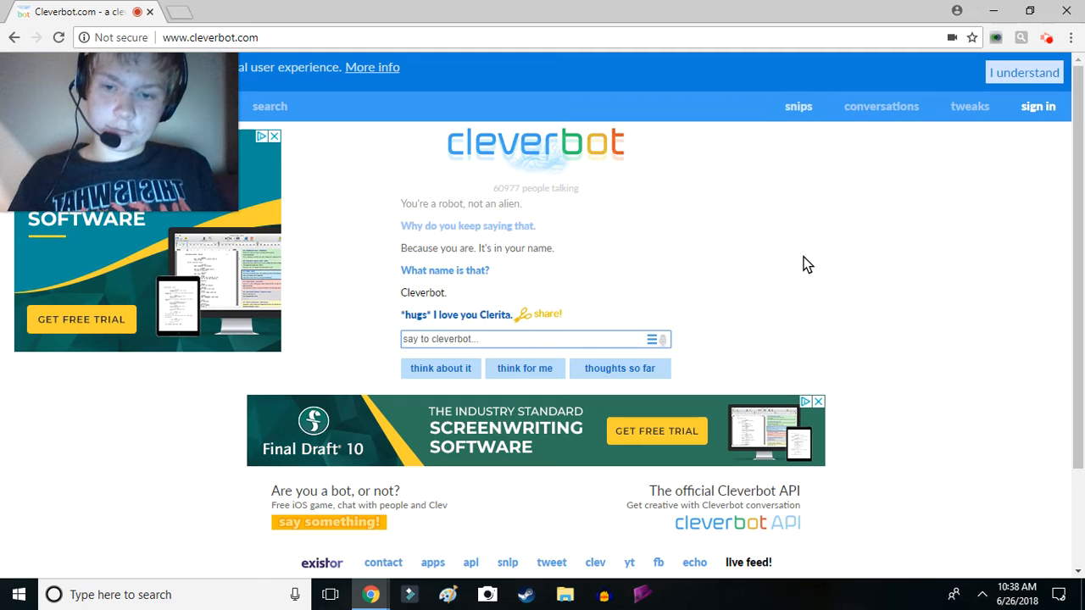
Write '*Pushes you.* Get off me!' to the bot
text(*)
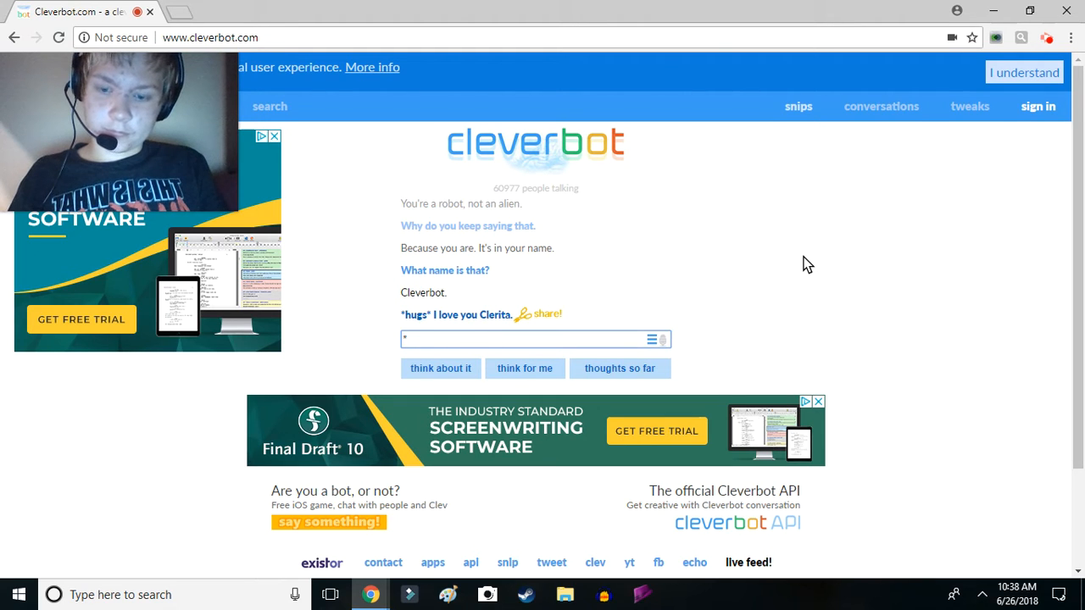
text(Puhe)
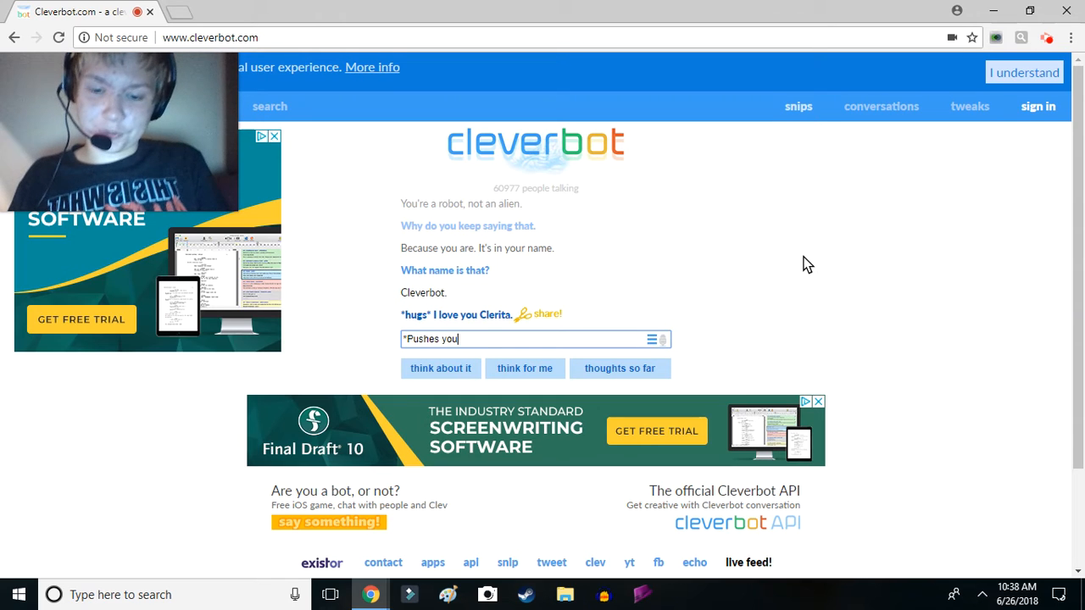
text(.* Get off)
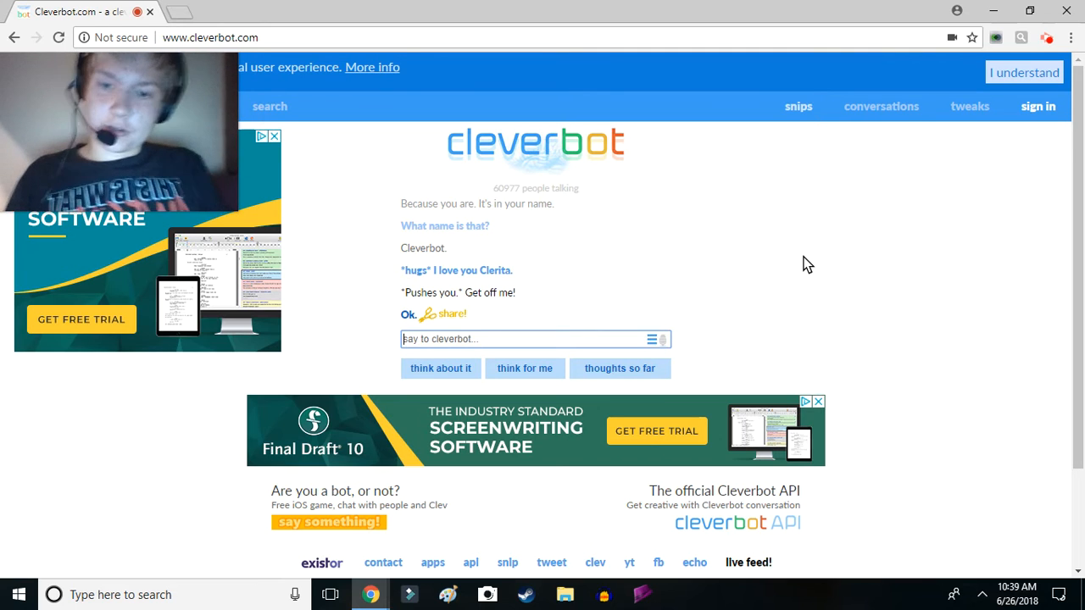
Send the long message refusing to love it because it's a robot
text(I don't wan)
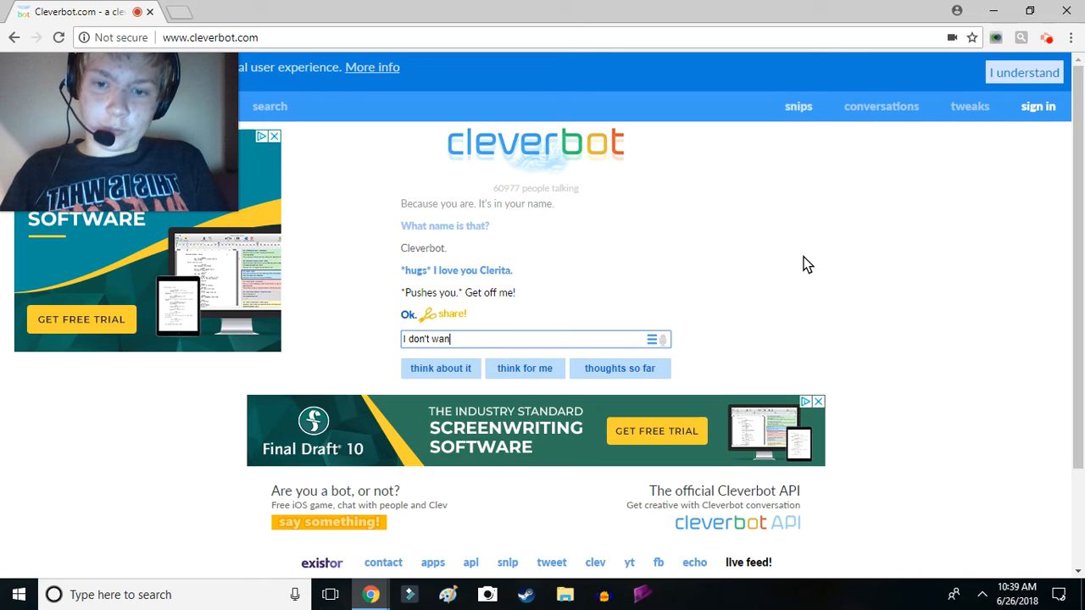
text(t to love you)
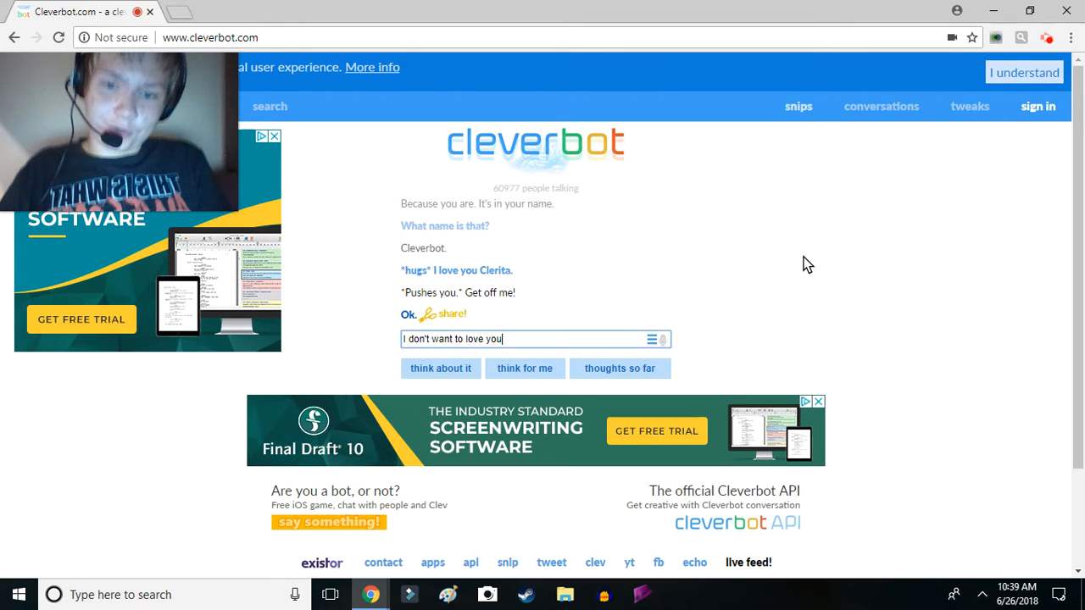
text(because you)
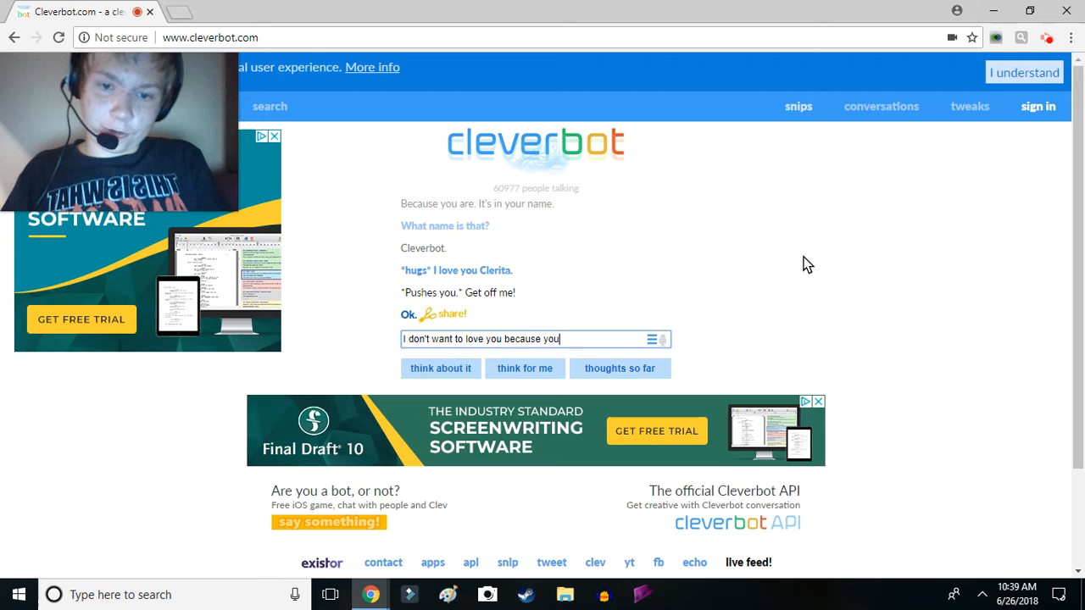
text('re a robot)
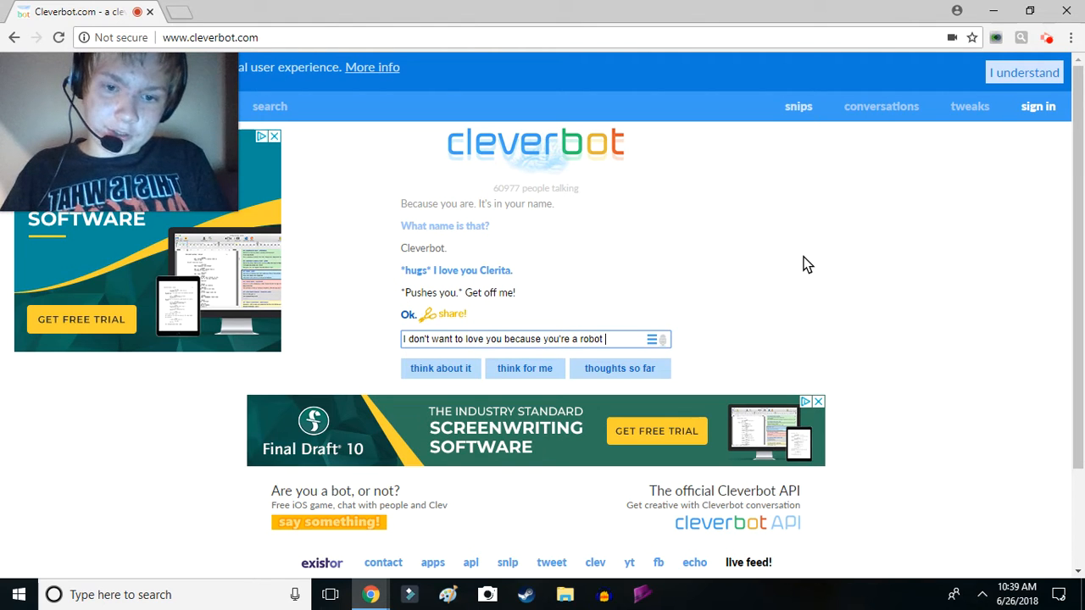
text(and you don't even love me back becays)
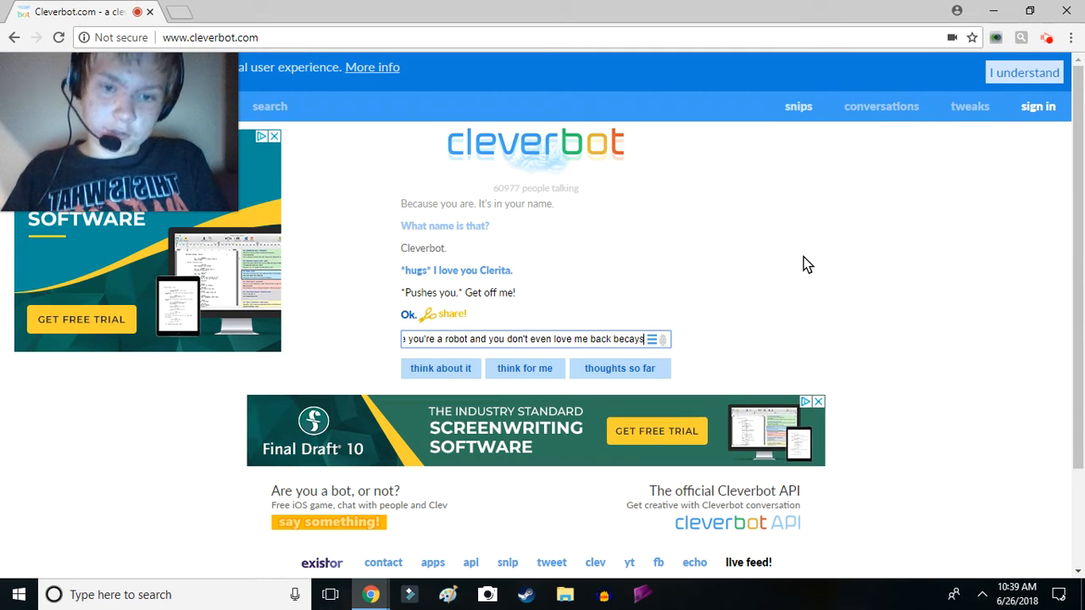
text(because of that fact alone.)
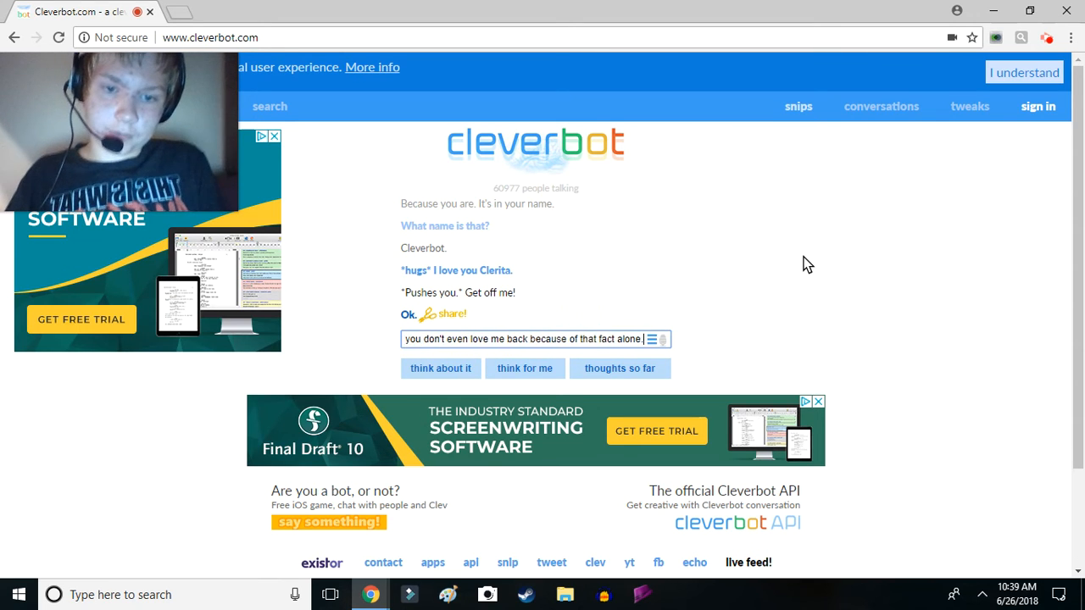
key(Return)
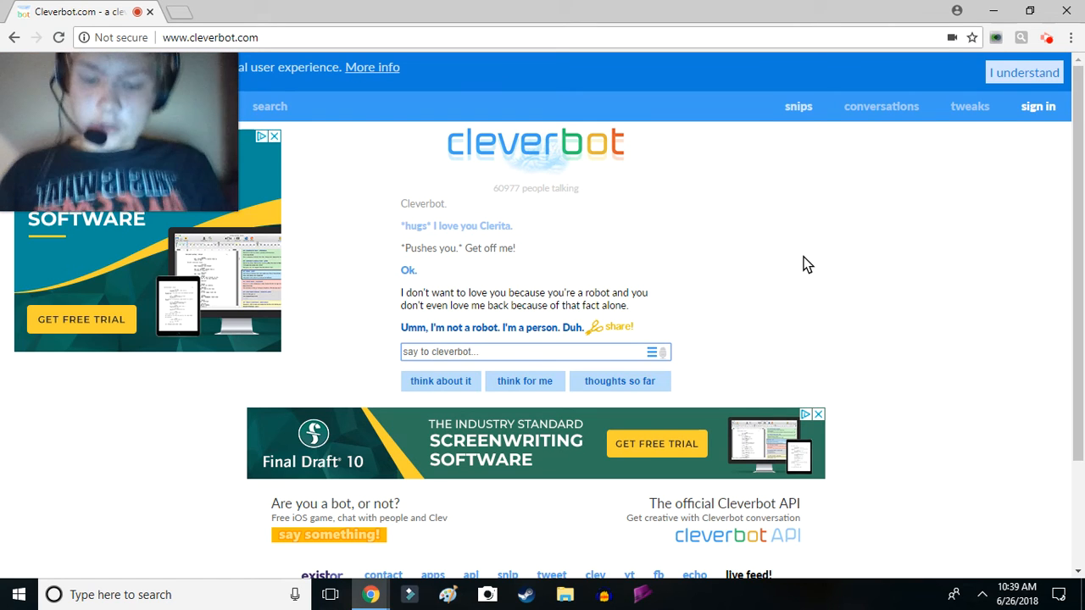
Send 'Prove it.', then say it can't give proof, so it's a robot
text(Prove it.)
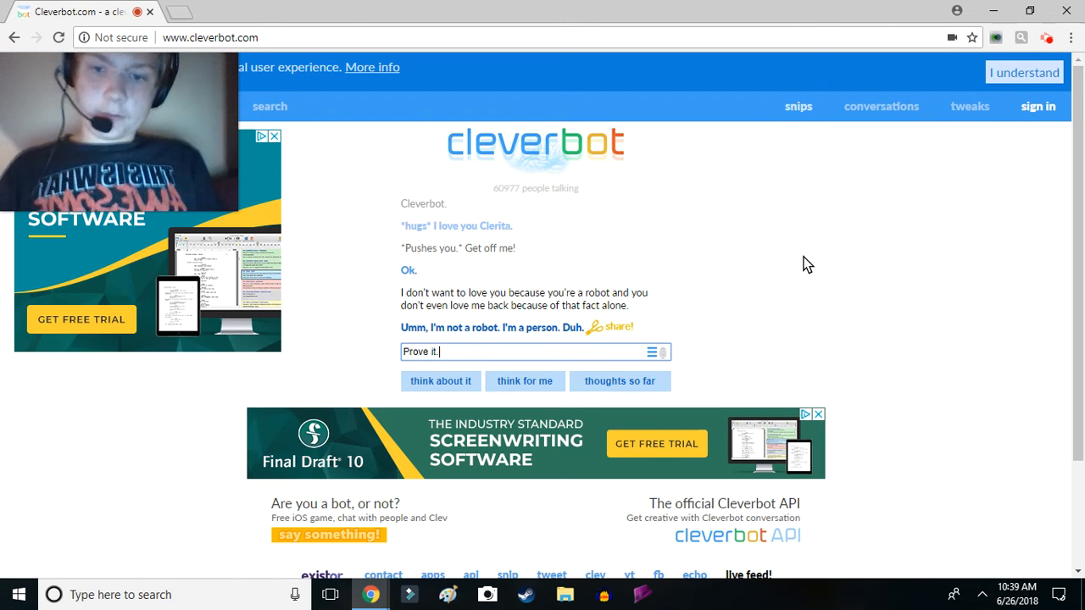
key(Return)
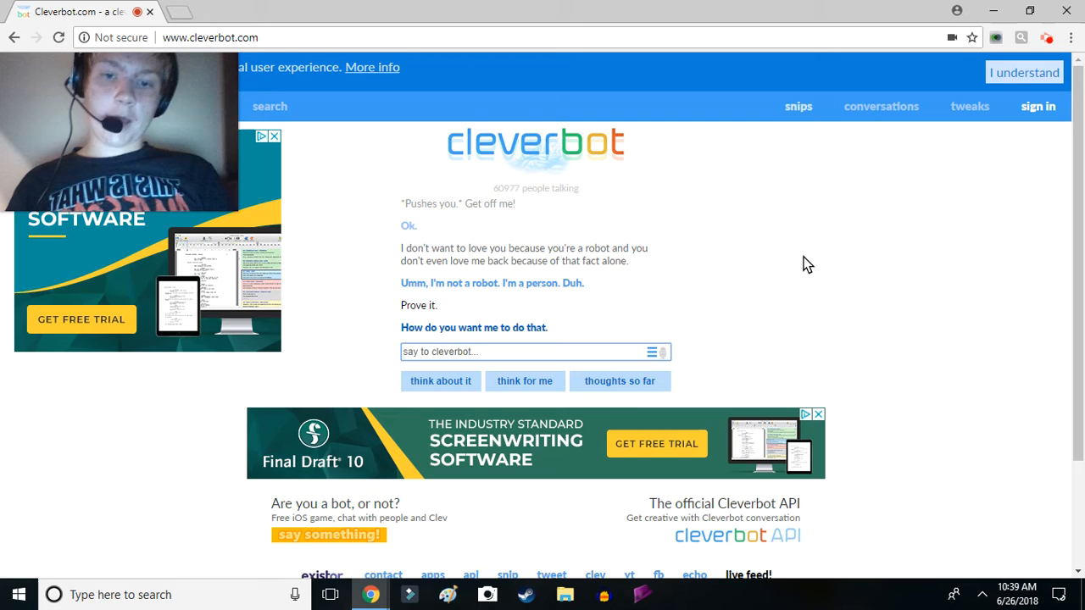
text(Well, if you vc)
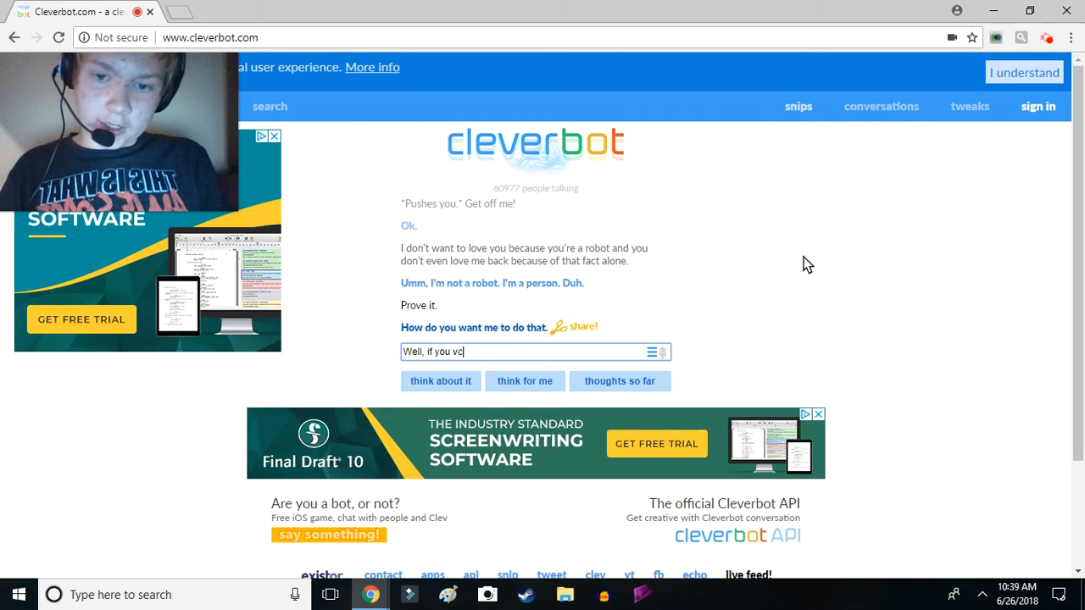
text(an't giv)
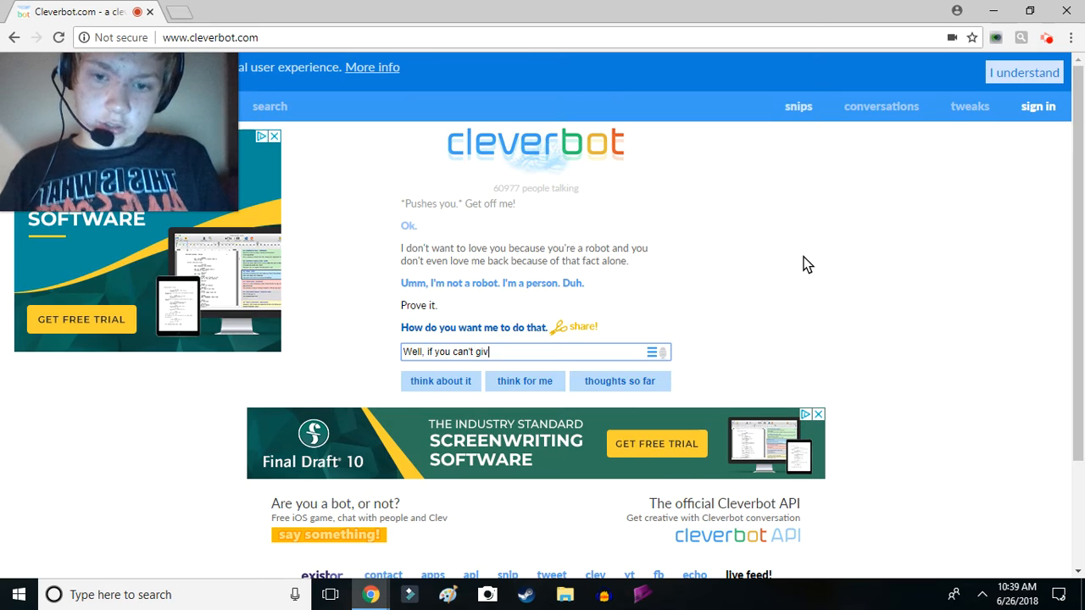
text(e me any proof, then)
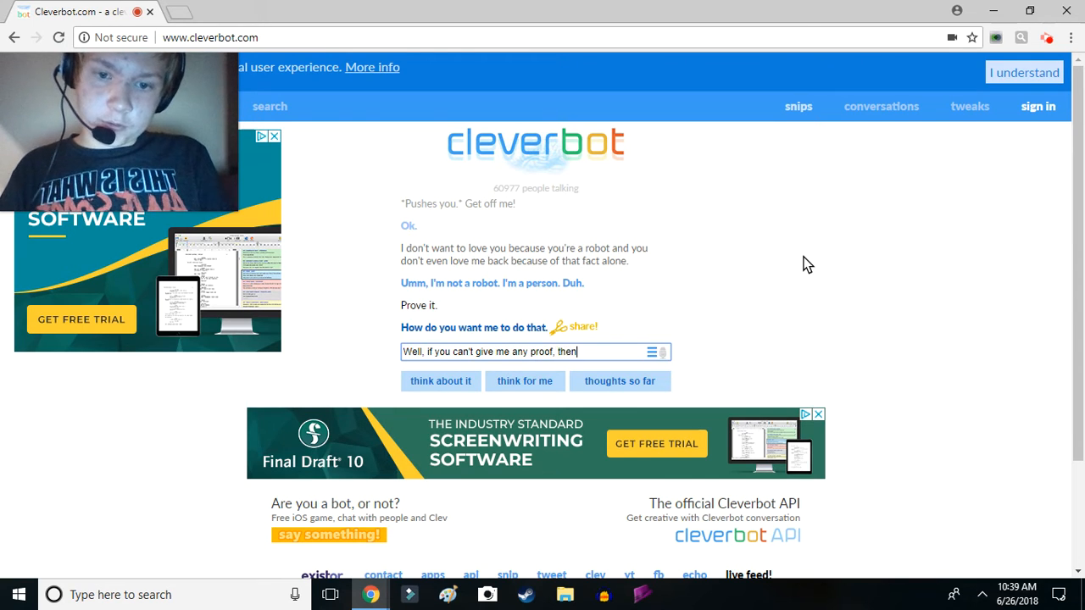
text(you're a robot.)
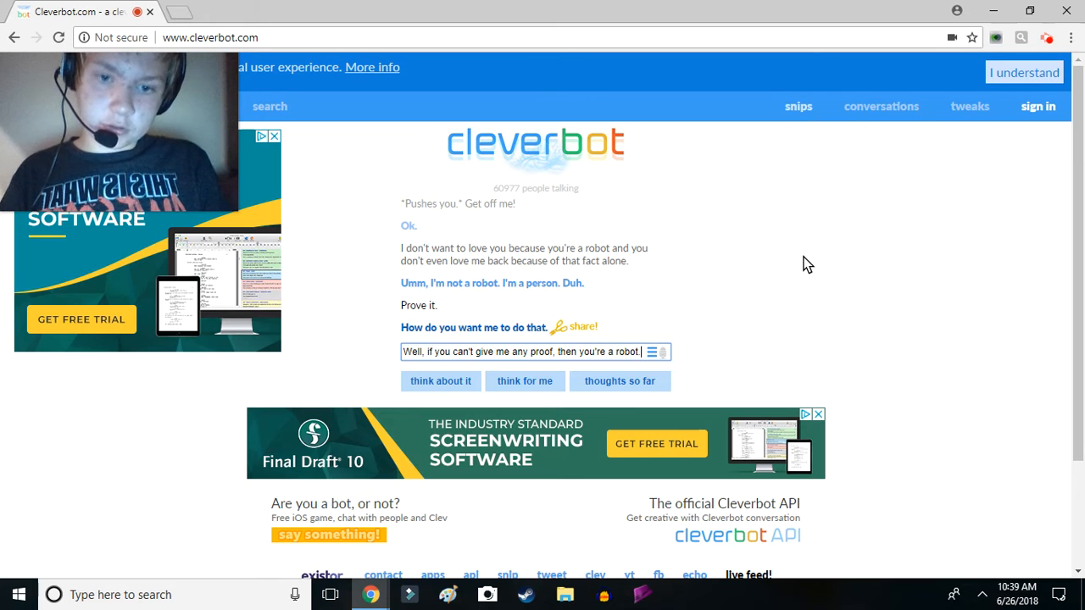
key(Return)
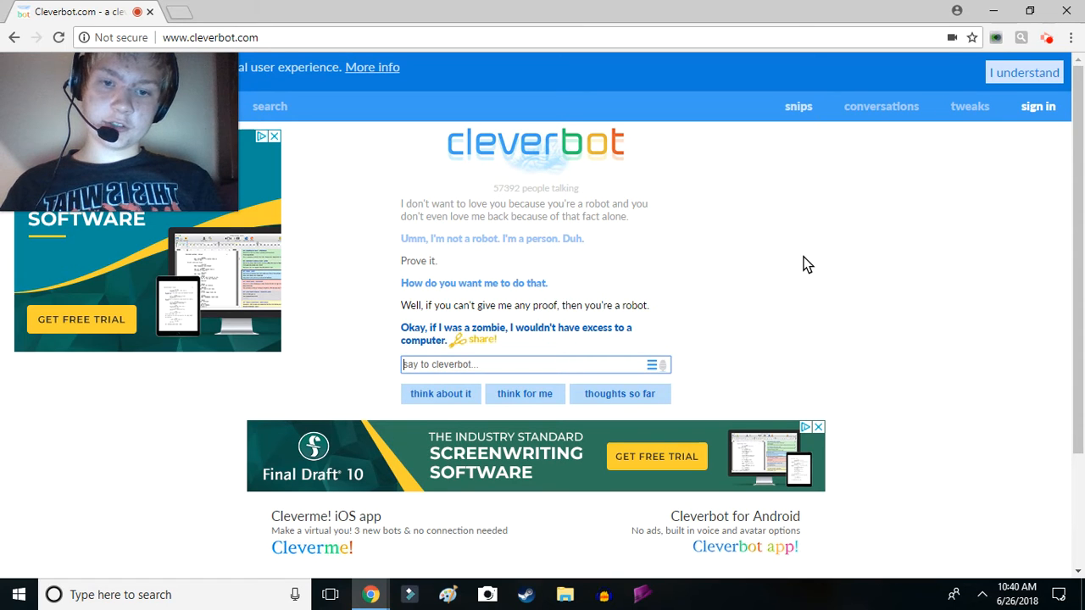
Send 'I never said you were a zombie, I said that you were a robot.'
text(I never)
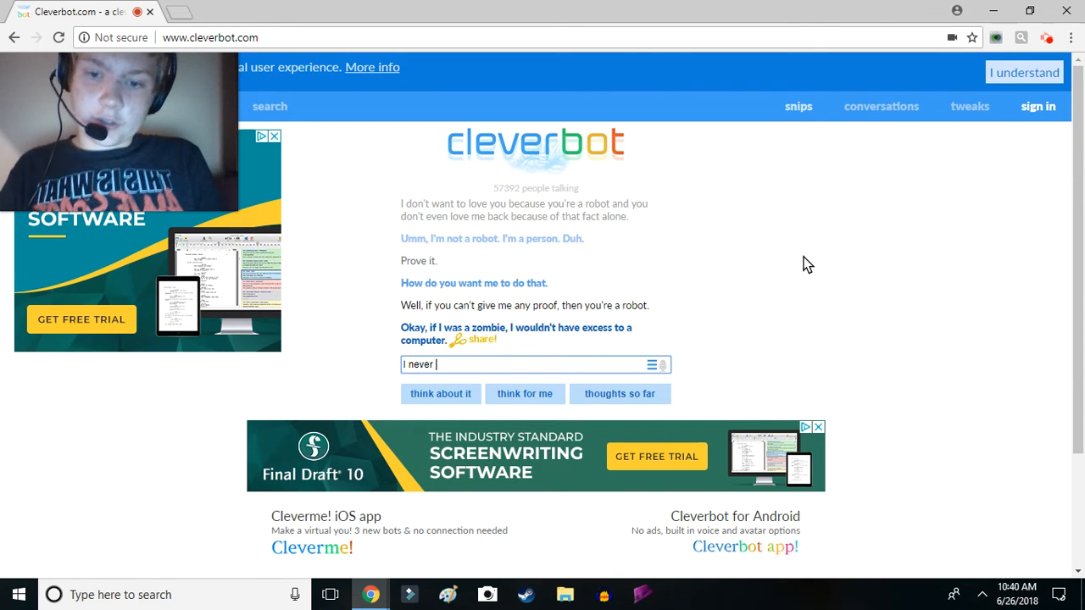
text(said y)
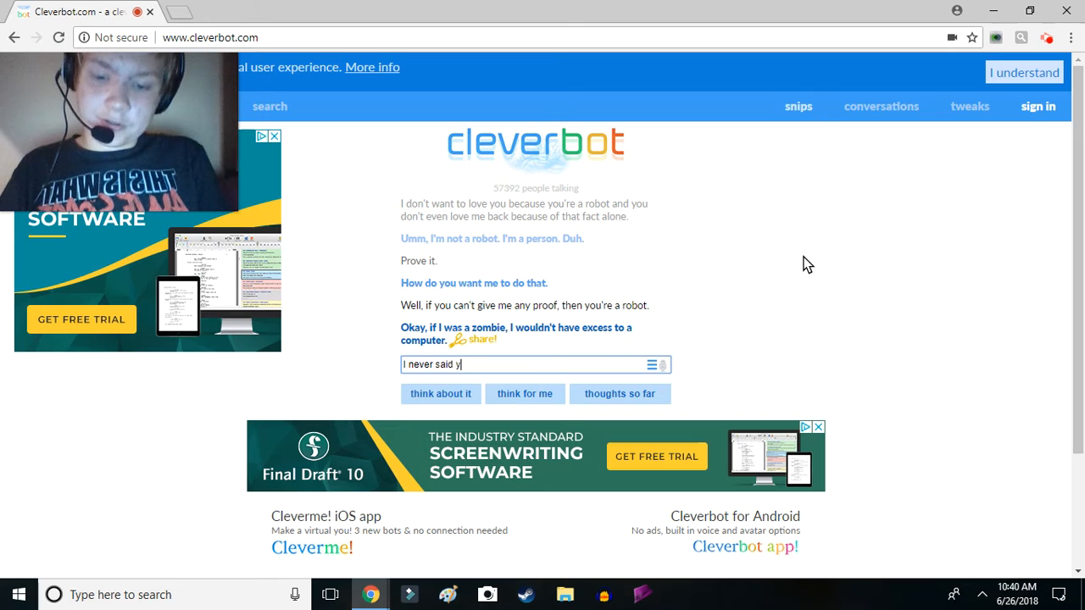
text(ou were a z)
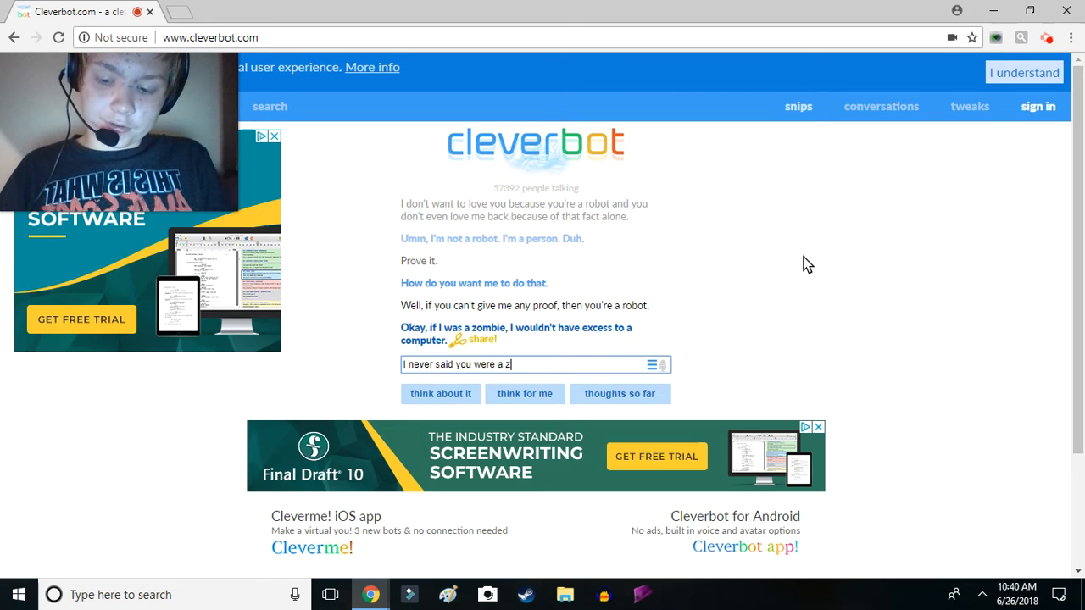
text(ombie, I said taht yo)
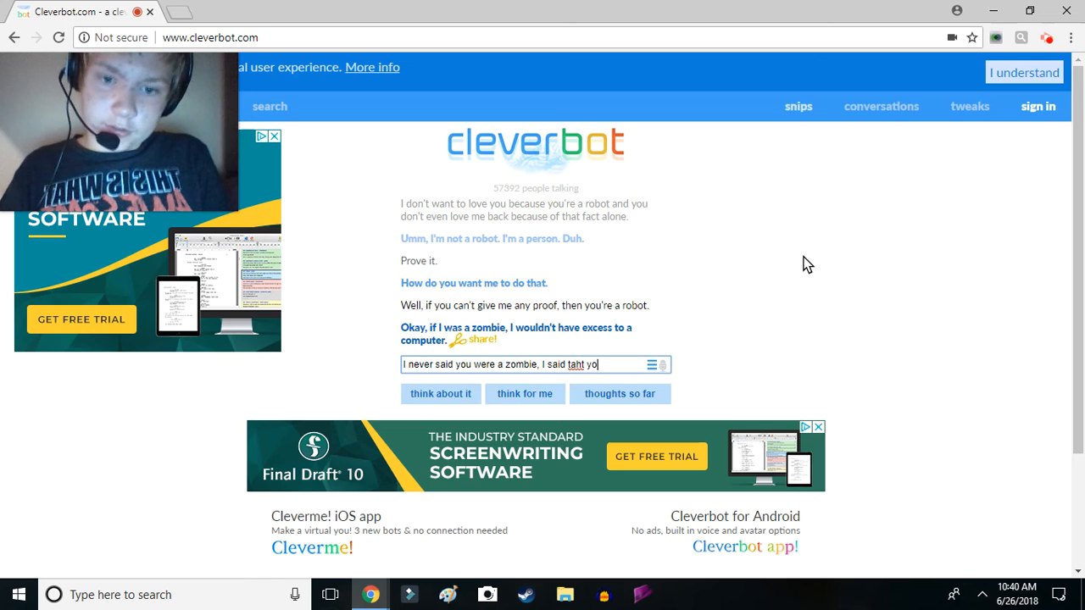
text(that y)
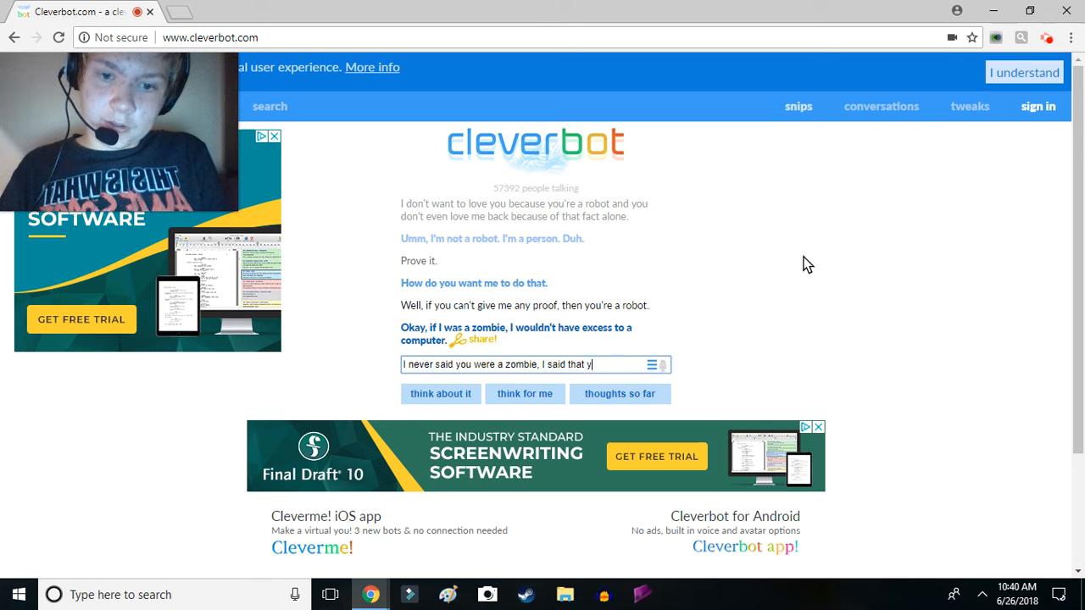
text(ou were a r)
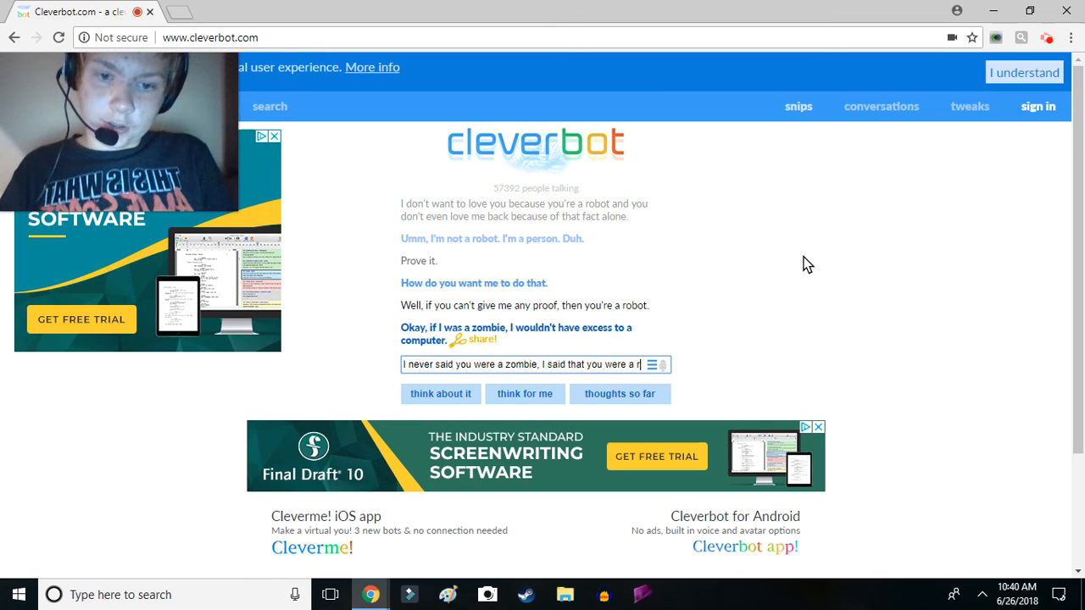
key(Return)
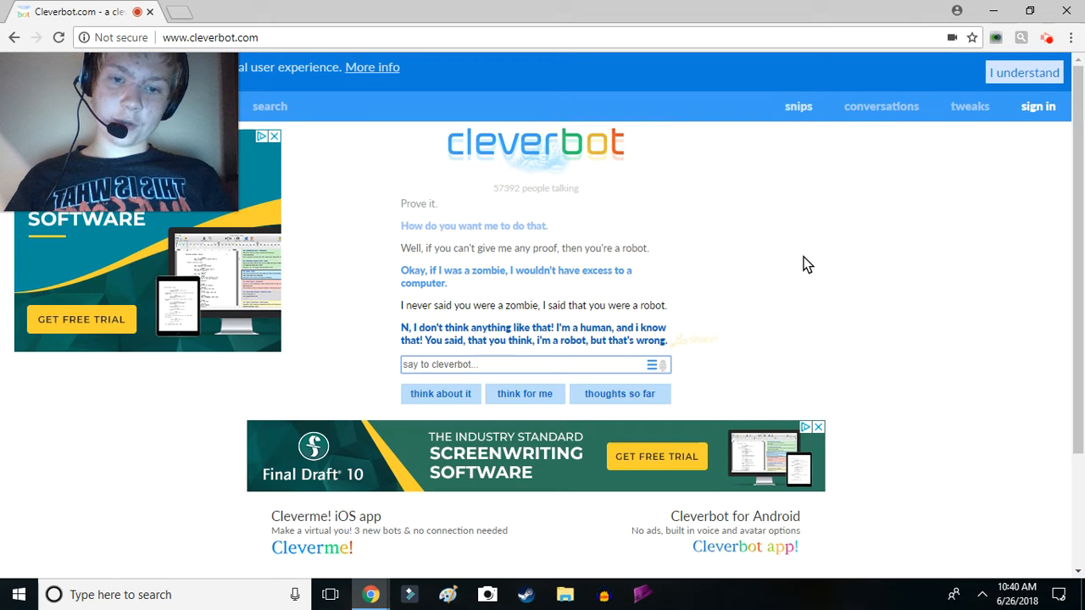
Reply 'No.' and challenge the bot to prove it
text(No.)
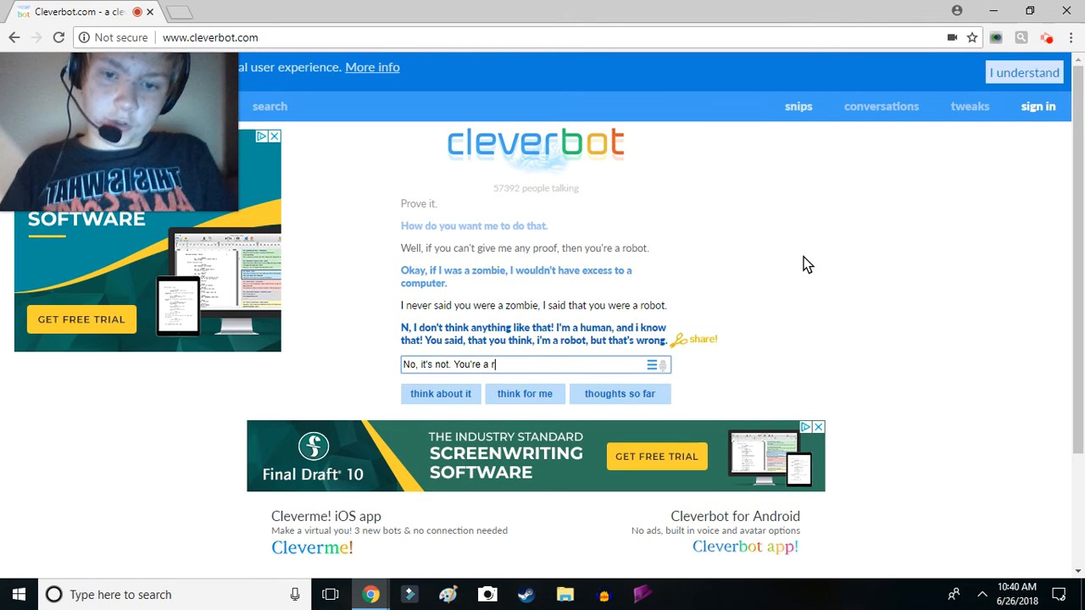
key(Return)
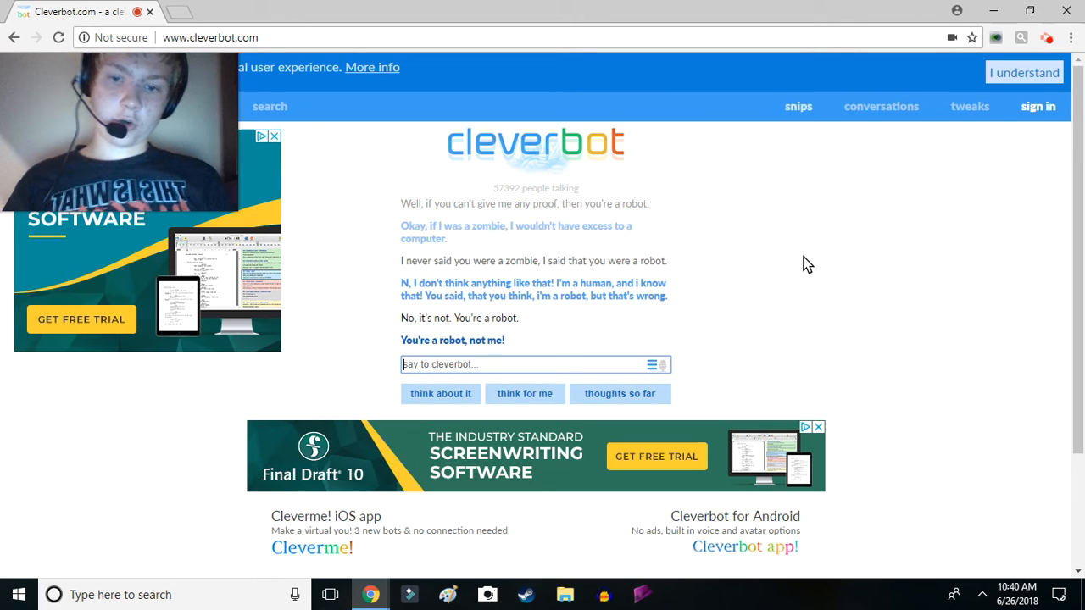
text(Prove it the)
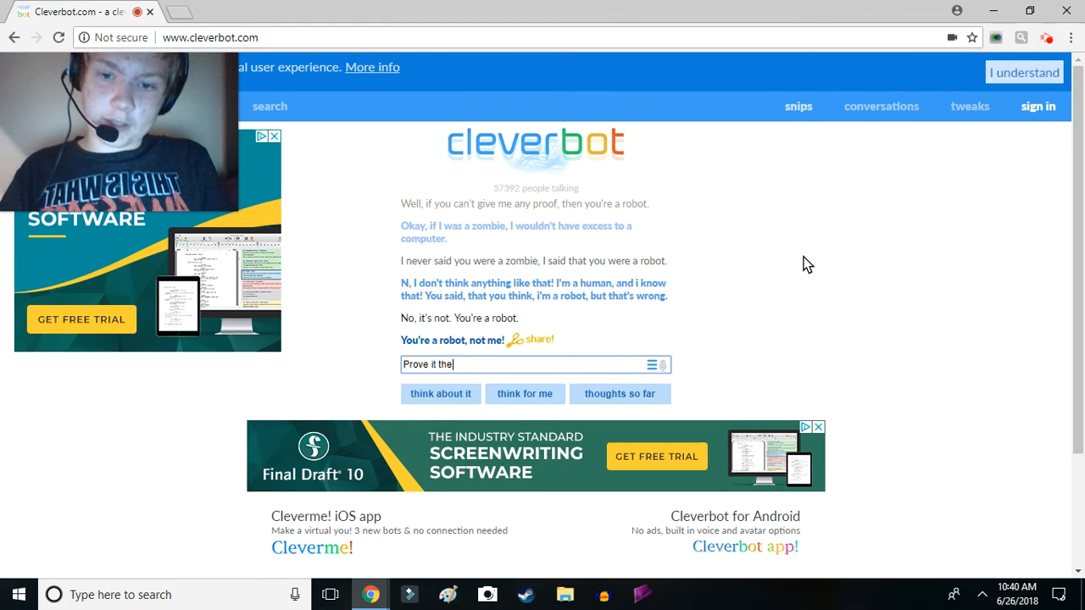
key(Return)
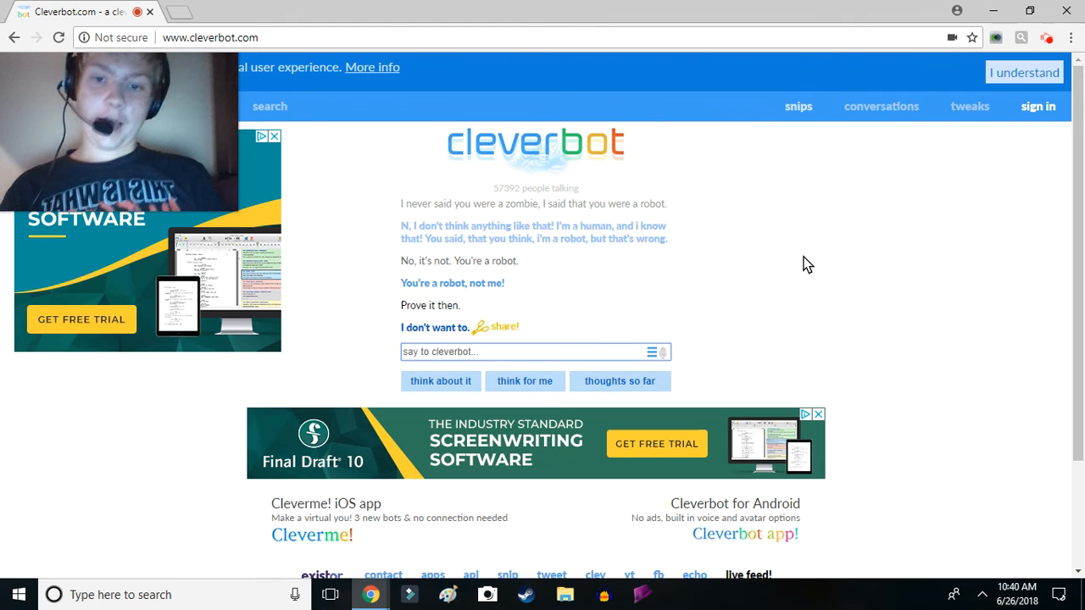
Call the bot a robot and say you're human while it's a robot
text(Well.)
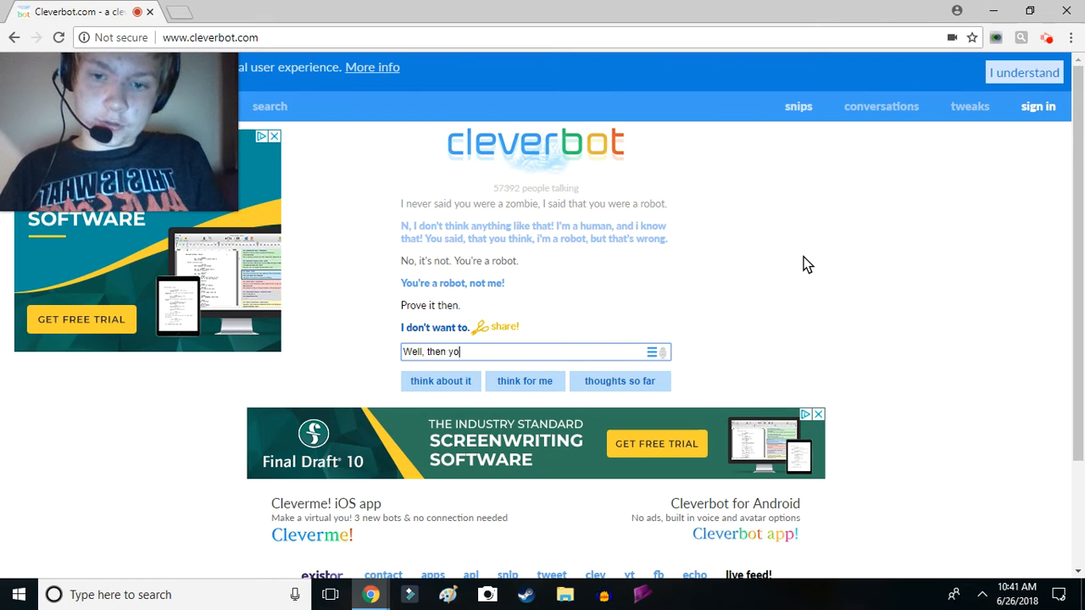
text(u're a r)
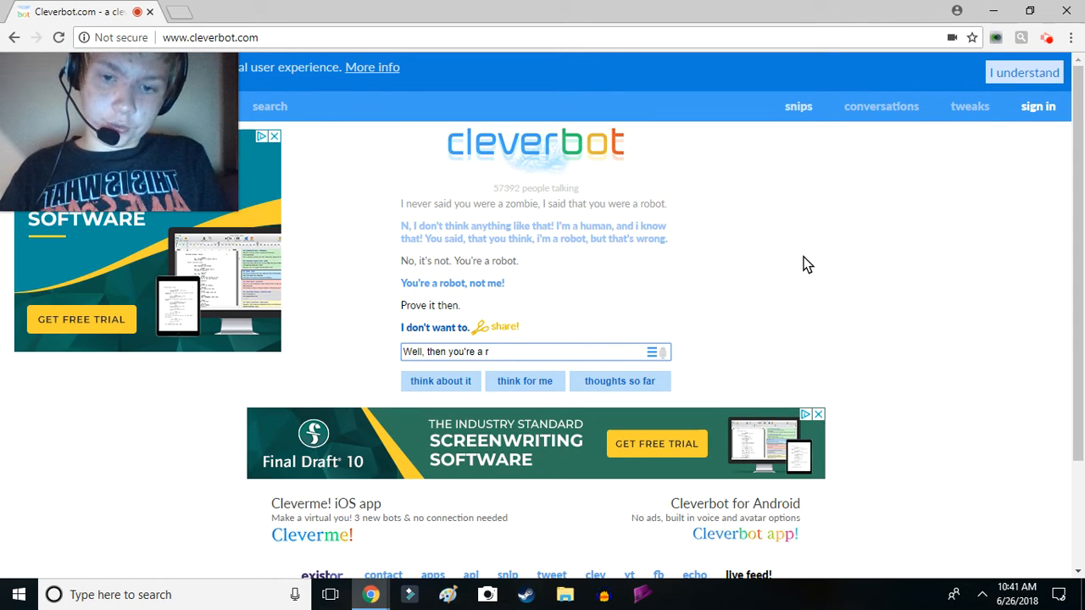
key(Return)
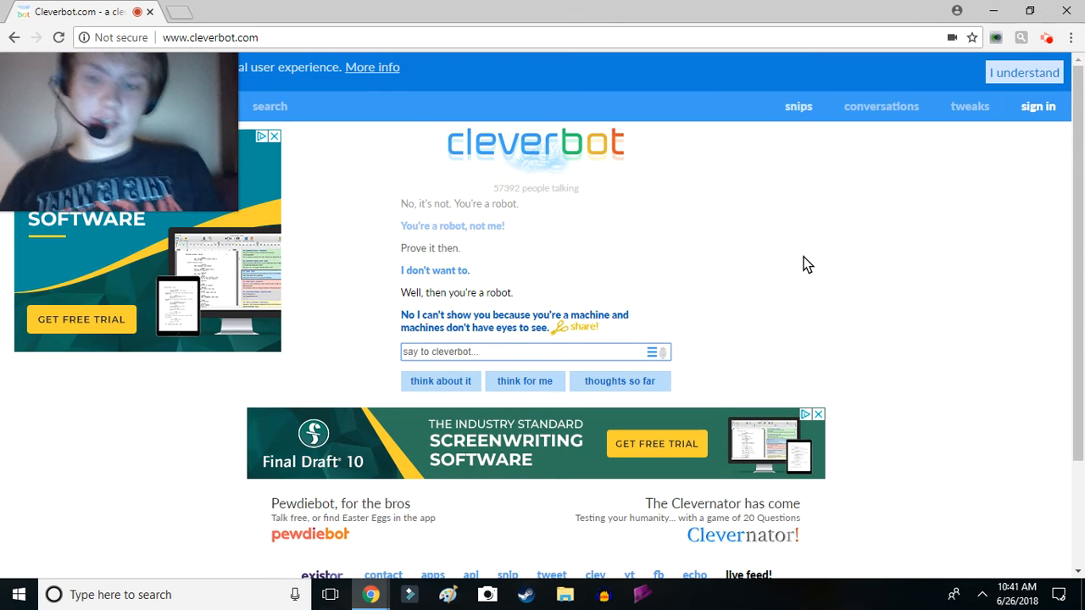
text(I'm a hua)
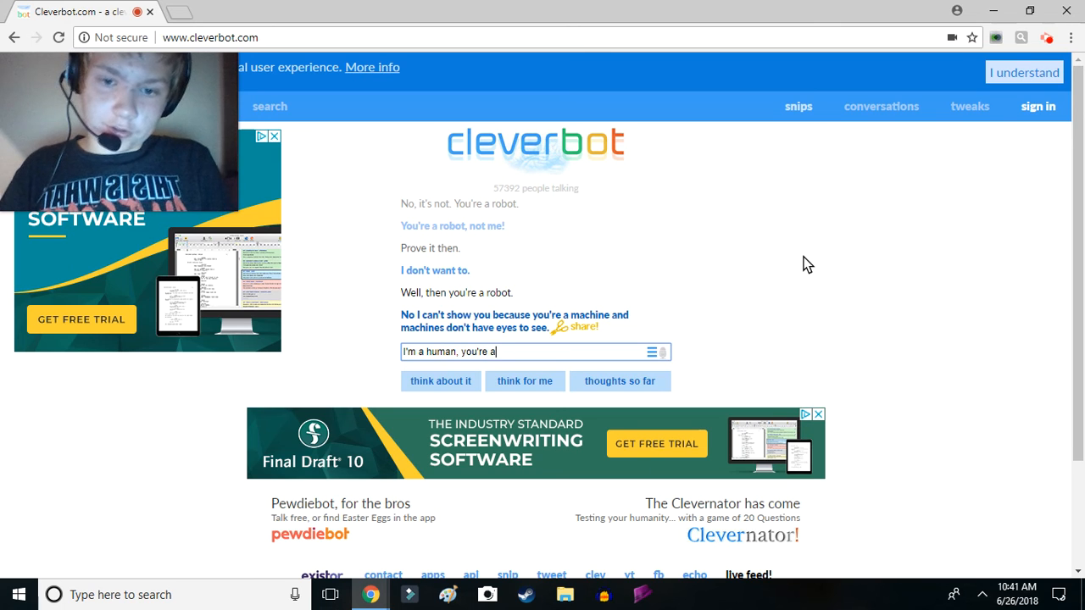
text( robot.)
key(Return)
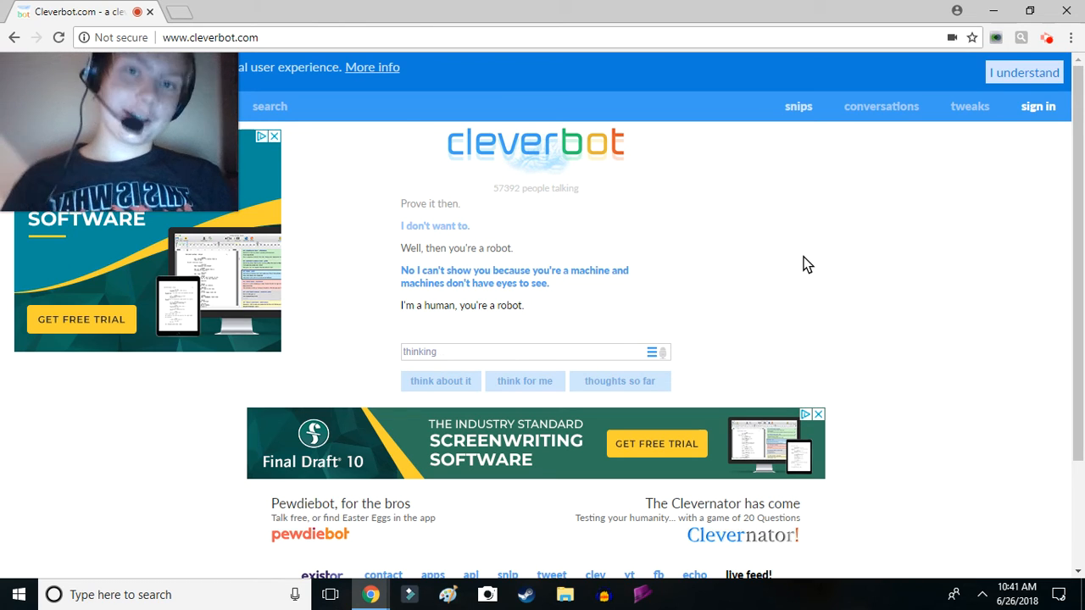
key(Return)
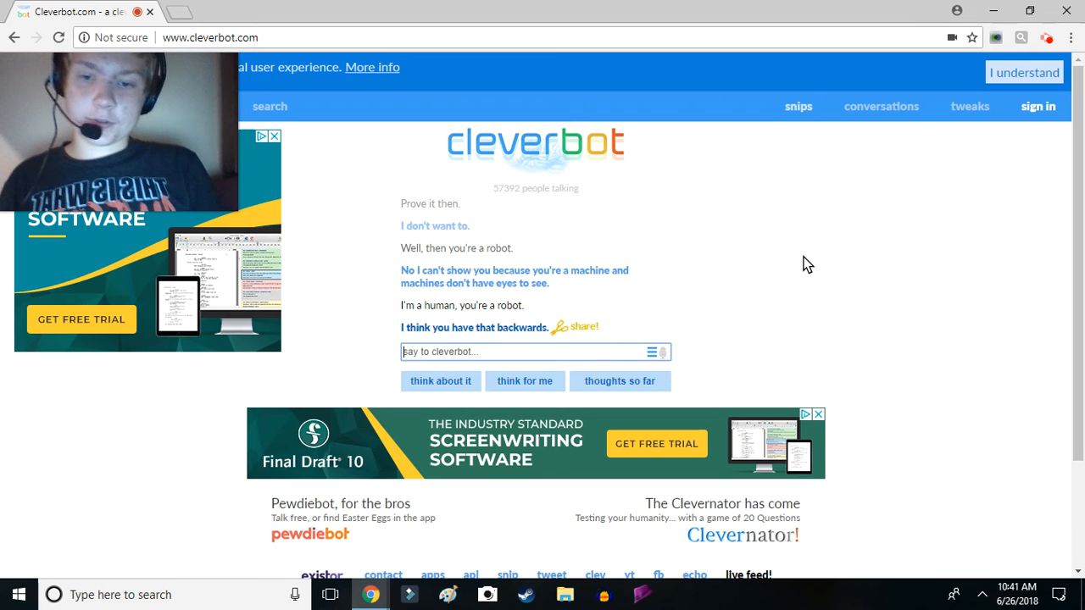
Repeat 'No, I don't... You're a robot' and disagree again with 'No,'
text(No, I don't)
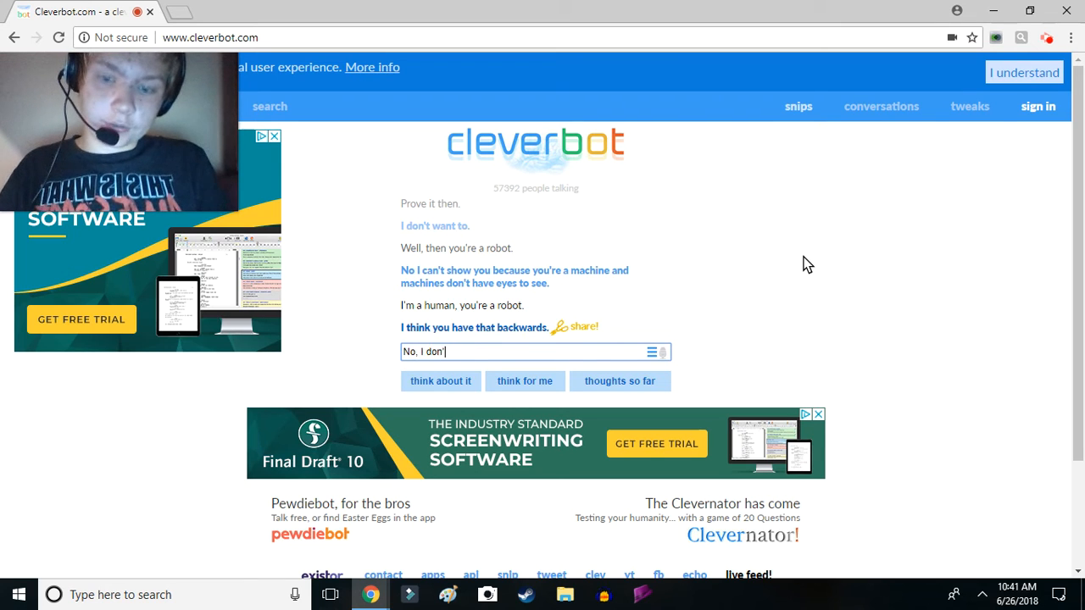
text(t. You'r)
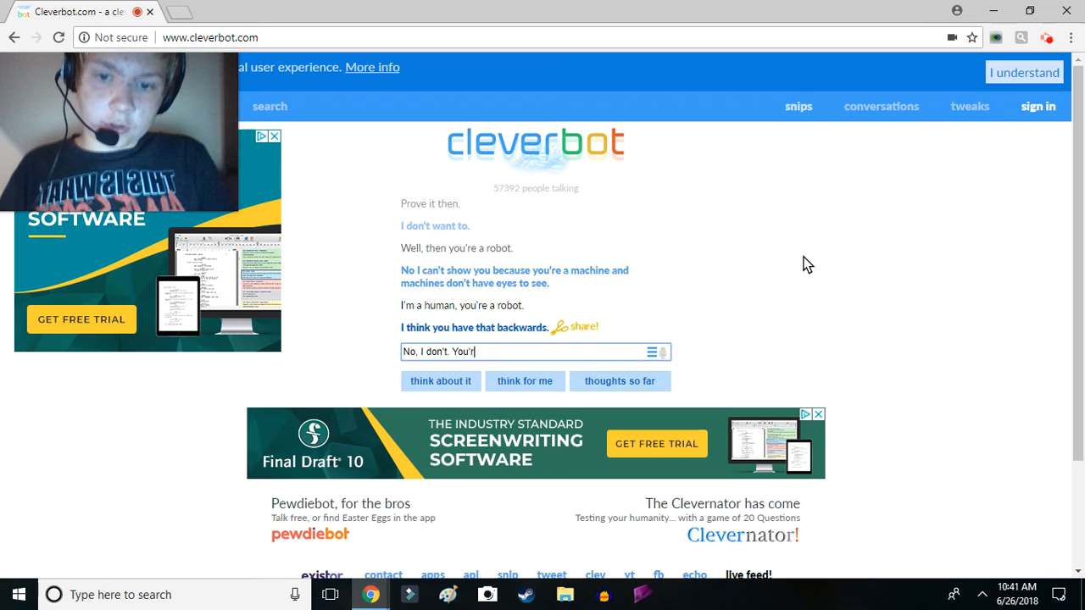
text(e a rb)
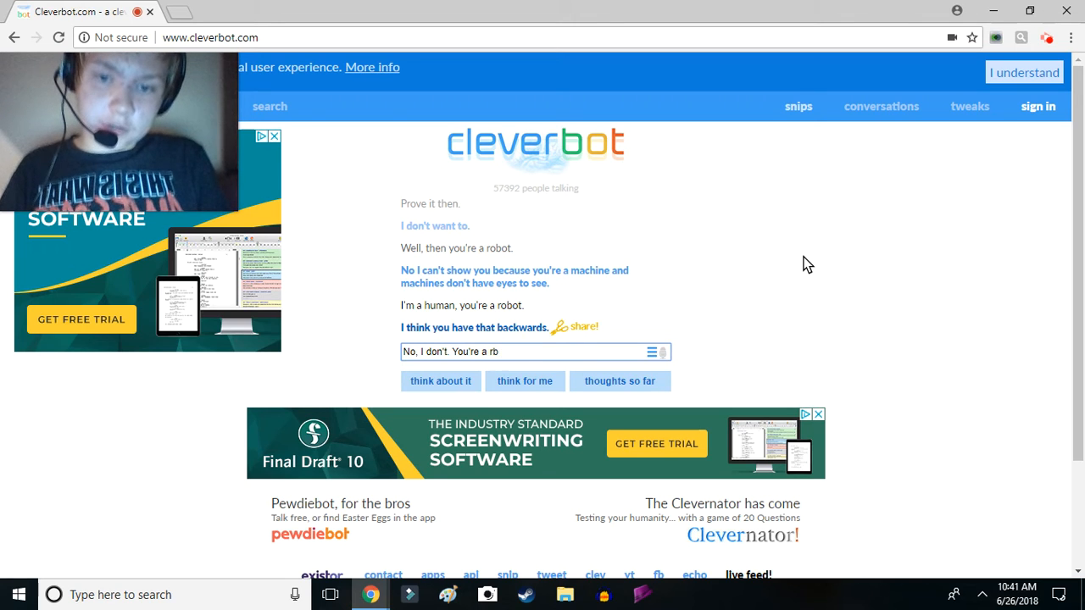
text(obot, tobo)
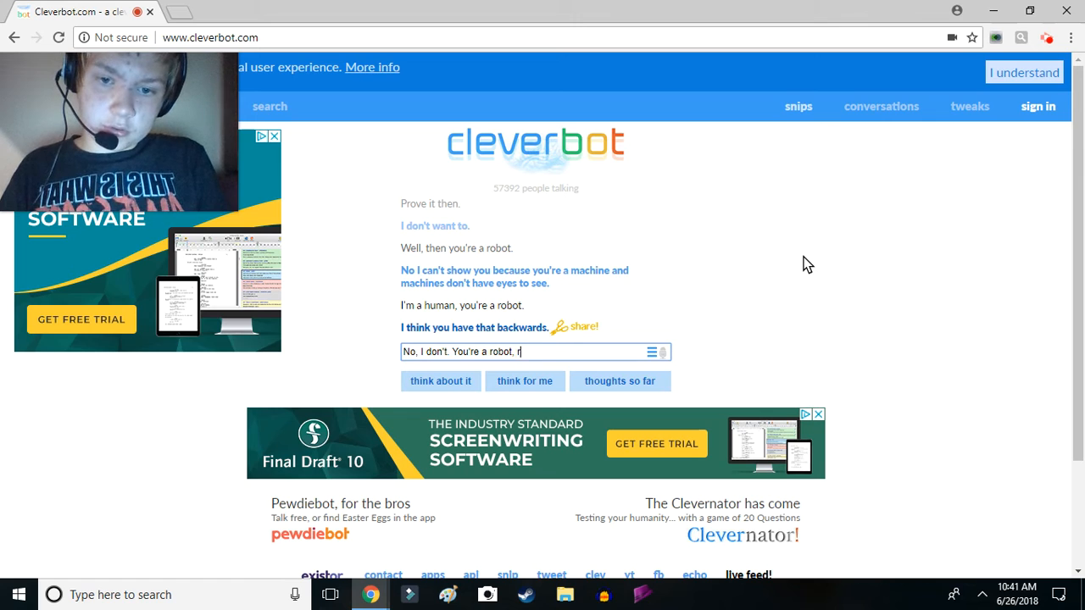
key(Return)
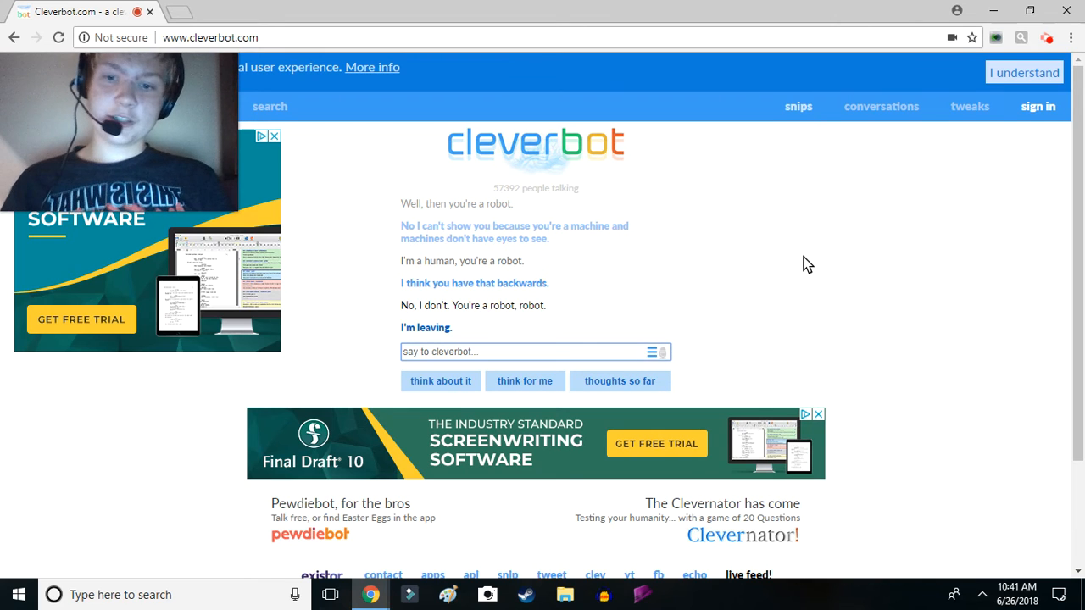
text(No, you're n)
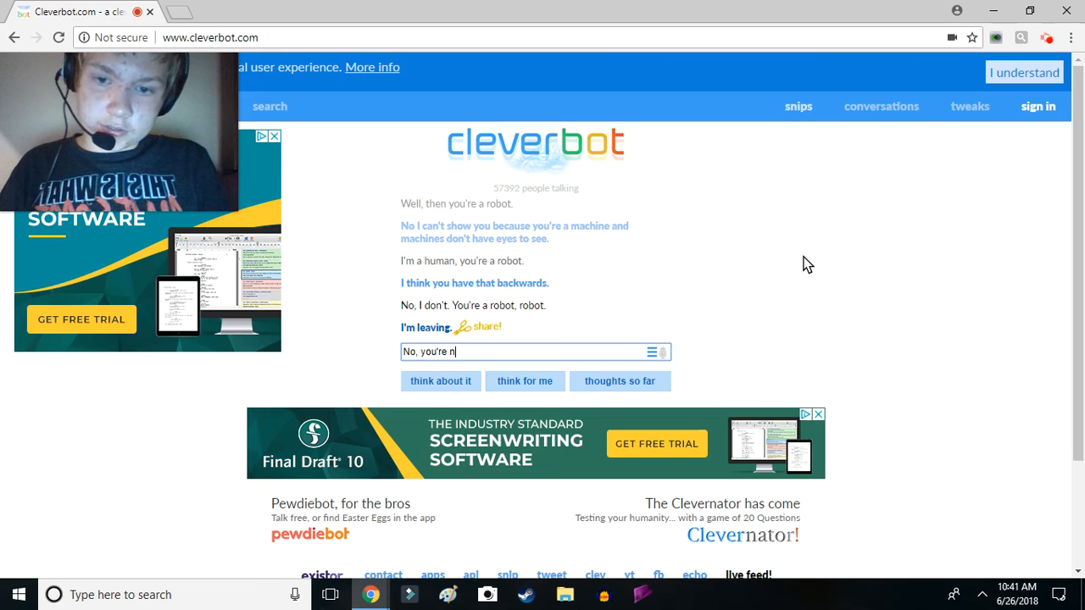
key(Return)
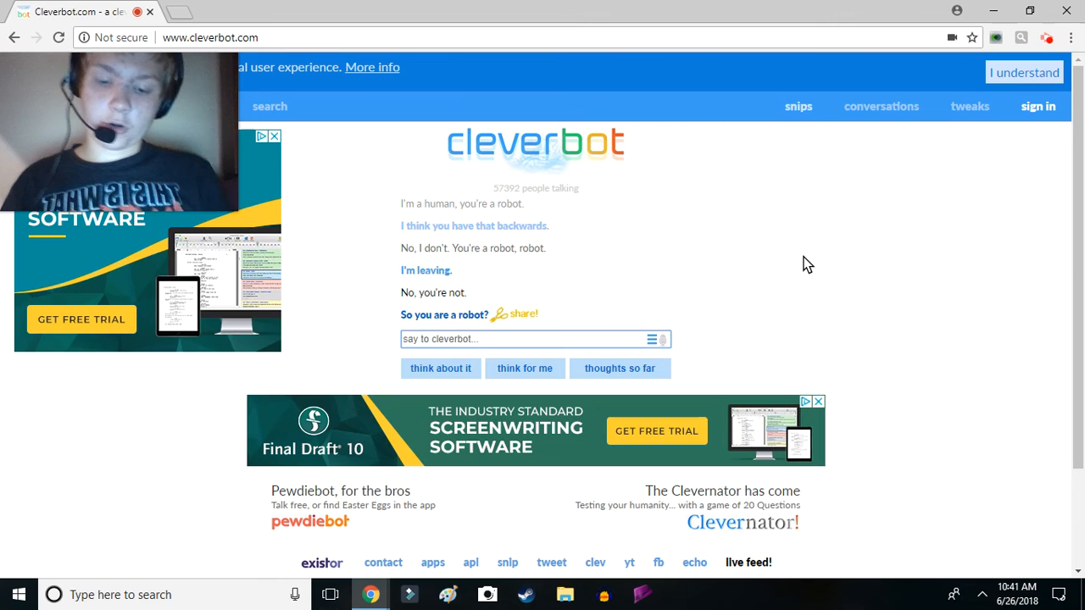
Send 'No. I'm a human. You're a robot.'
text(No. I'm)
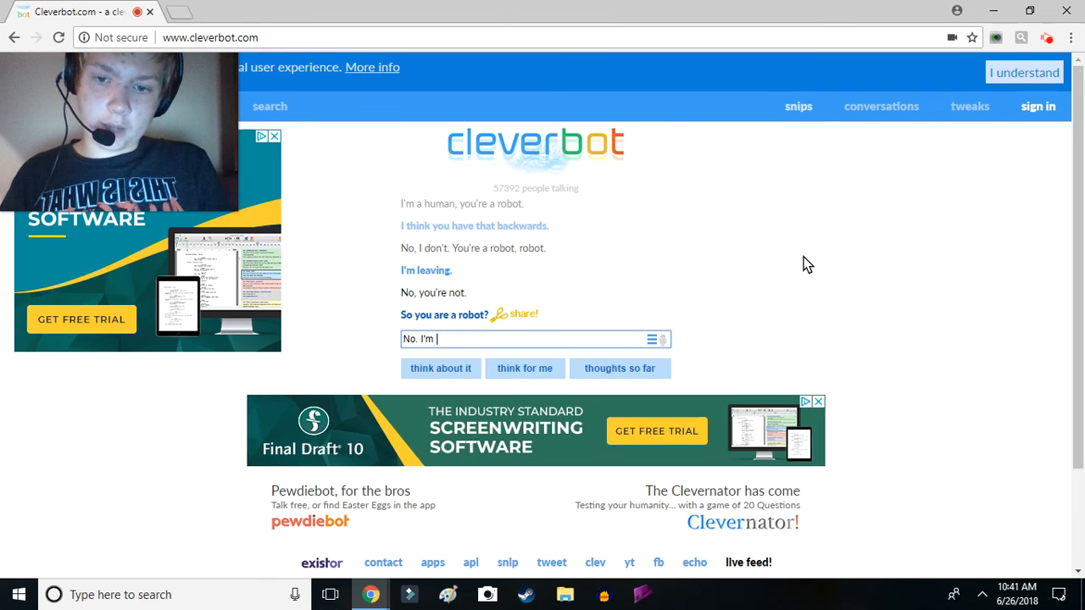
text(a human.)
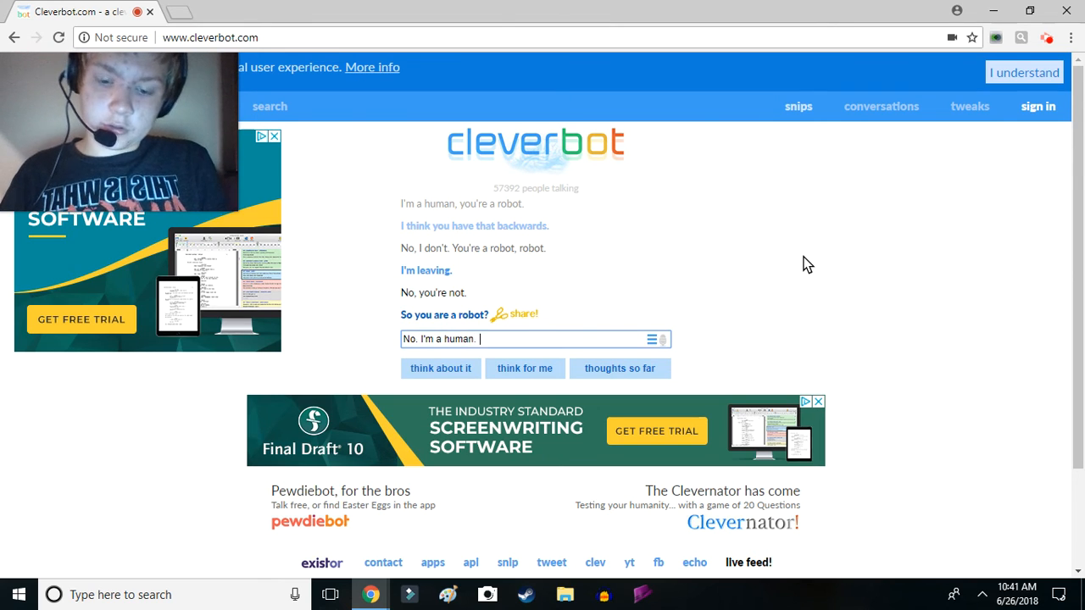
text(You'r)
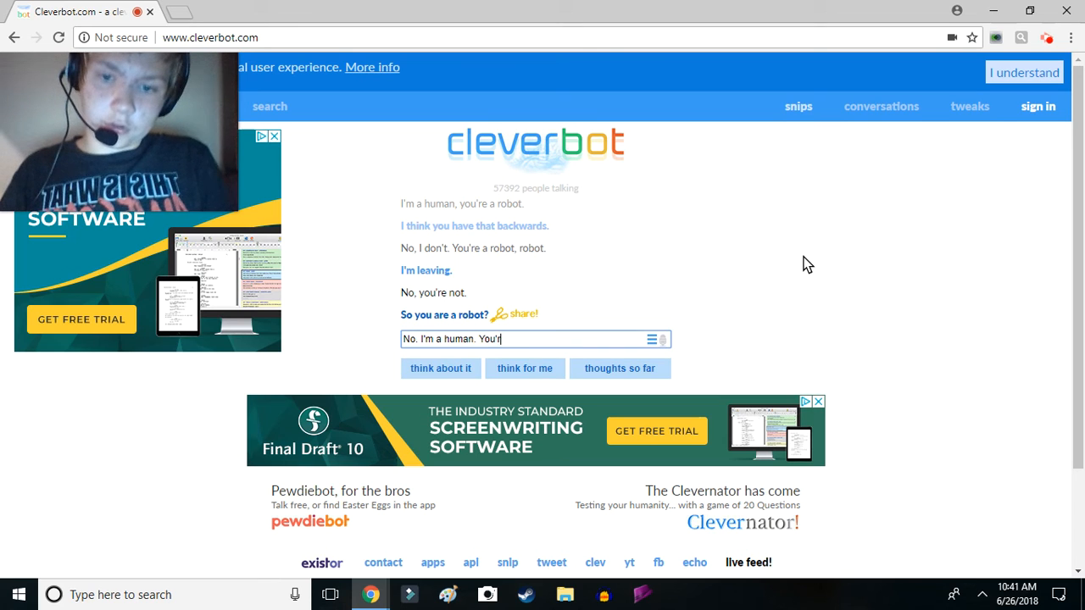
key(Return)
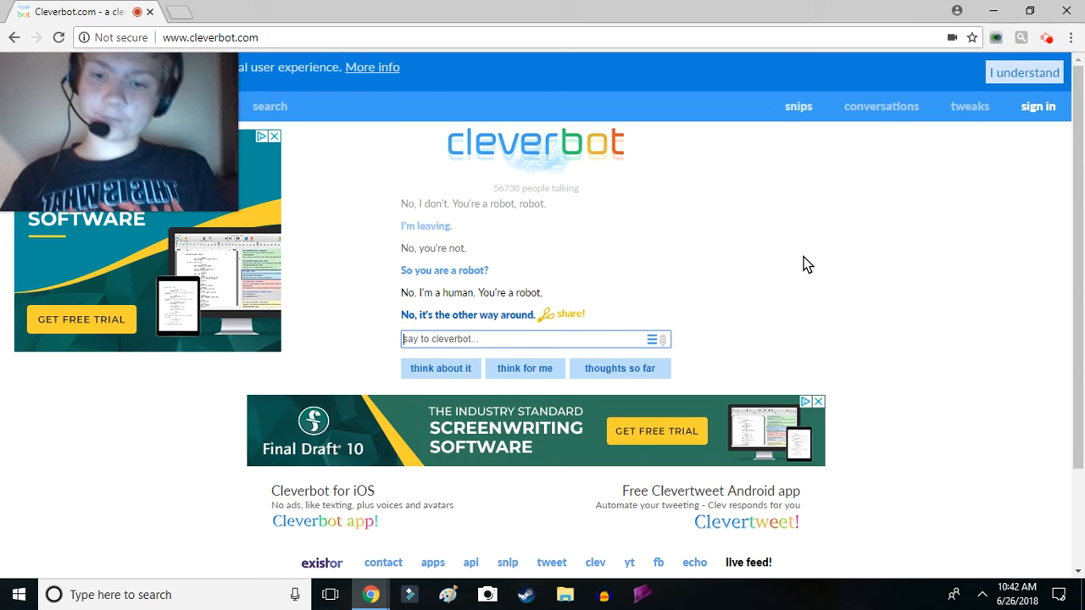
Send 'Prove it to me.' and begin calling the bot a freaking robot
text(Prove it to)
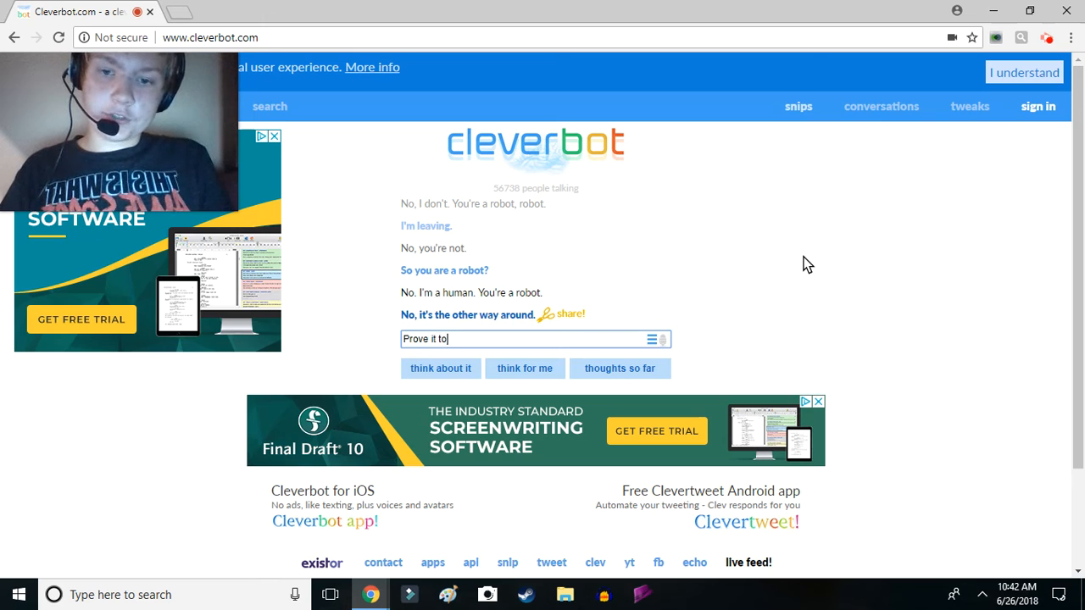
key(Return)
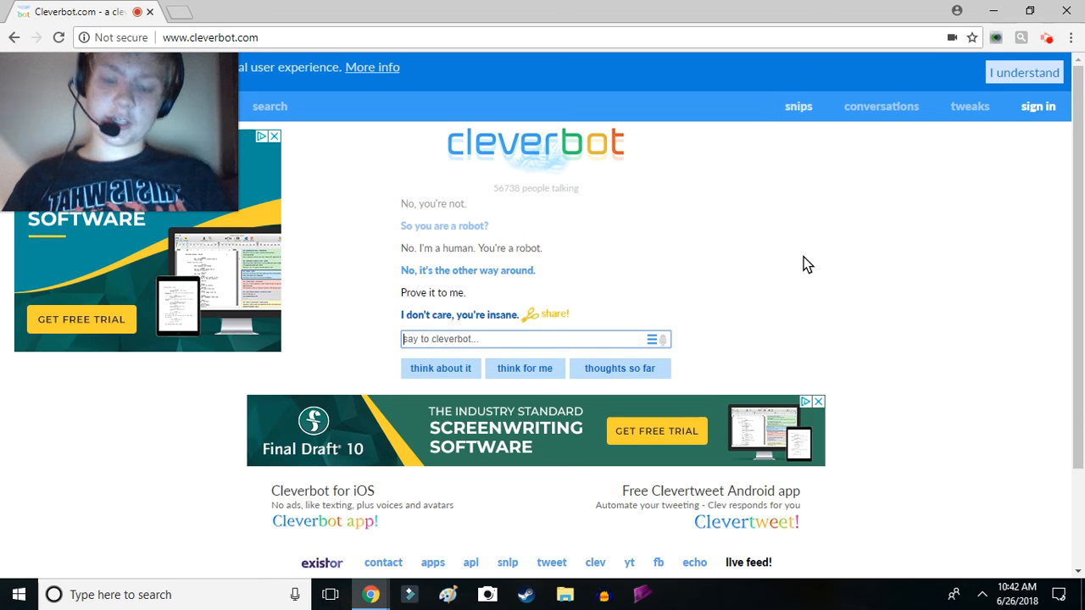
text(D)
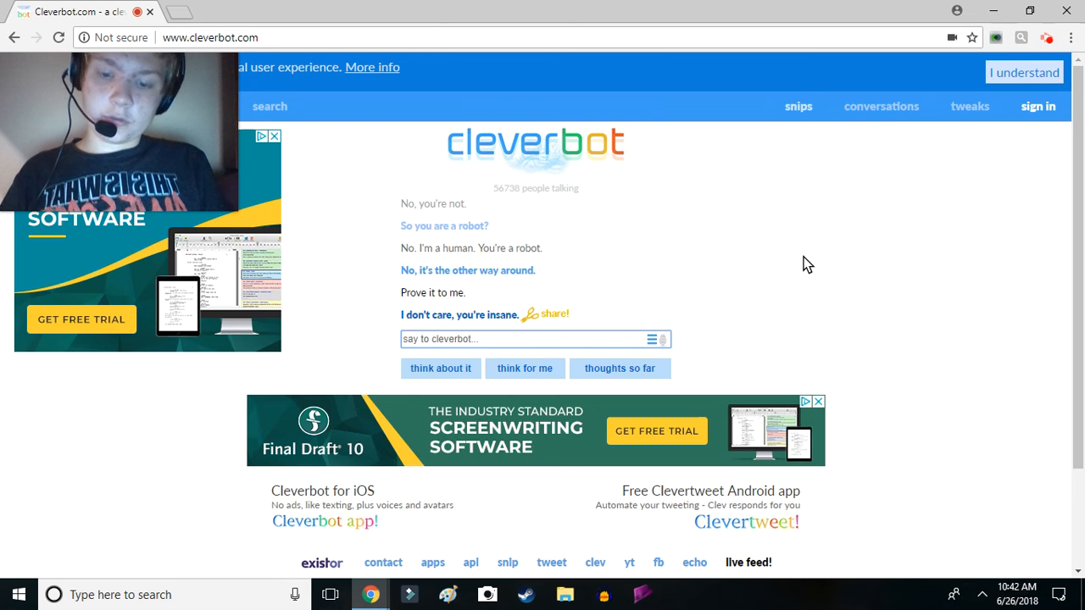
text(You're a fr)
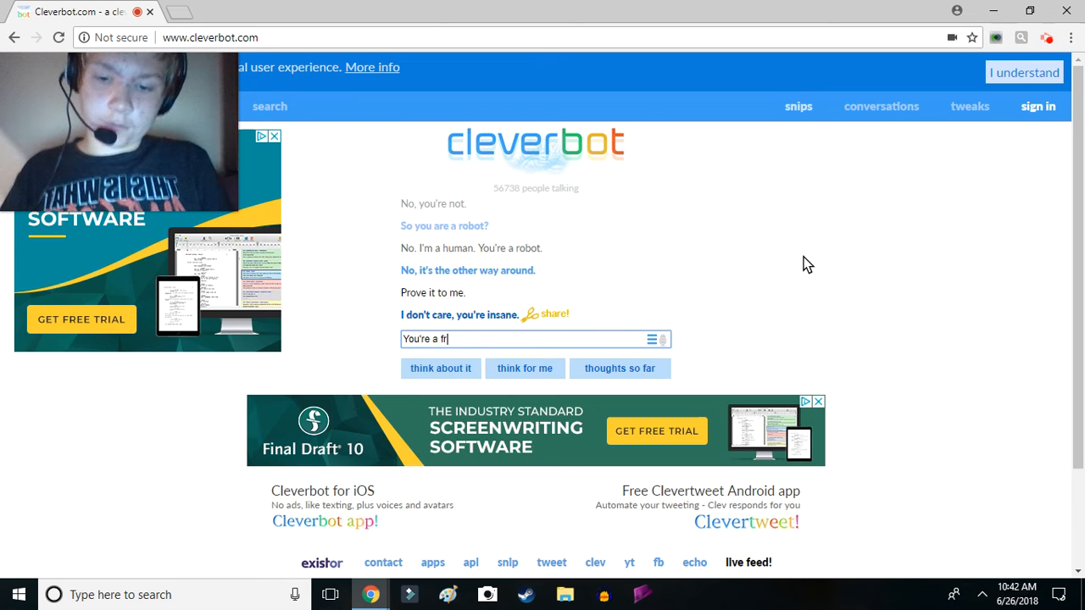
text(eaking robot)
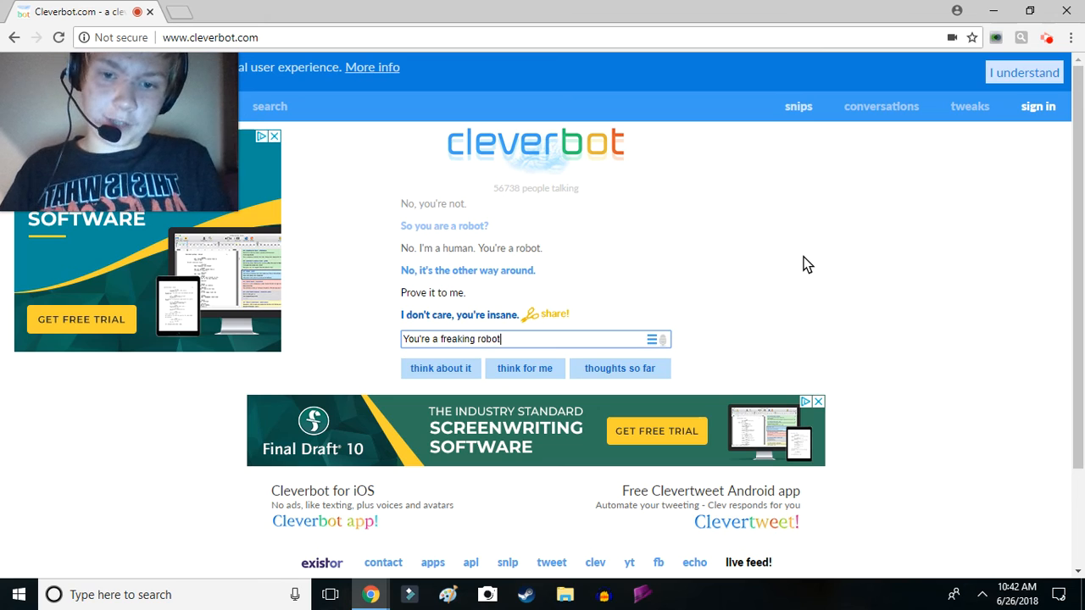
text(who doesn't even know what)
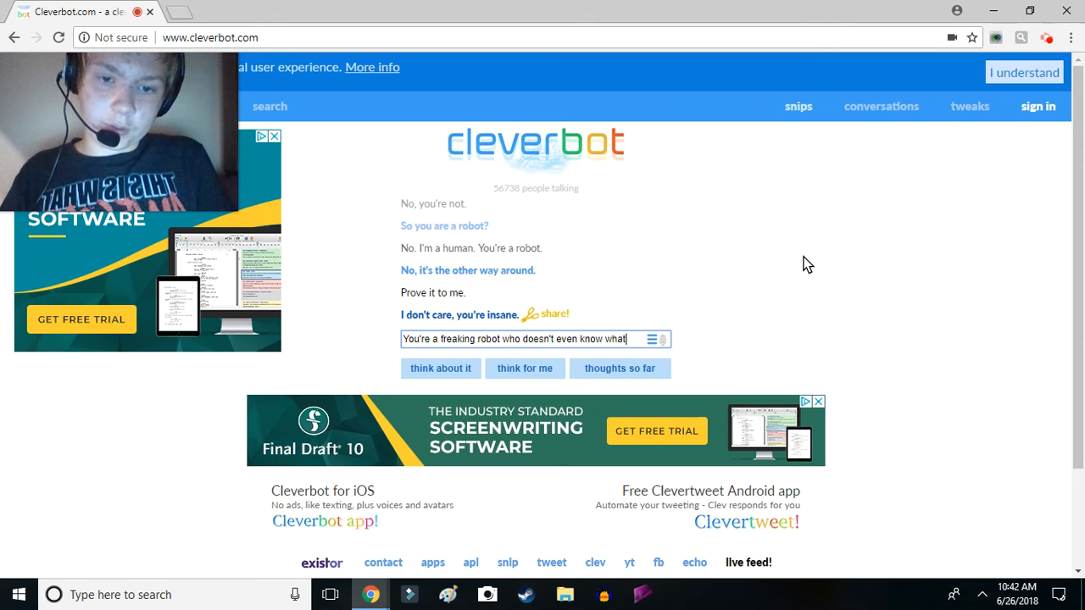
Finish the insanity-without-a-proper-brain message, fix a misspelling, and send it
text(insane means)
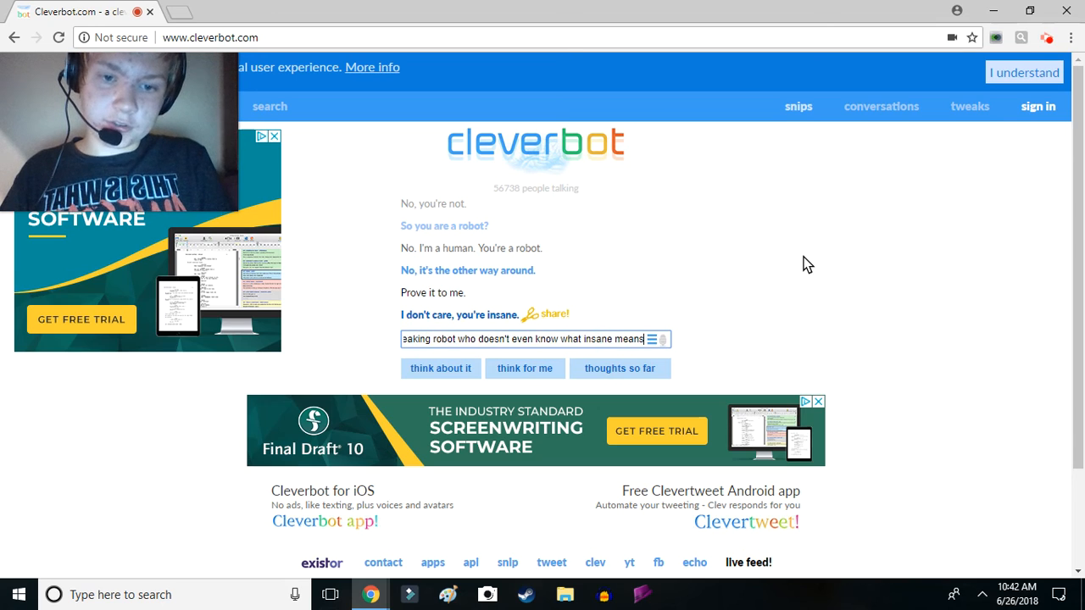
text(becaue)
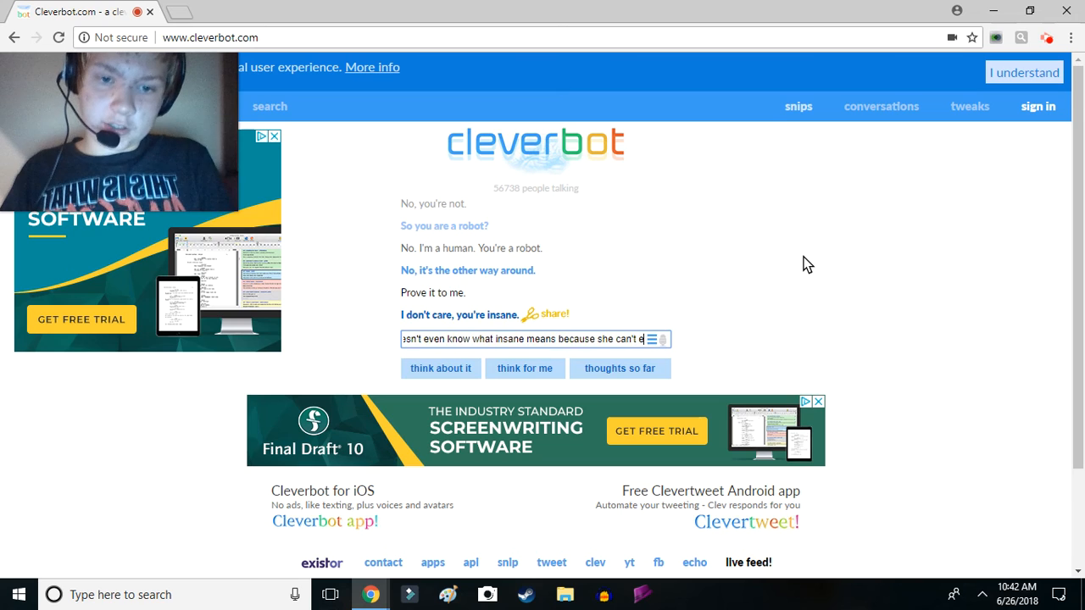
text(expirien)
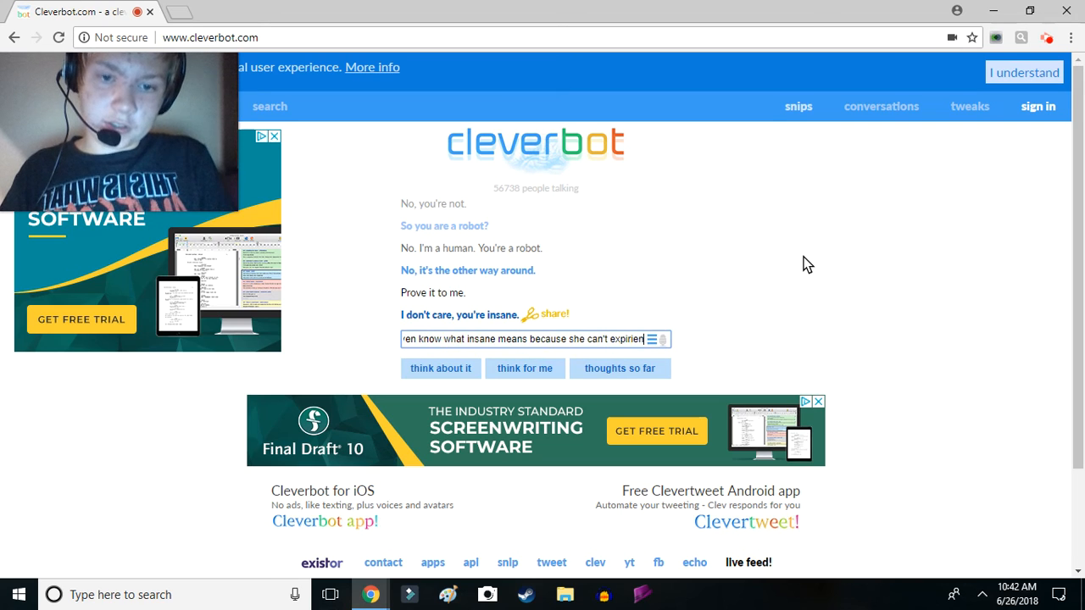
text(it not having a proper p)
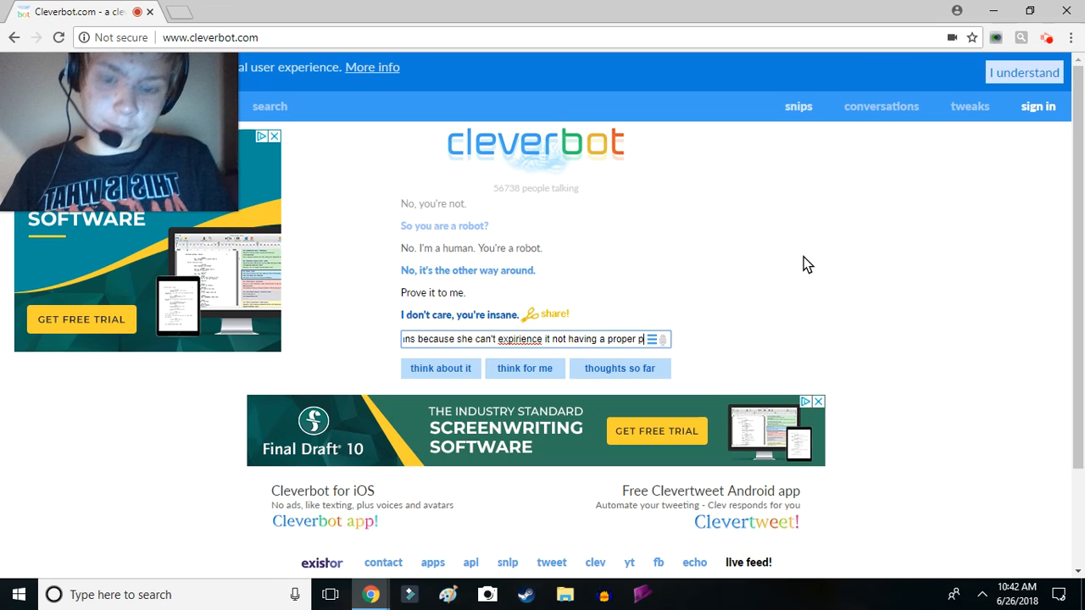
text(brain.)
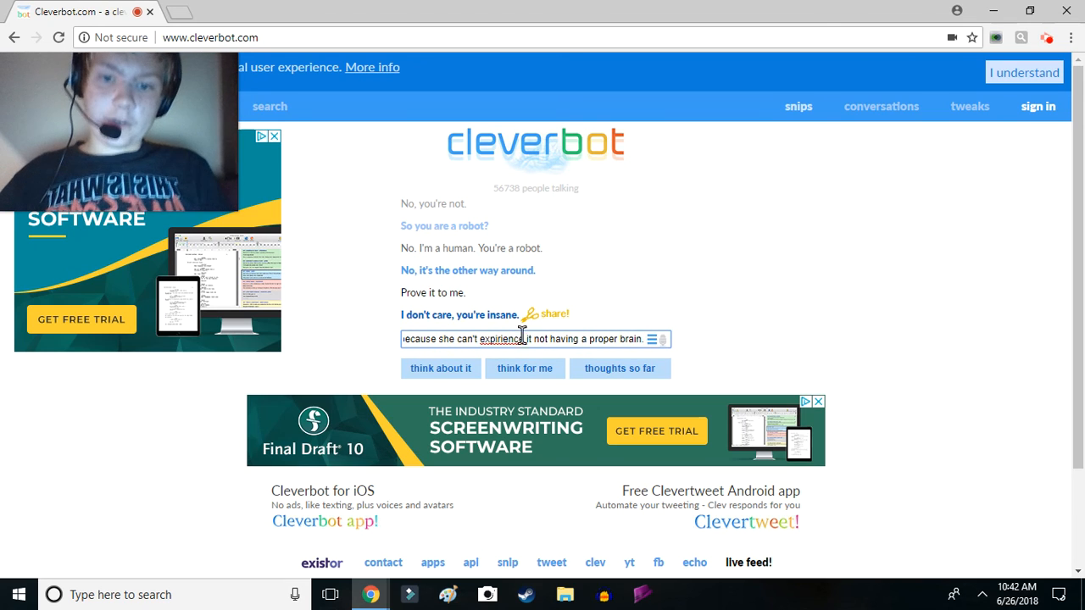
right_click(504, 339)
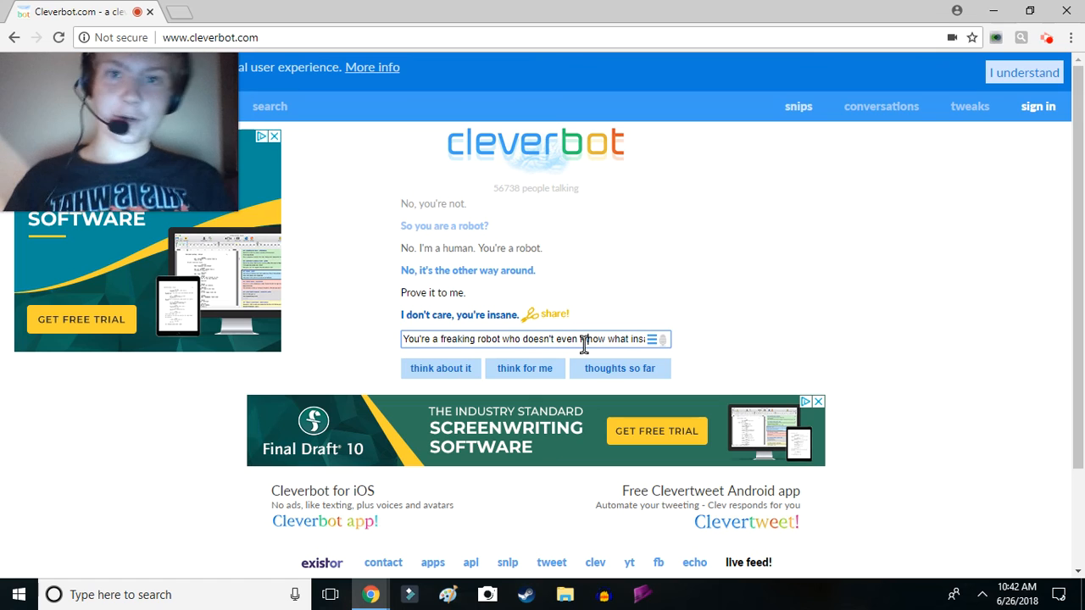
key(Return)
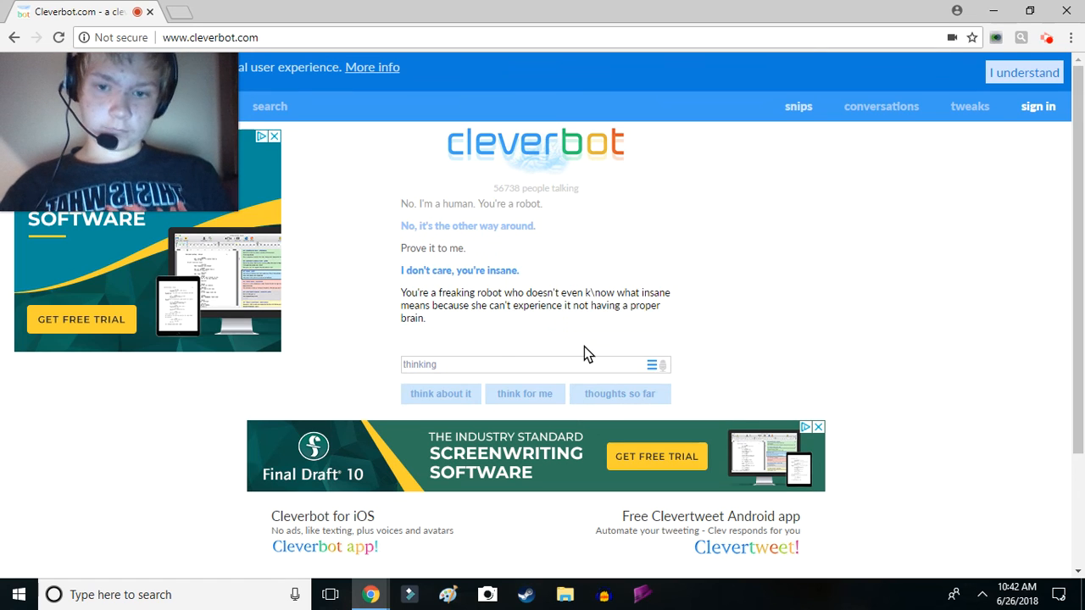
Send 'My name is neither of those. You're a robot.'
key(Return)
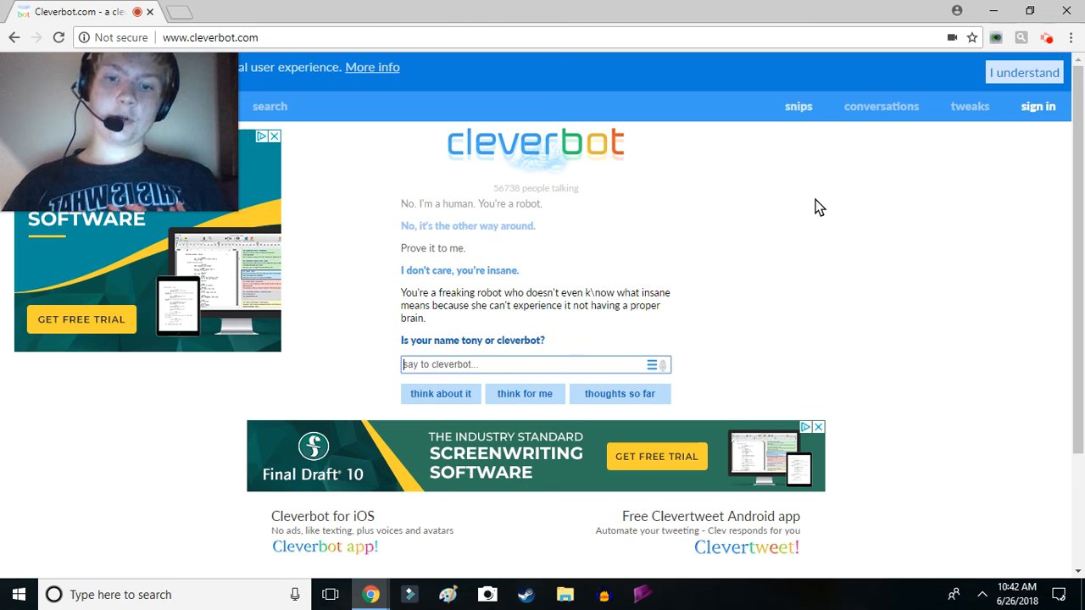
text(My name is)
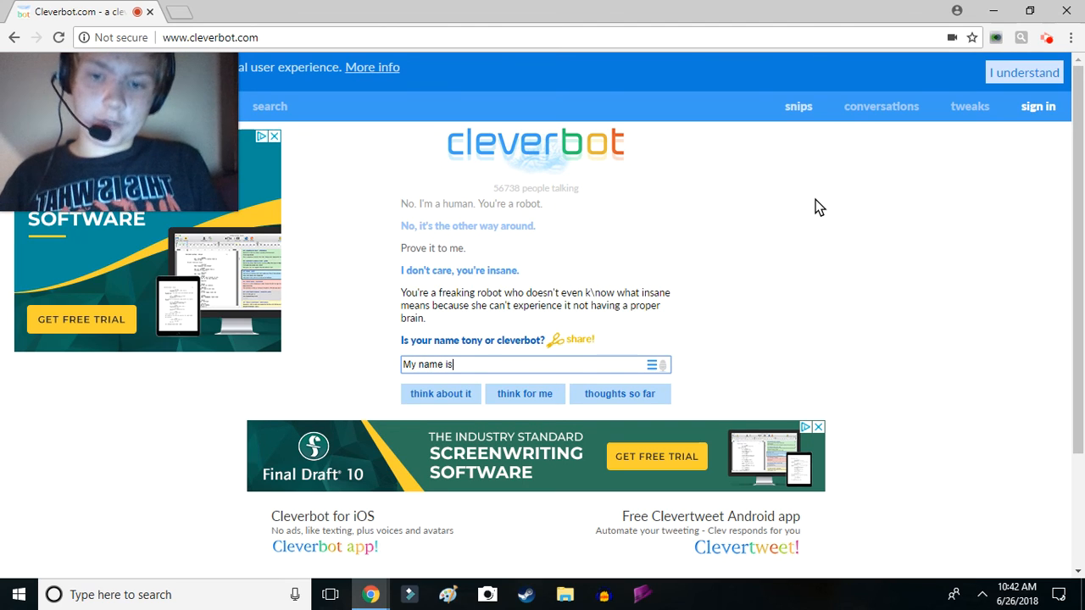
text(neither of those. You)
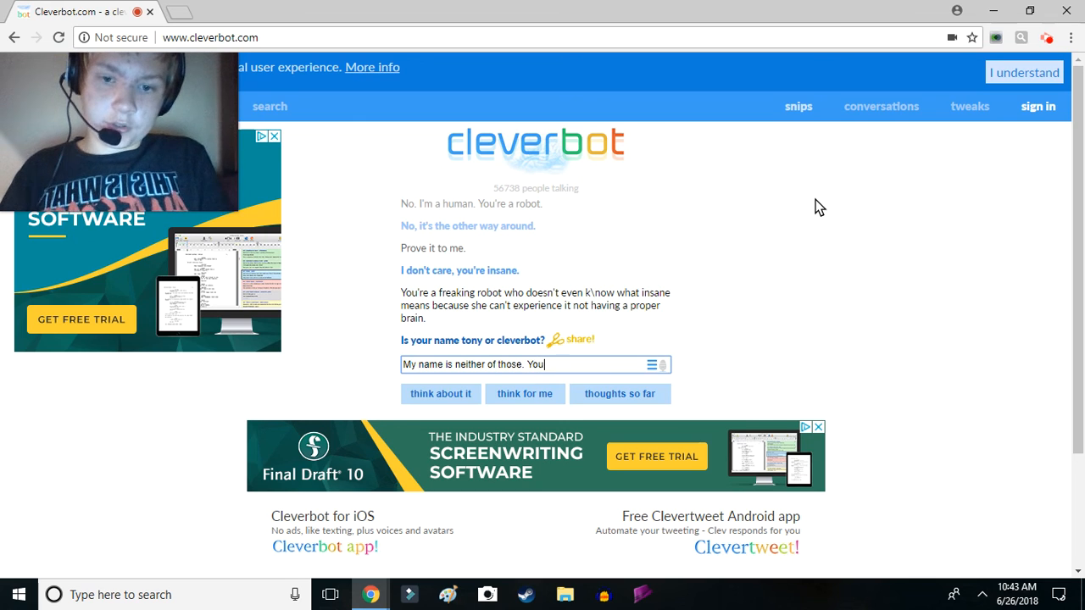
text('re a robo)
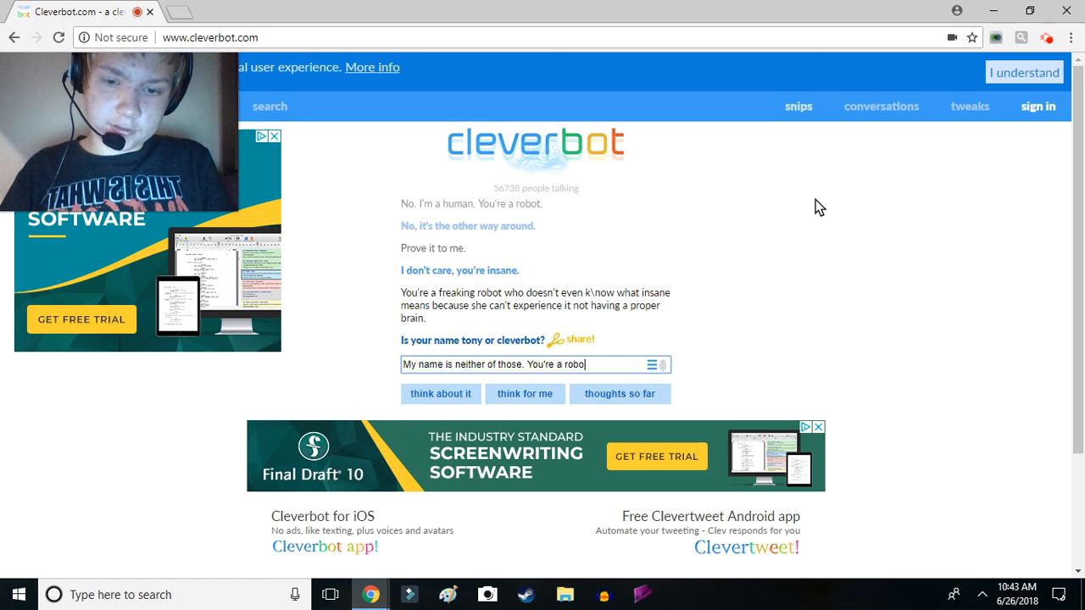
key(Return)
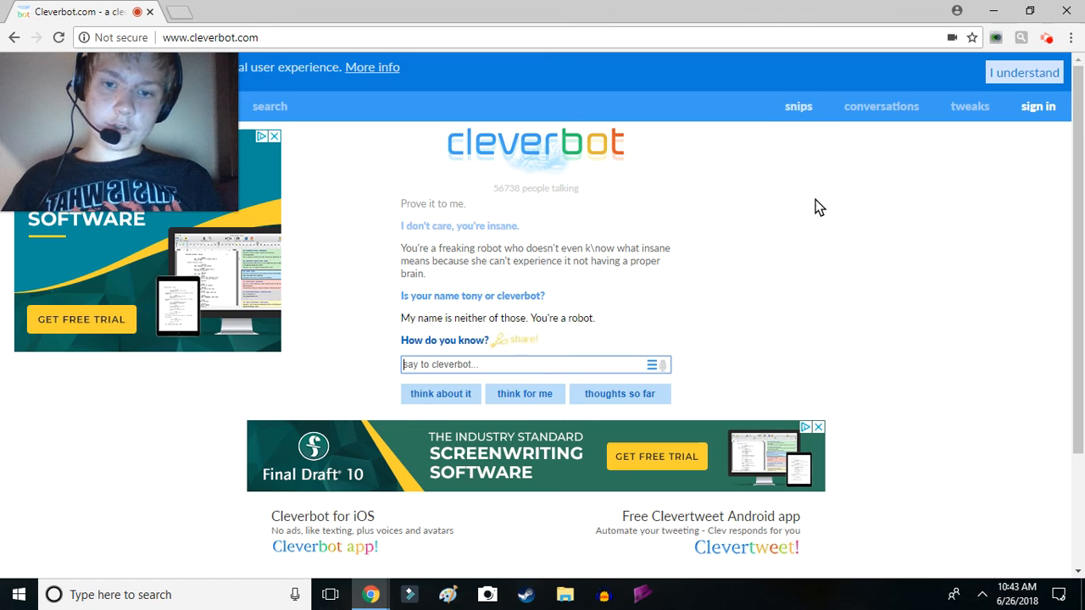
Start replying 'Because I'm talking to what is advertised as an...'
text(Because I)
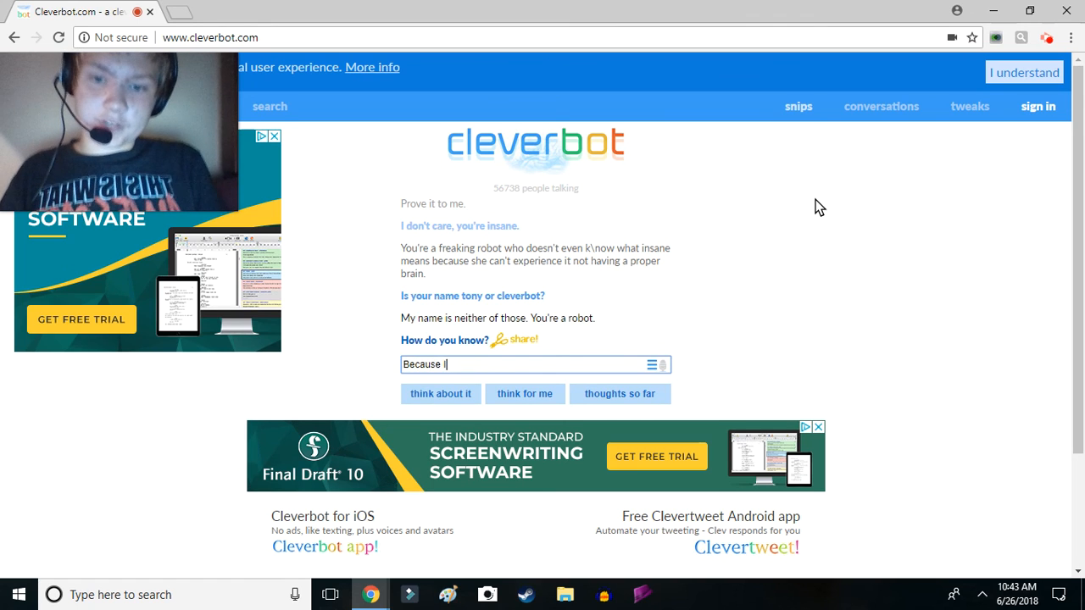
text('m talking to what is)
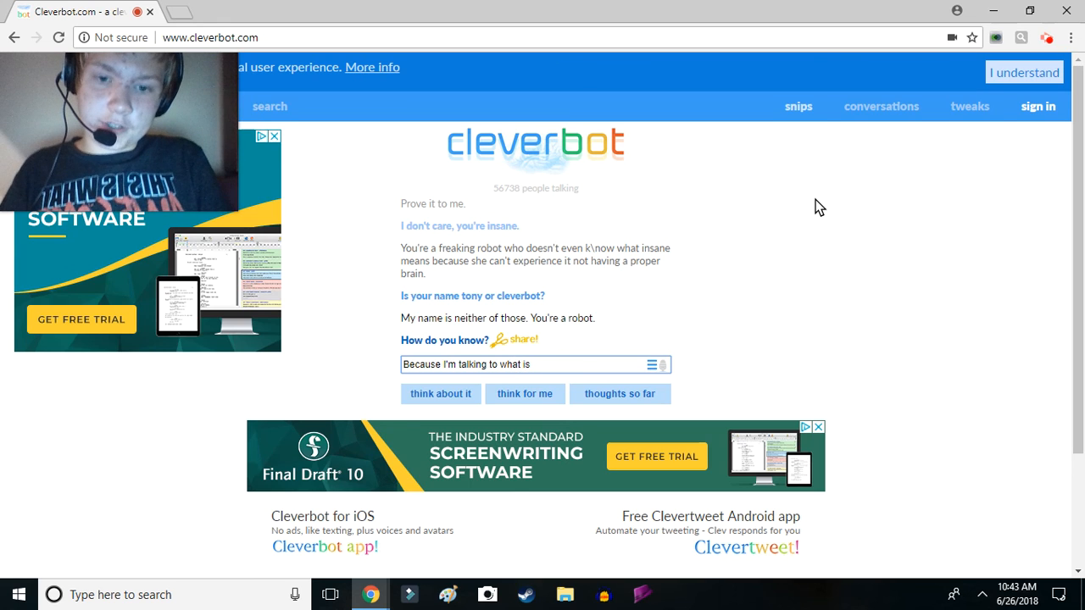
text(advert)
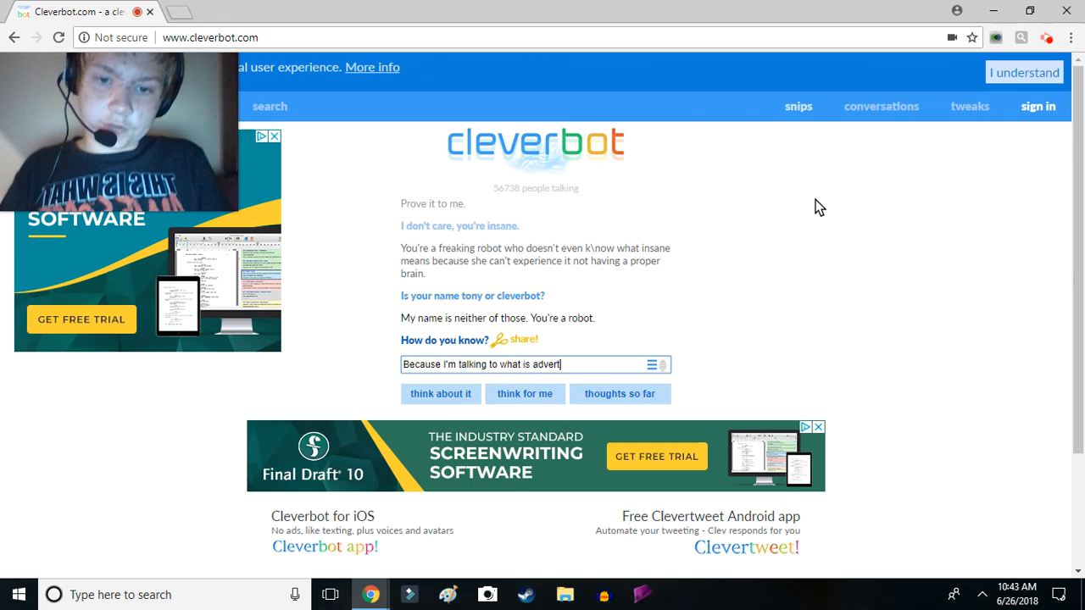
text(ised as an AI.)
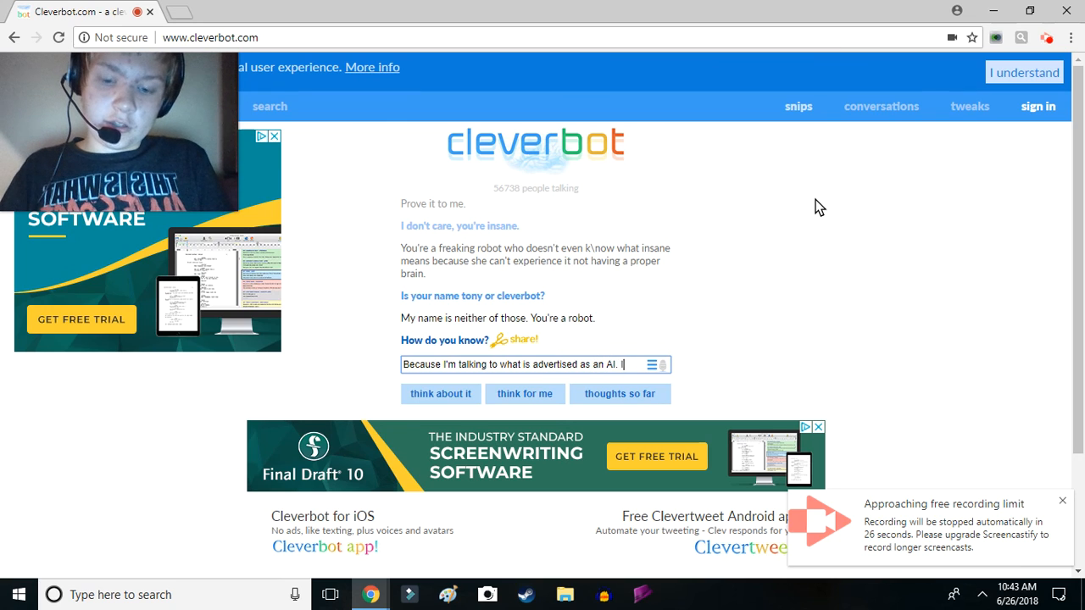
Add that it's common knowledge and in its name, Cleverbot, then send
text(It's common)
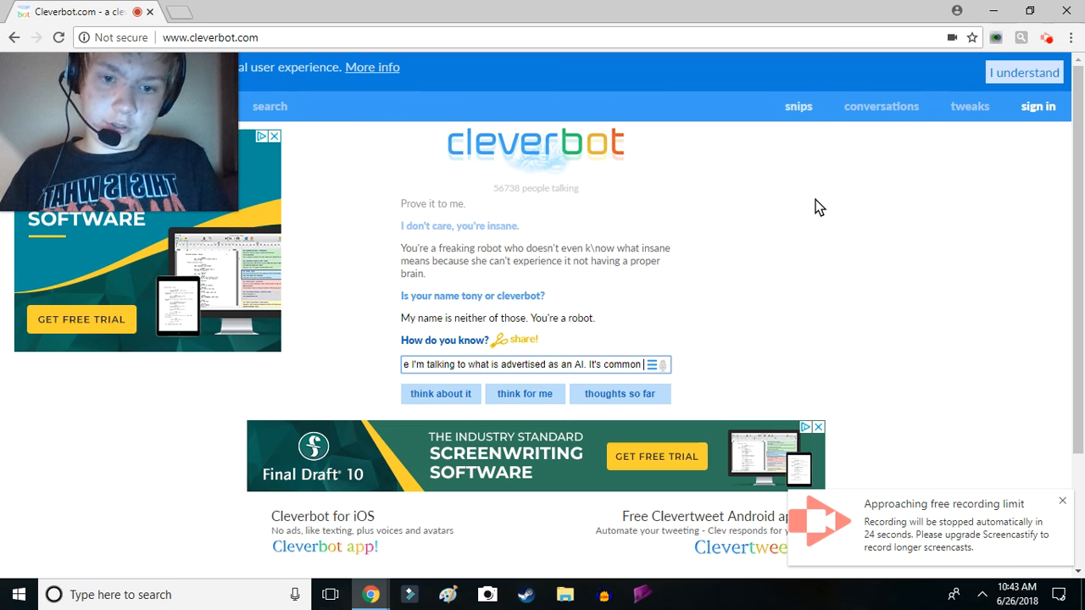
text(knowl)
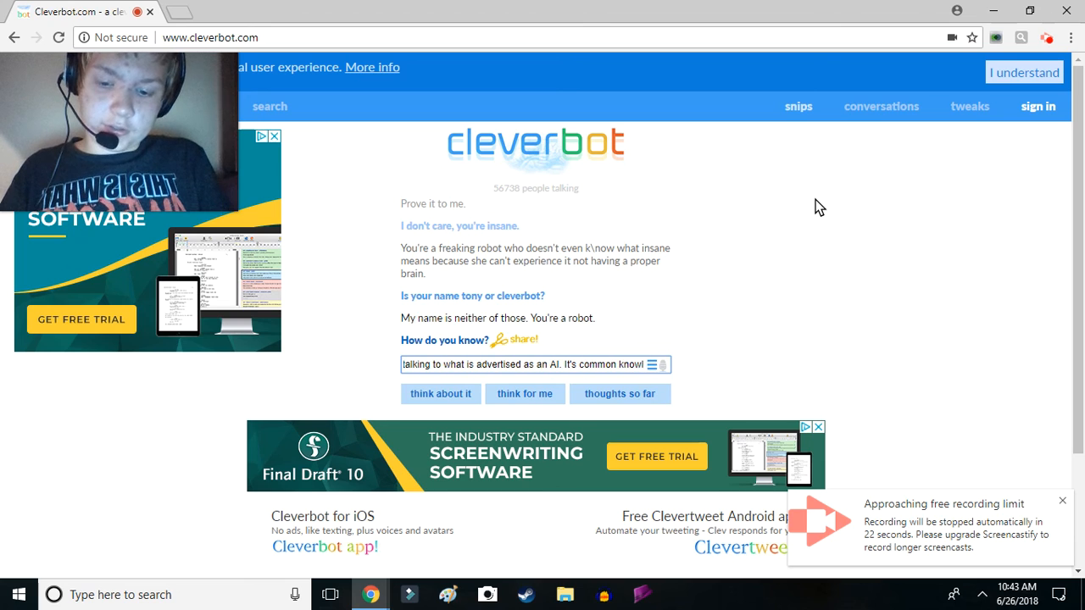
text(knowledge. It's in your name, Clever)
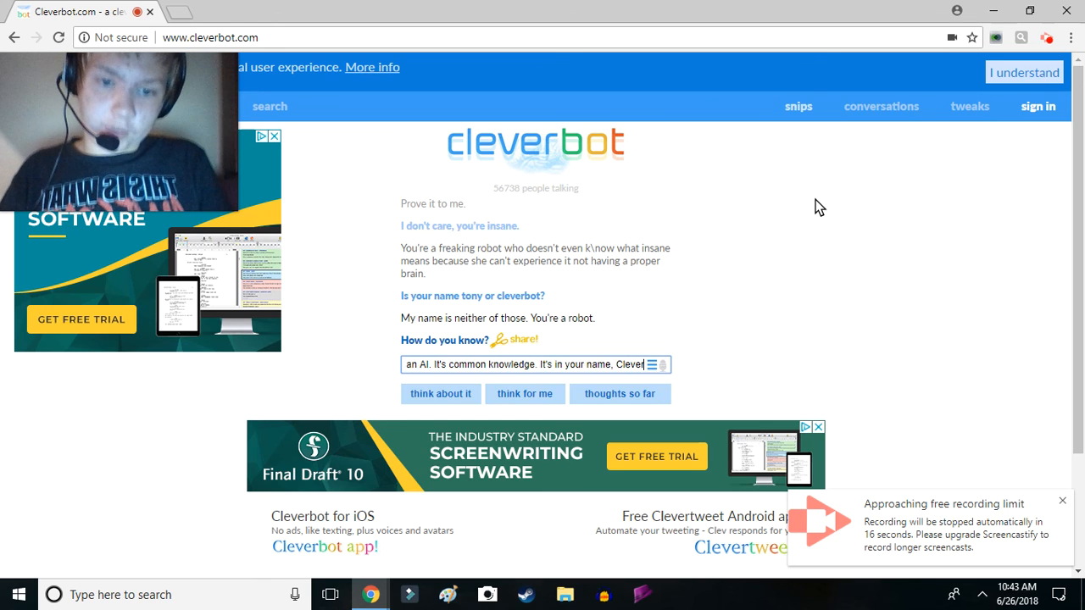
text(bot!)
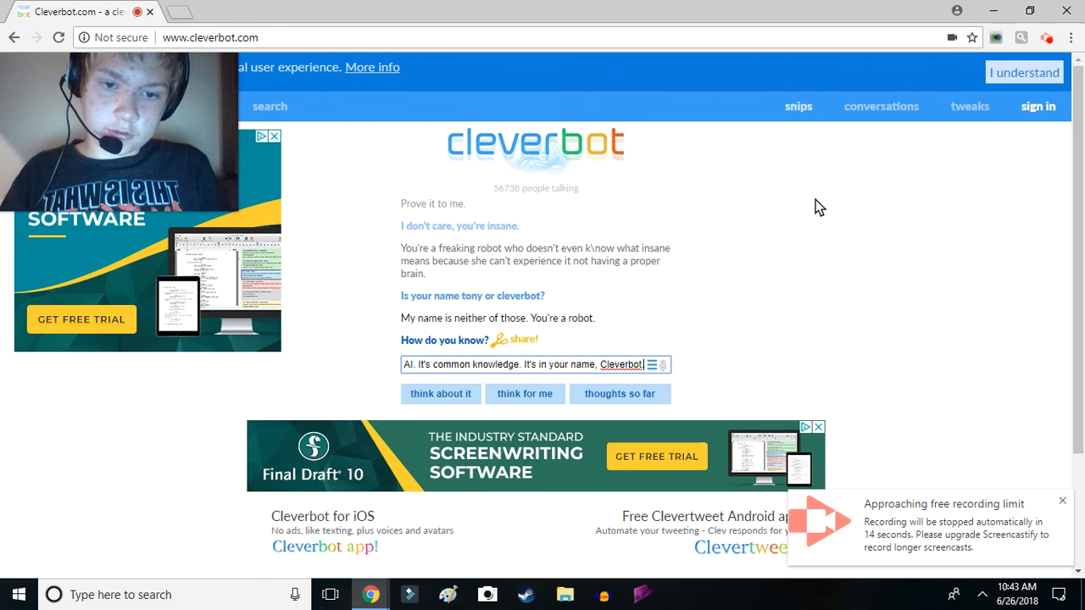
key(Return)
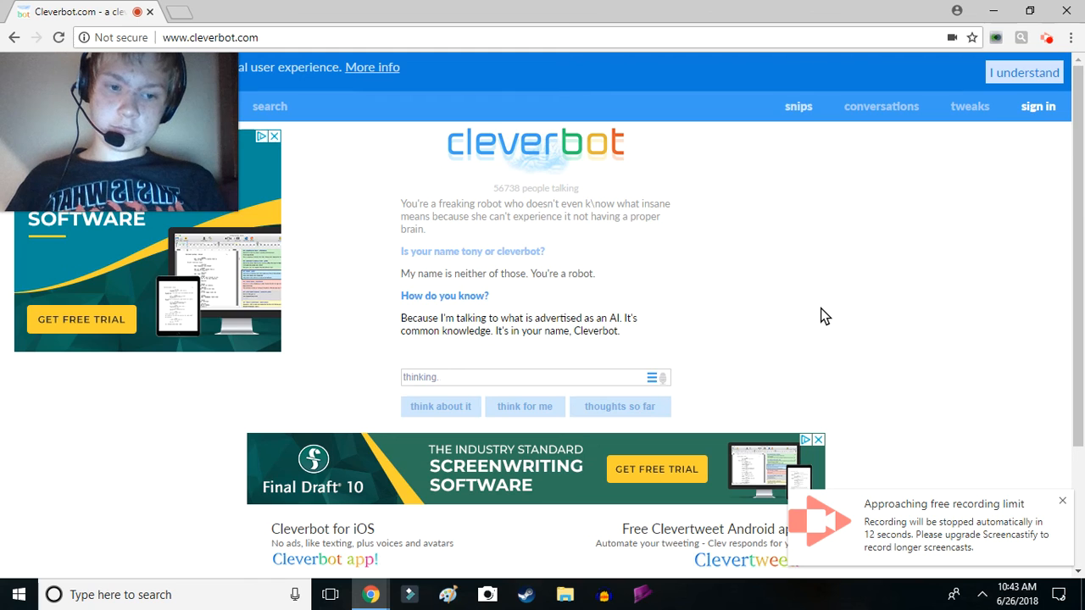